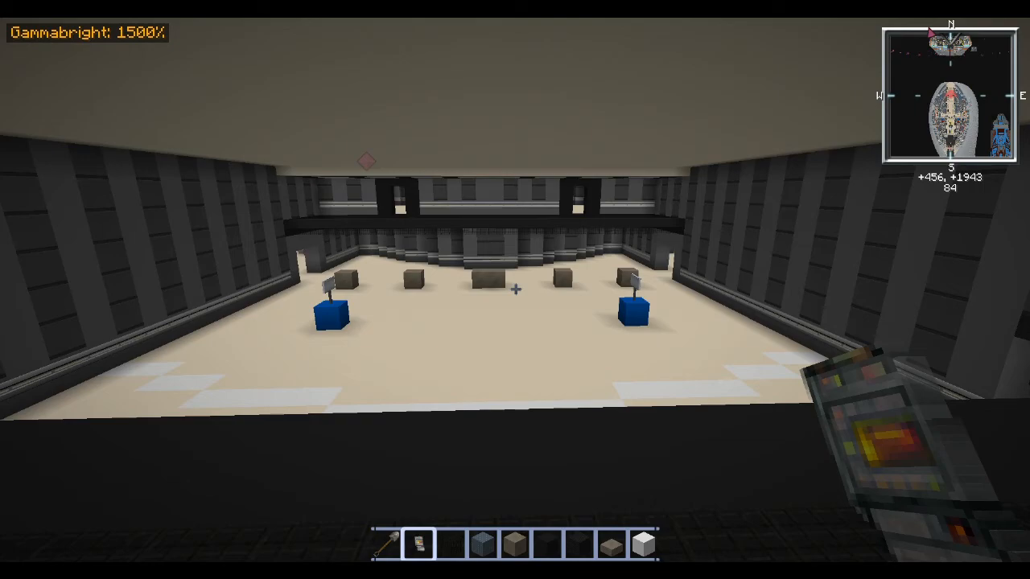
mouse_move(515, 290)
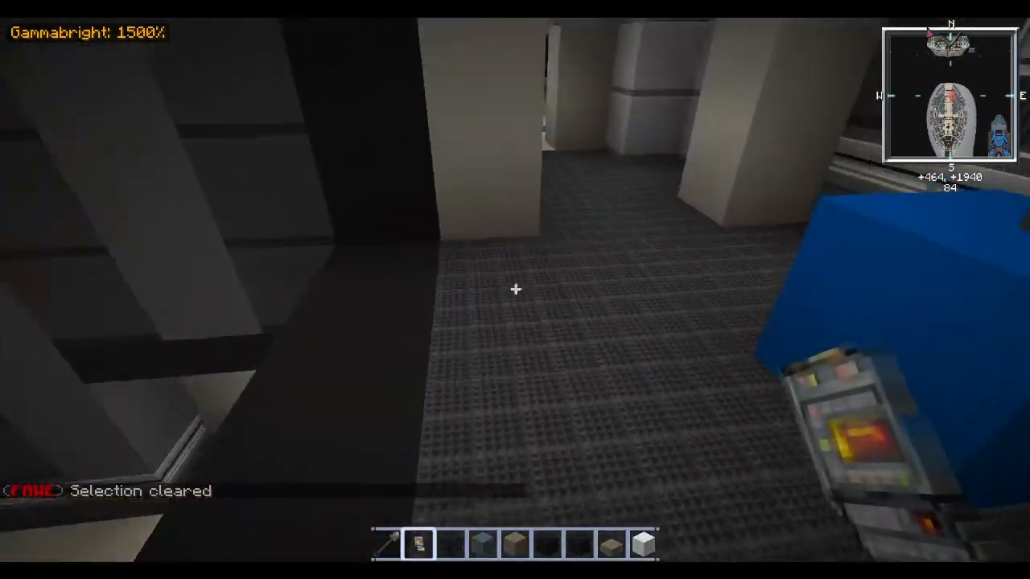
mouse_move(515, 290)
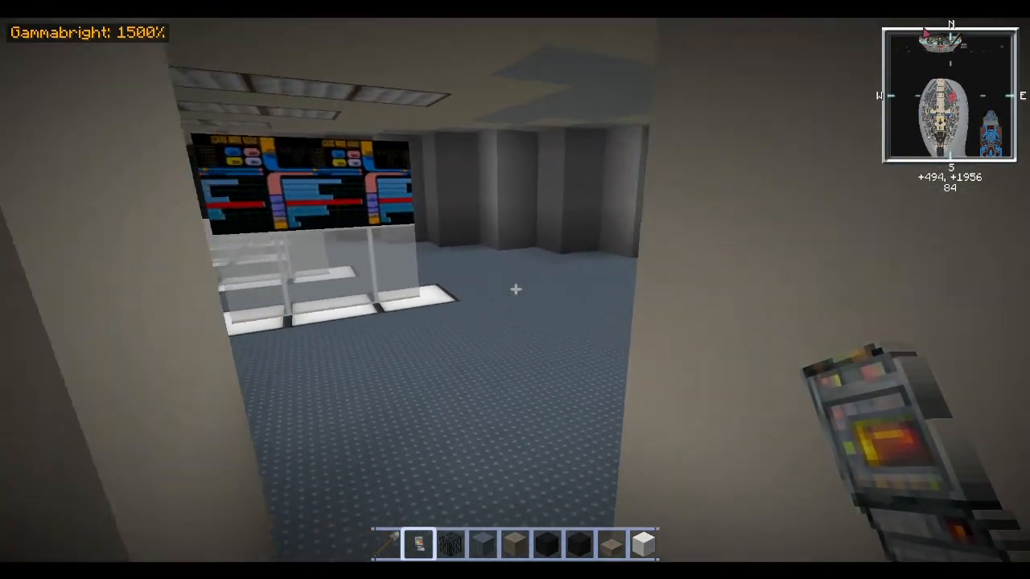
mouse_move(515, 289)
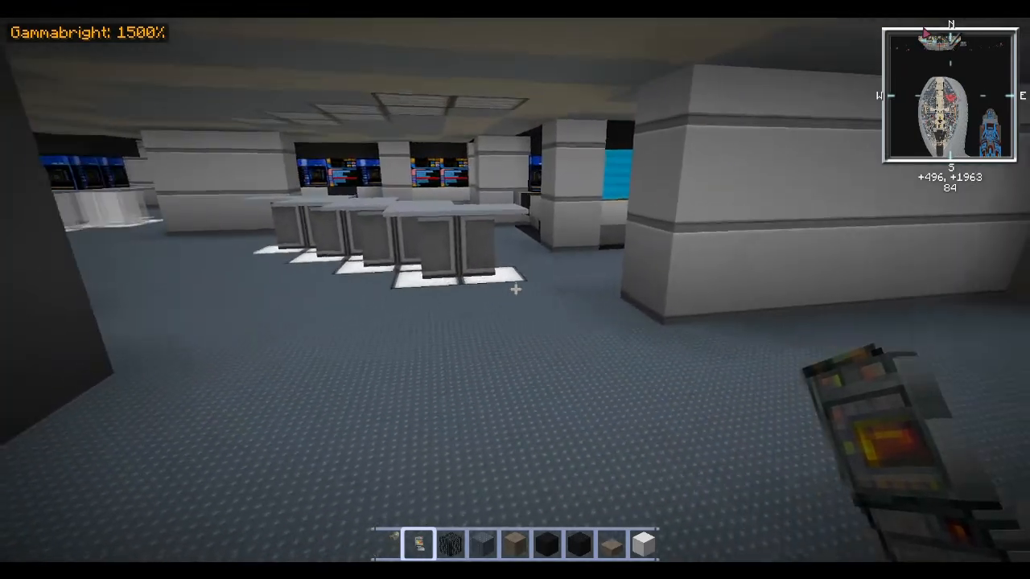
mouse_move(515, 290)
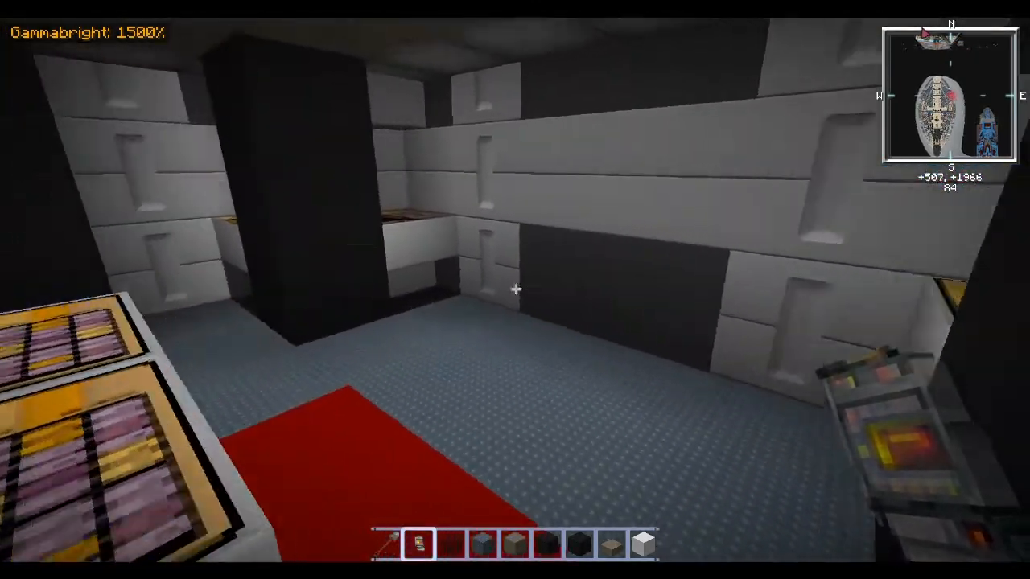
mouse_move(514, 292)
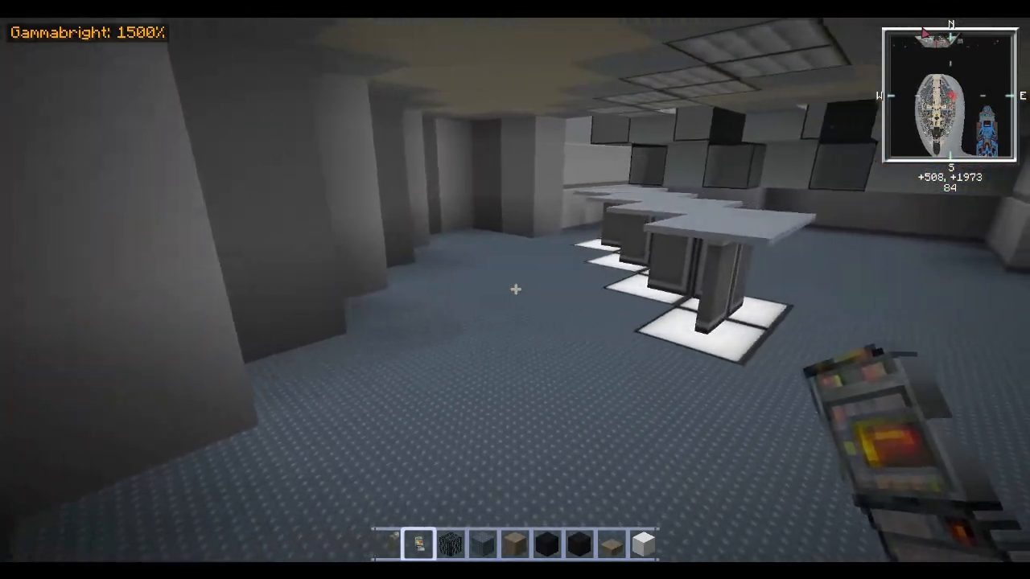
mouse_move(515, 290)
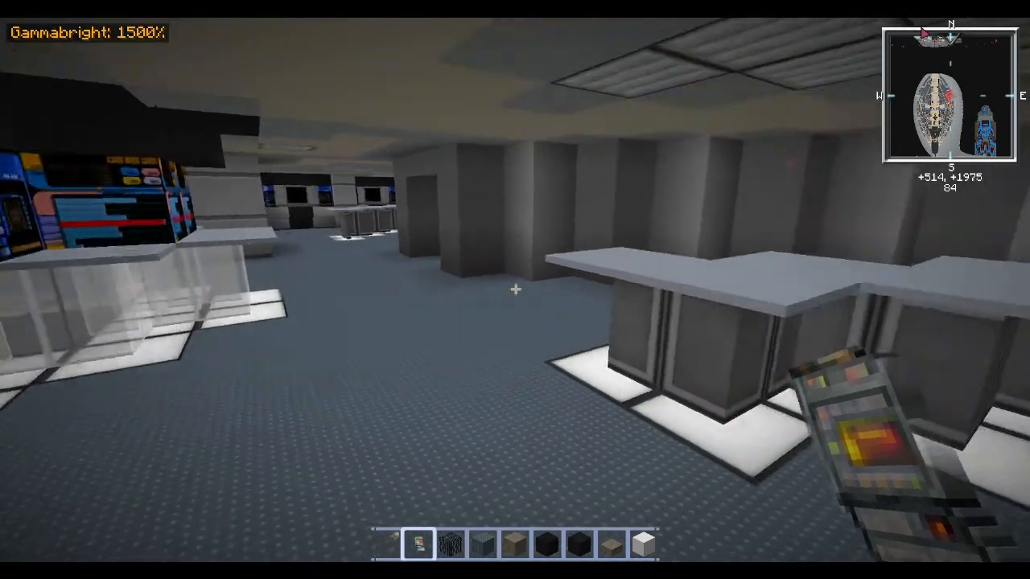
mouse_move(515, 290)
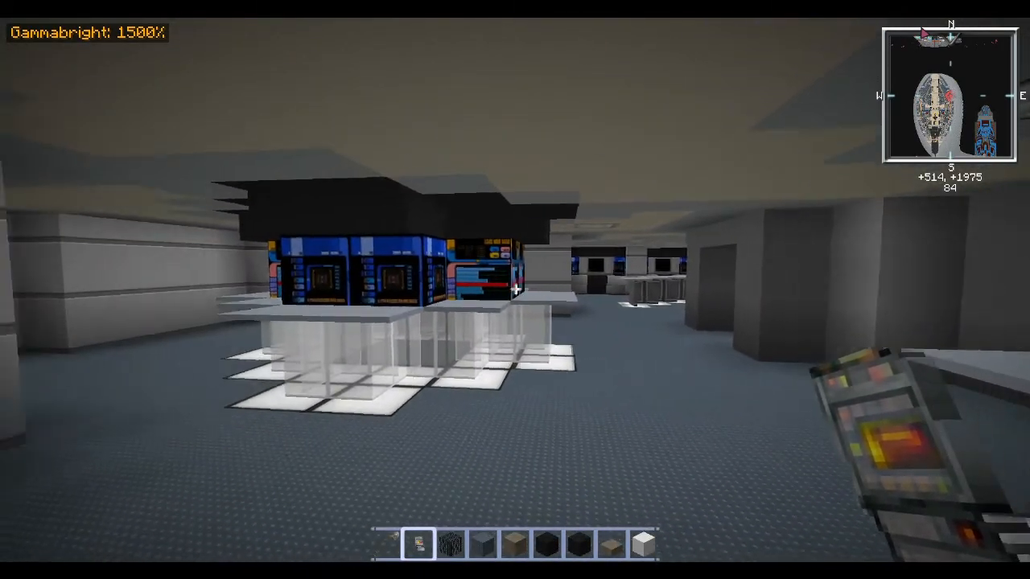
mouse_move(514, 290)
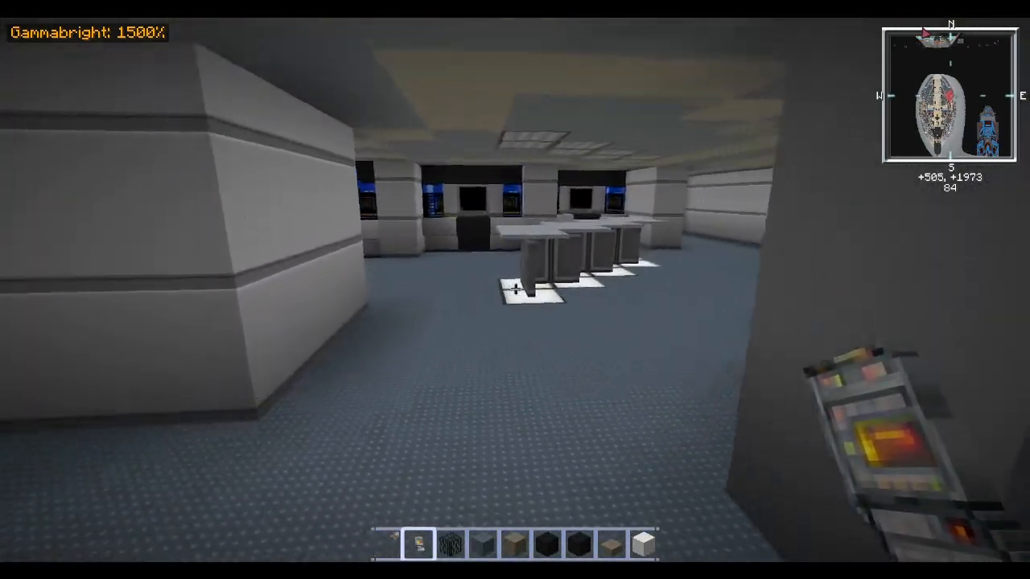
mouse_move(515, 290)
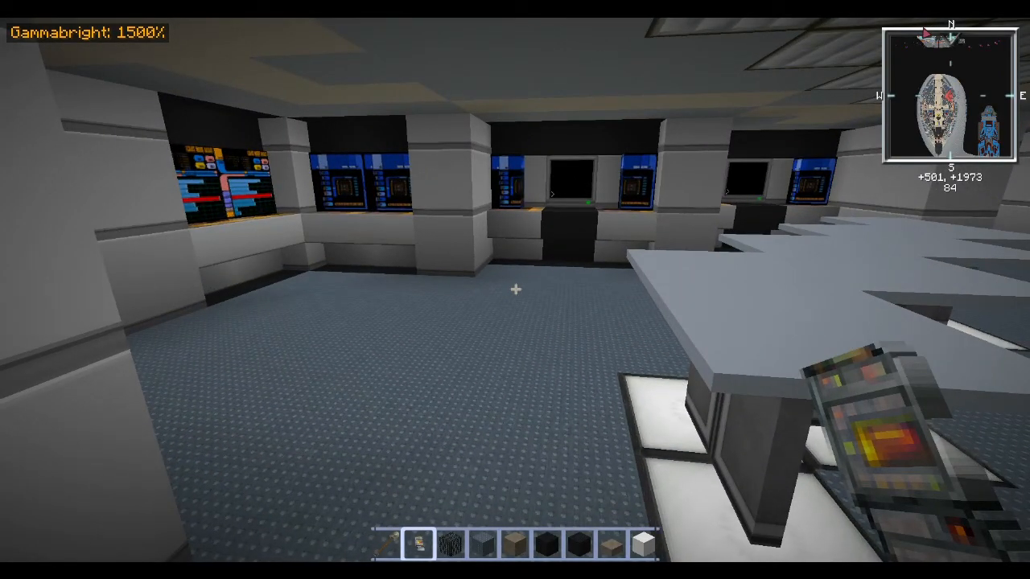
mouse_move(514, 290)
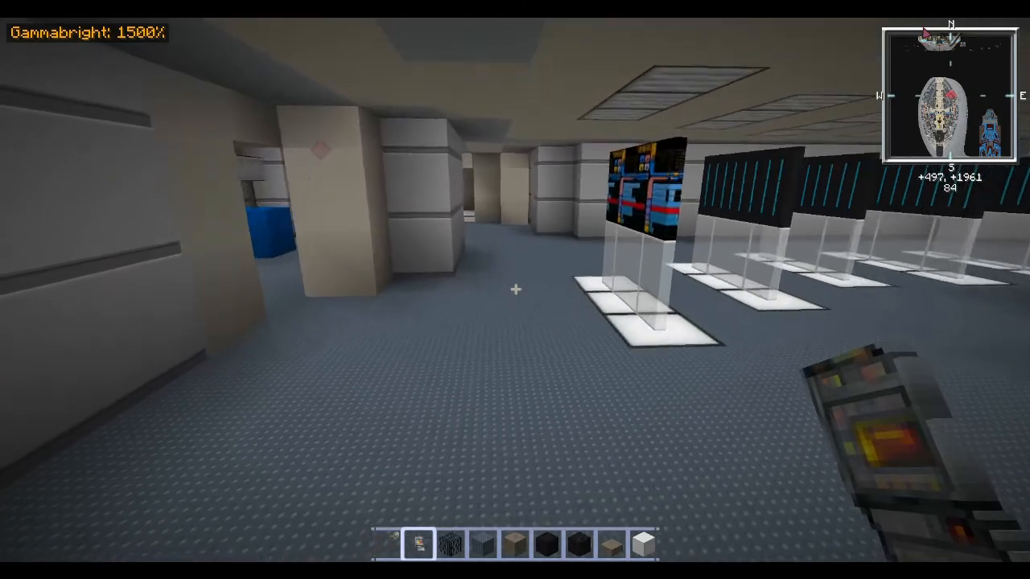
mouse_move(515, 290)
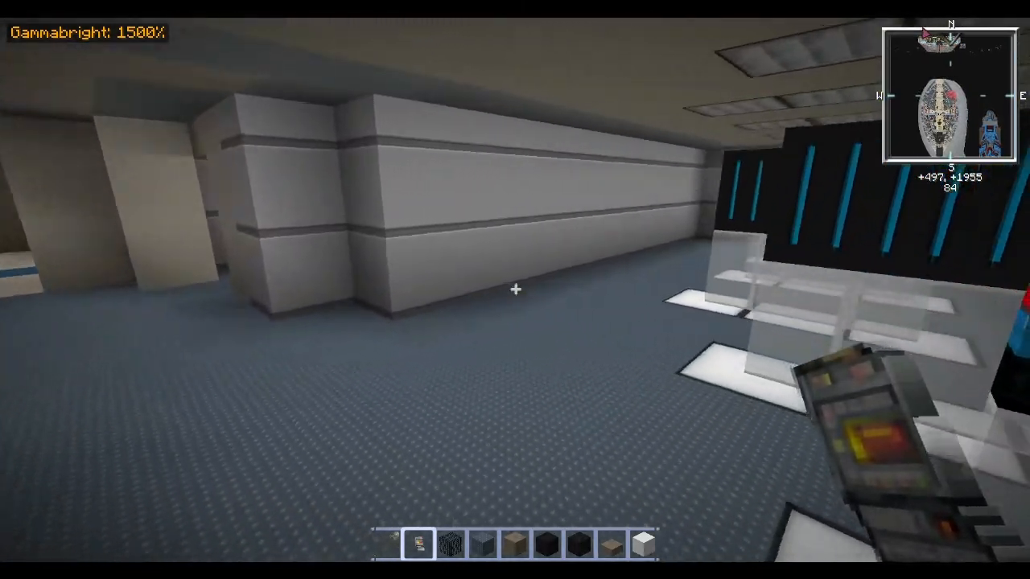
mouse_move(515, 290)
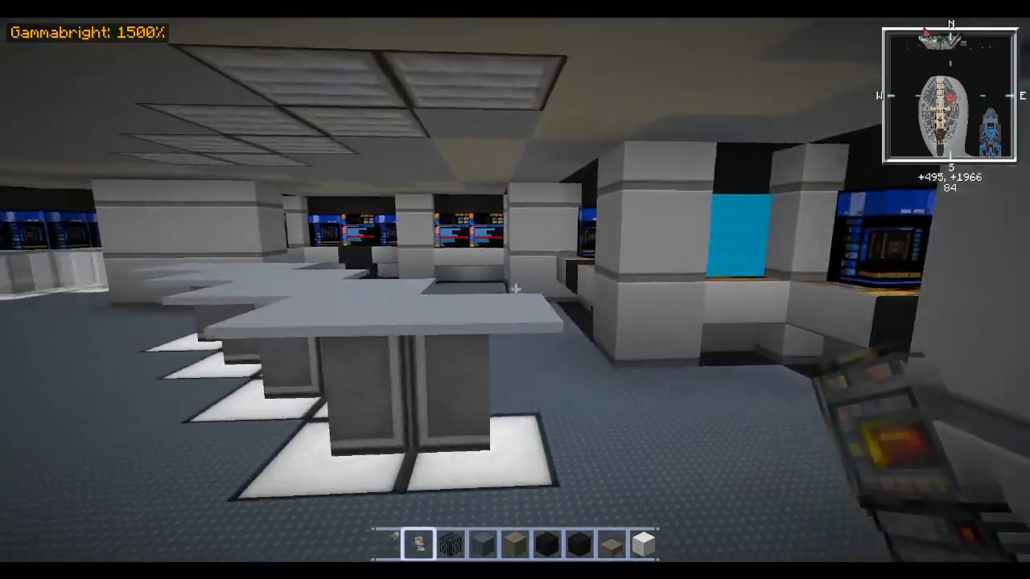
mouse_move(515, 290)
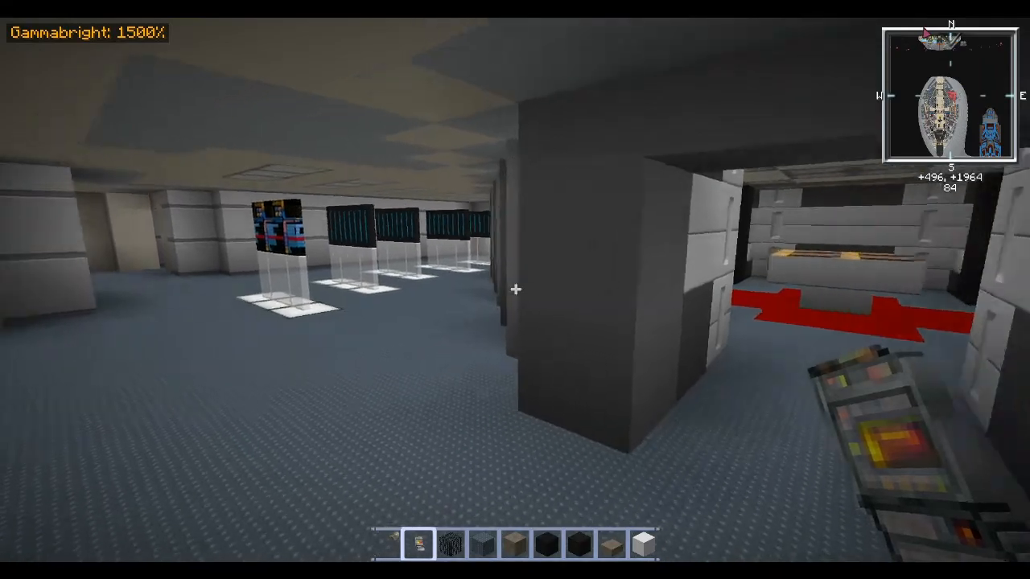
mouse_move(515, 290)
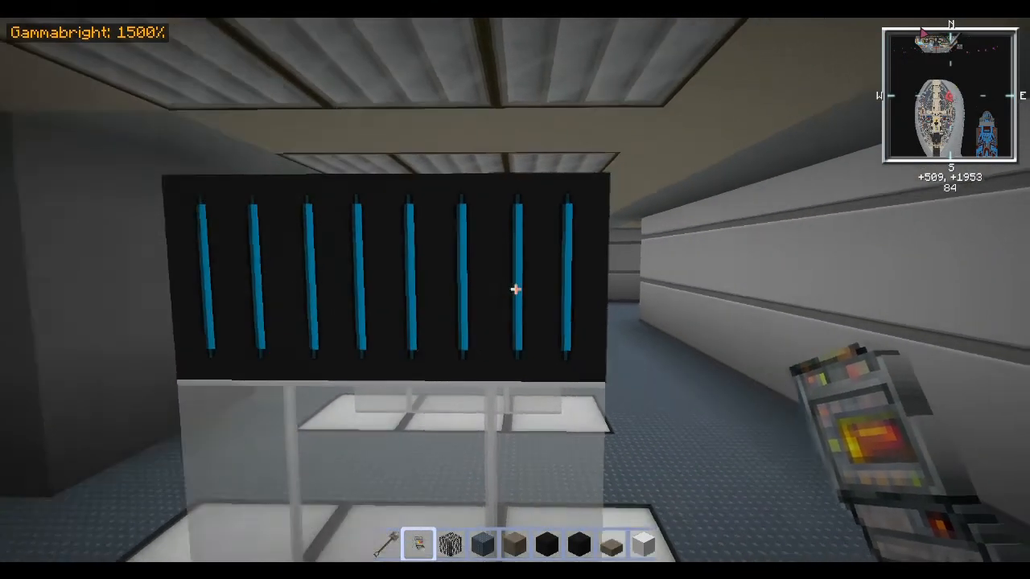
mouse_move(515, 289)
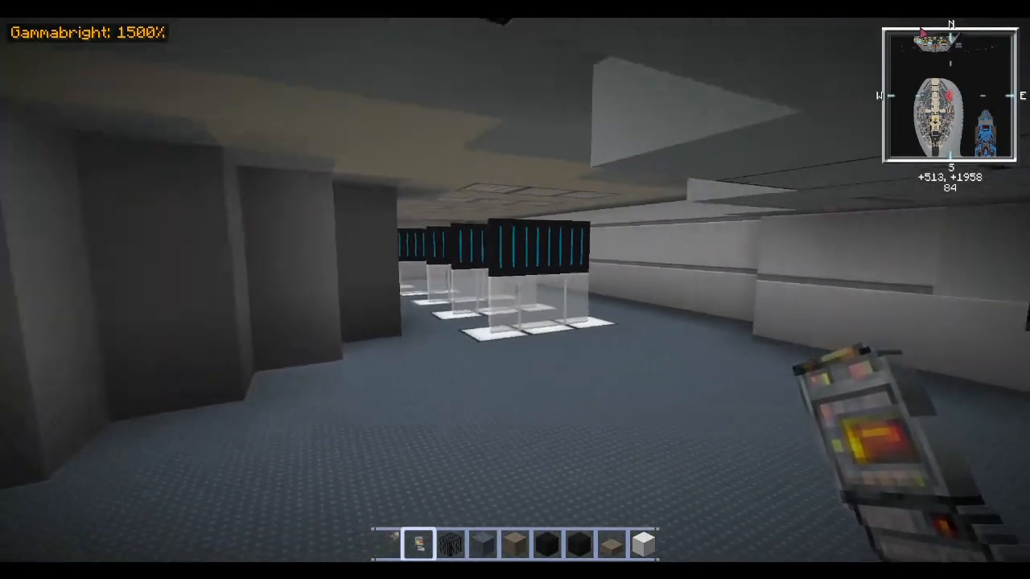
mouse_move(515, 290)
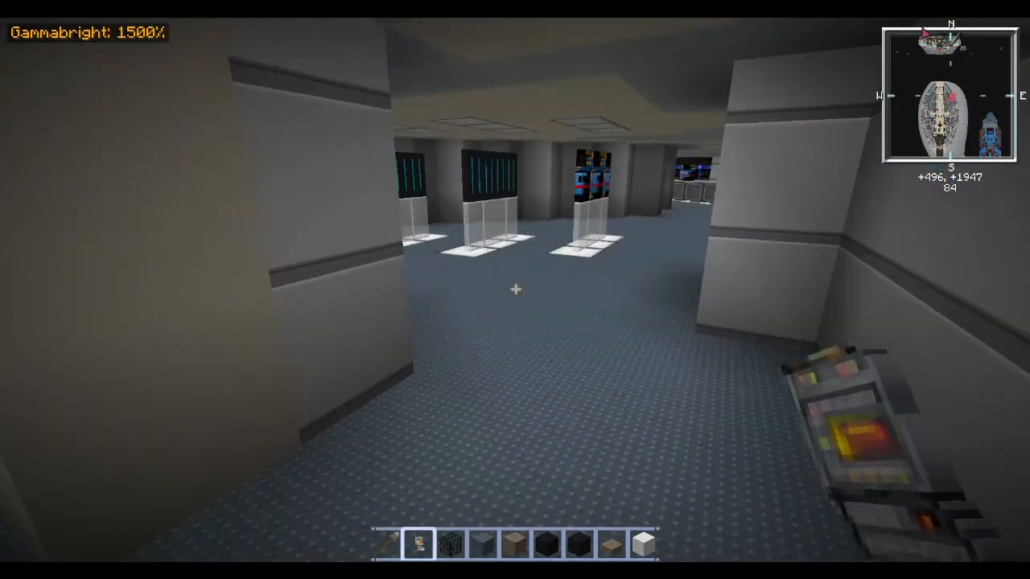
mouse_move(515, 290)
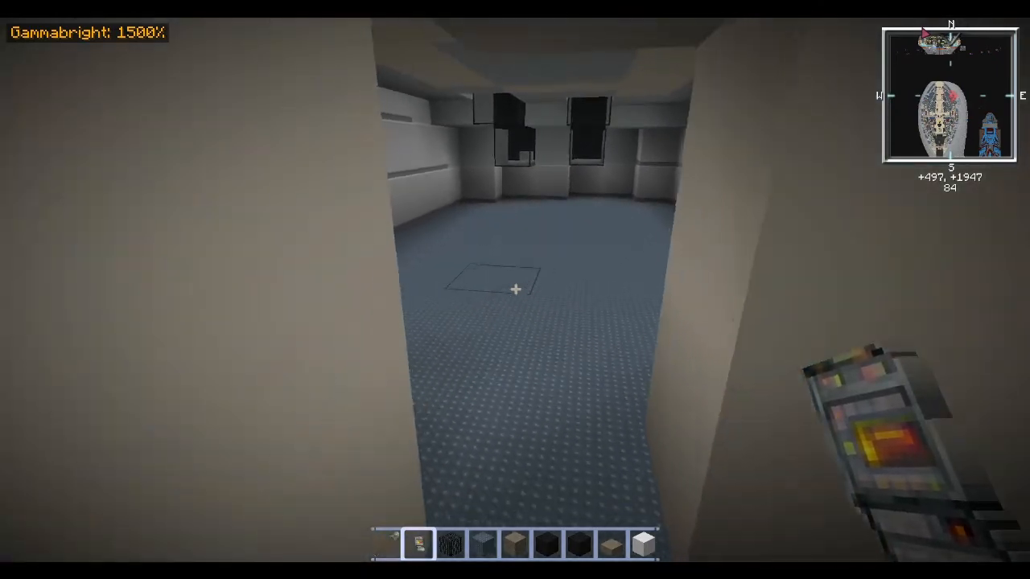
mouse_move(515, 289)
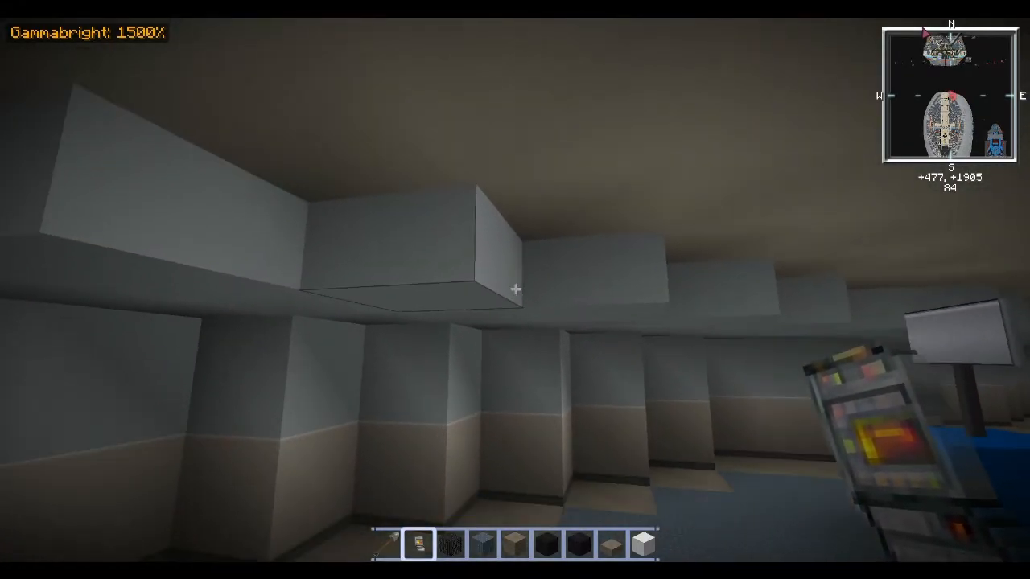
mouse_move(515, 290)
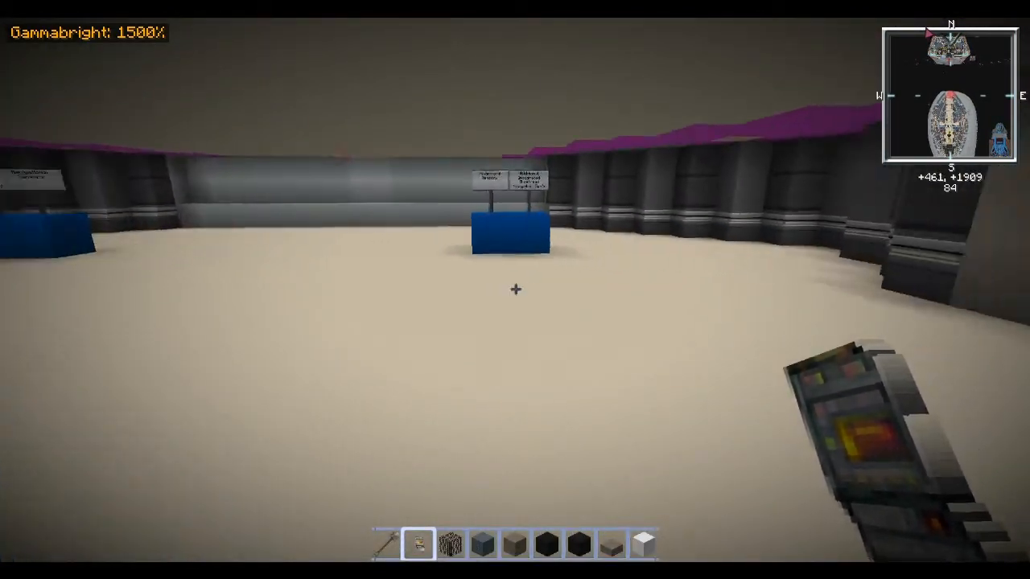
mouse_move(515, 290)
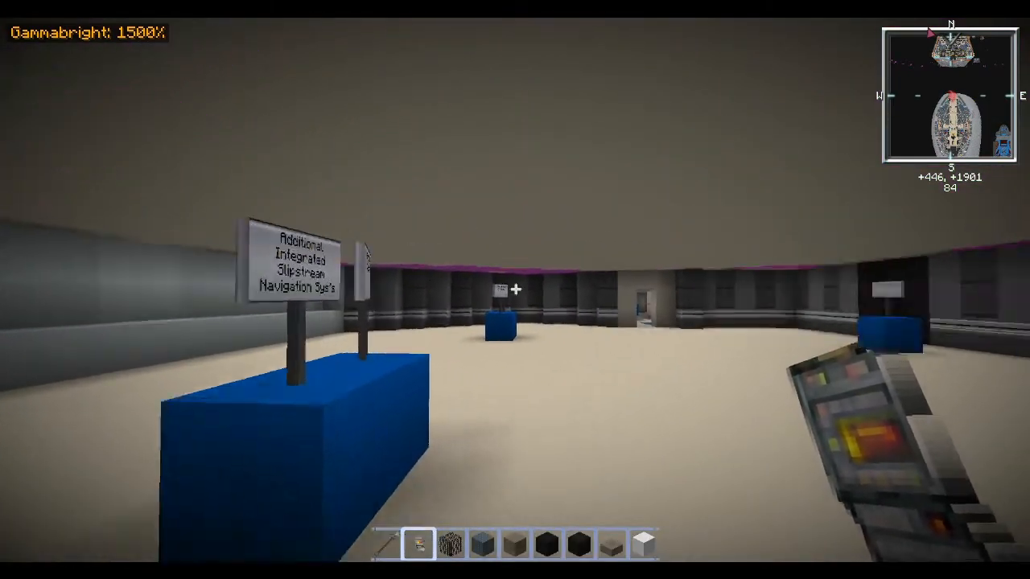
mouse_move(515, 289)
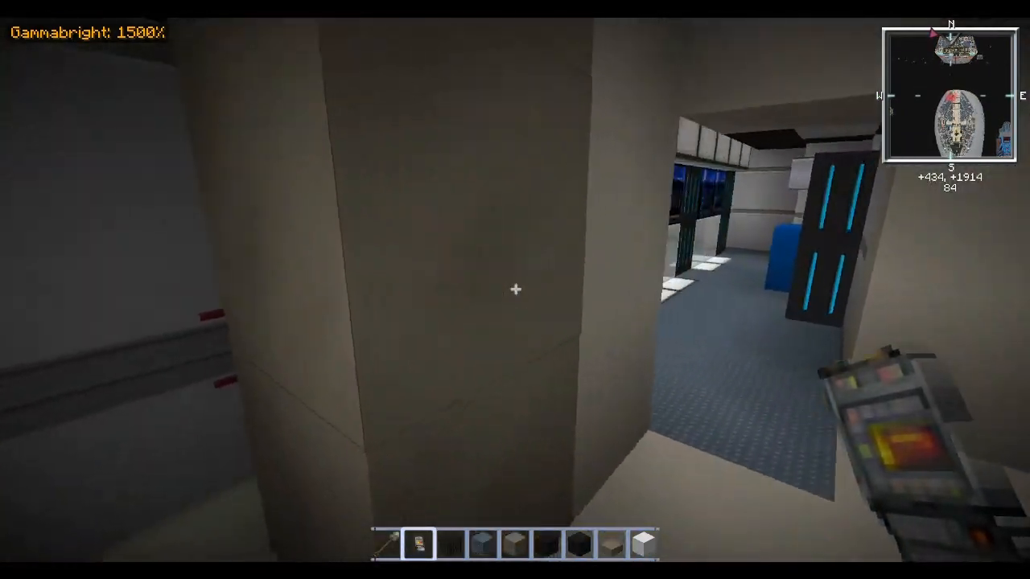
mouse_move(515, 289)
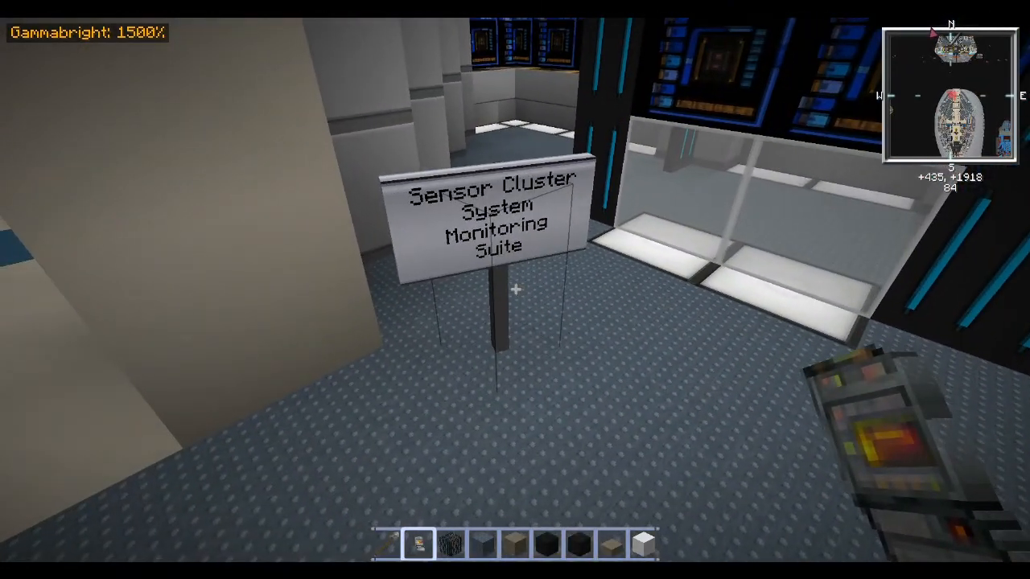
mouse_move(515, 290)
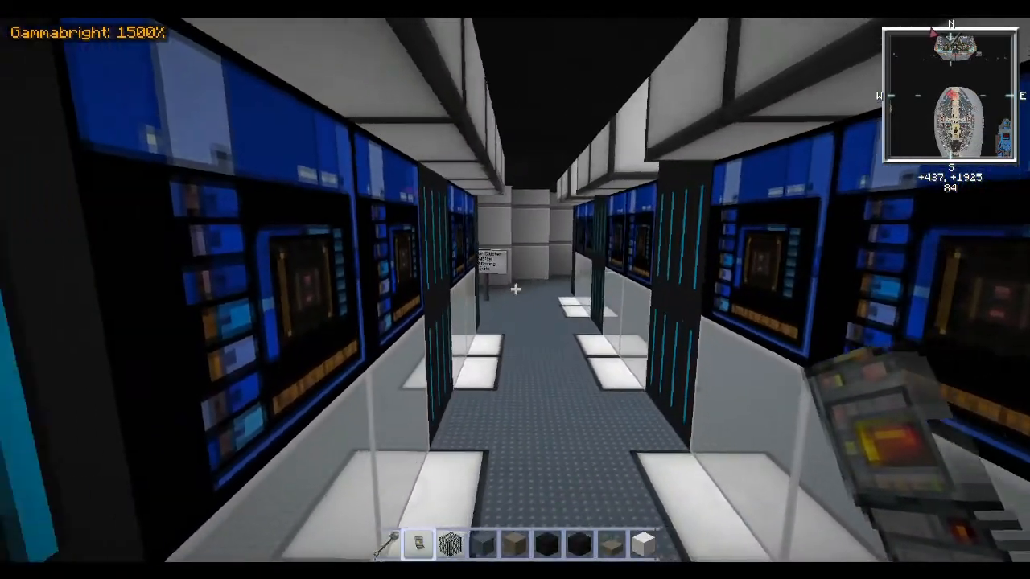
mouse_move(515, 289)
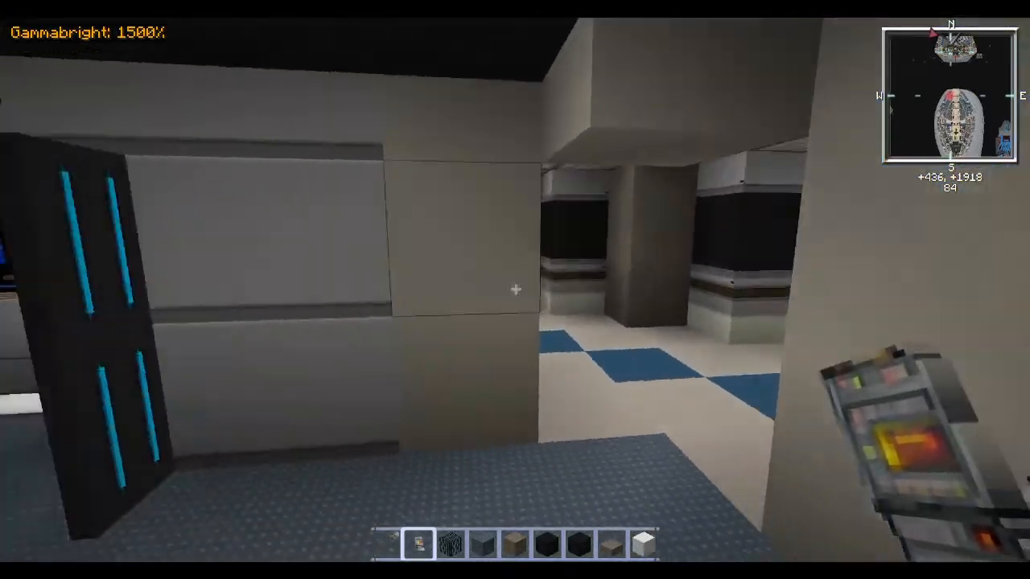
mouse_move(514, 290)
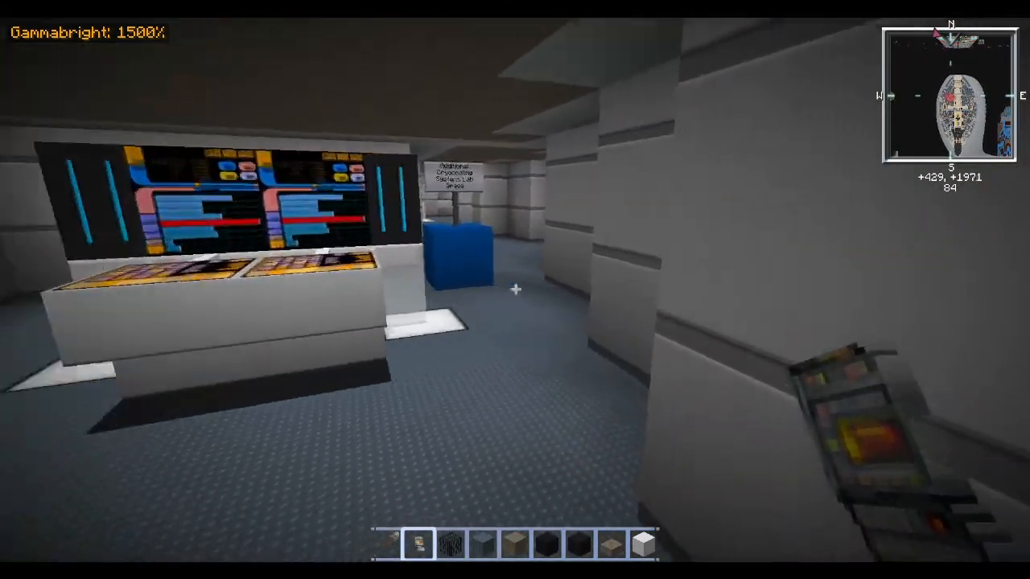
mouse_move(515, 289)
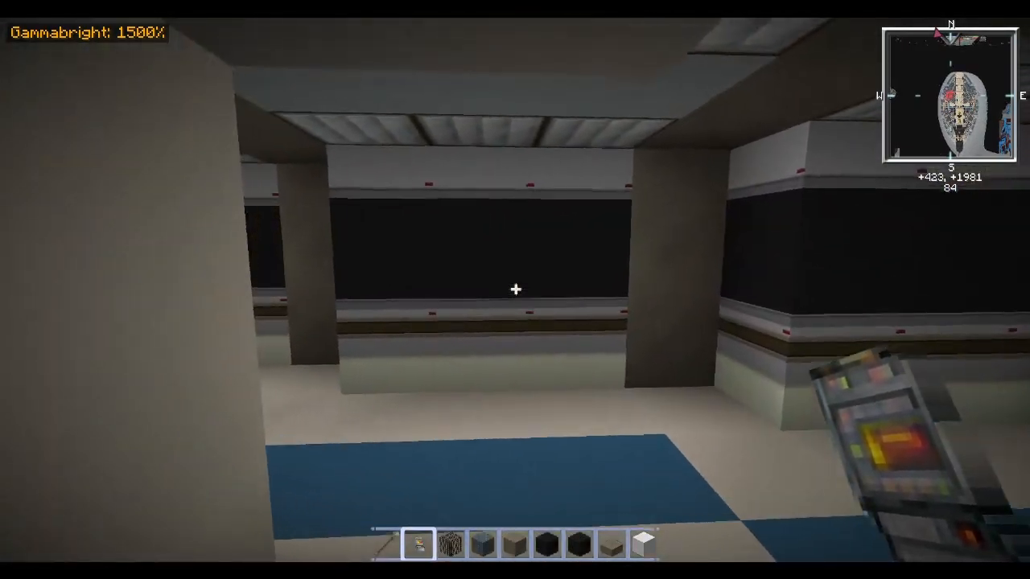
mouse_move(515, 290)
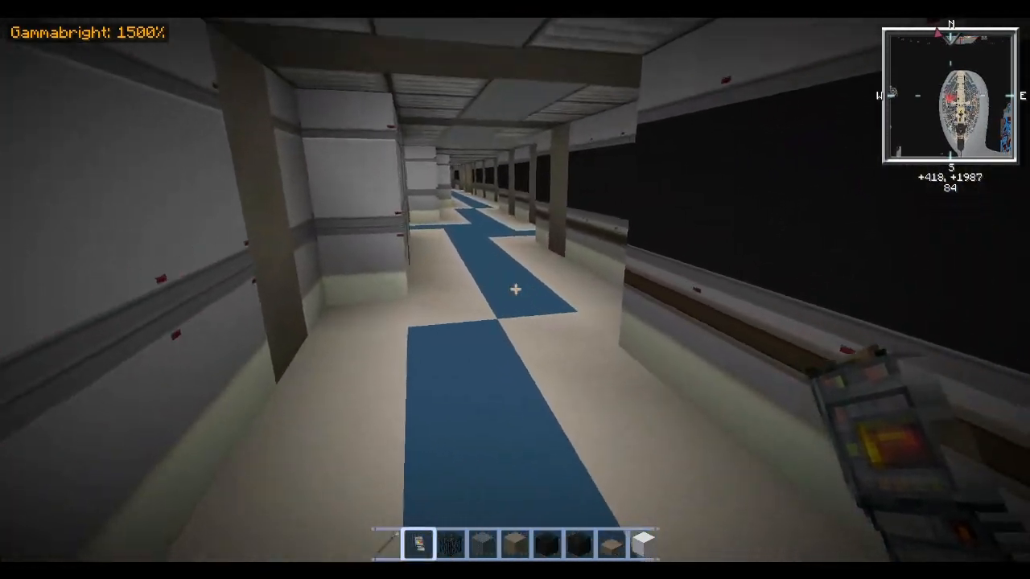
mouse_move(515, 290)
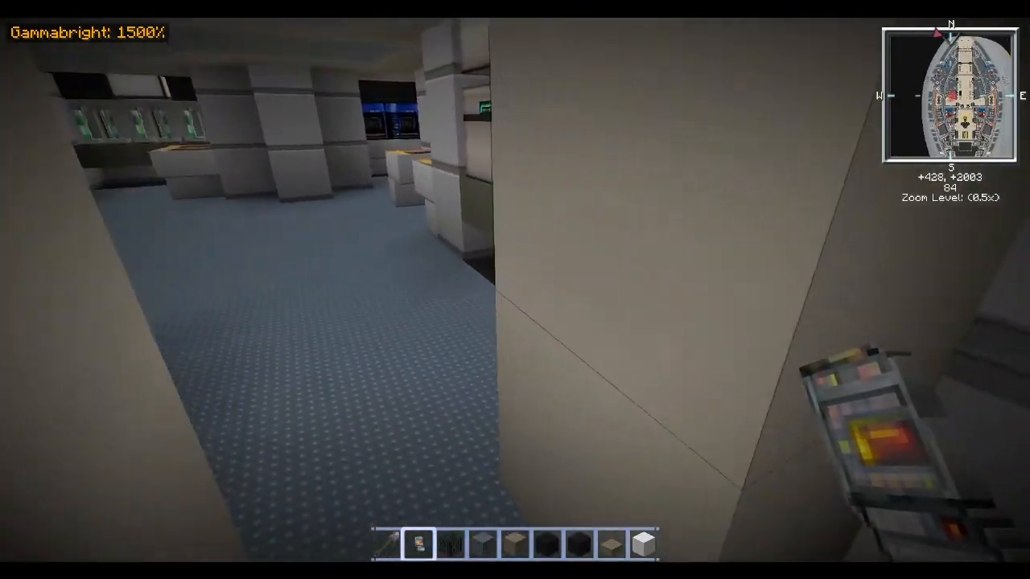
mouse_move(515, 289)
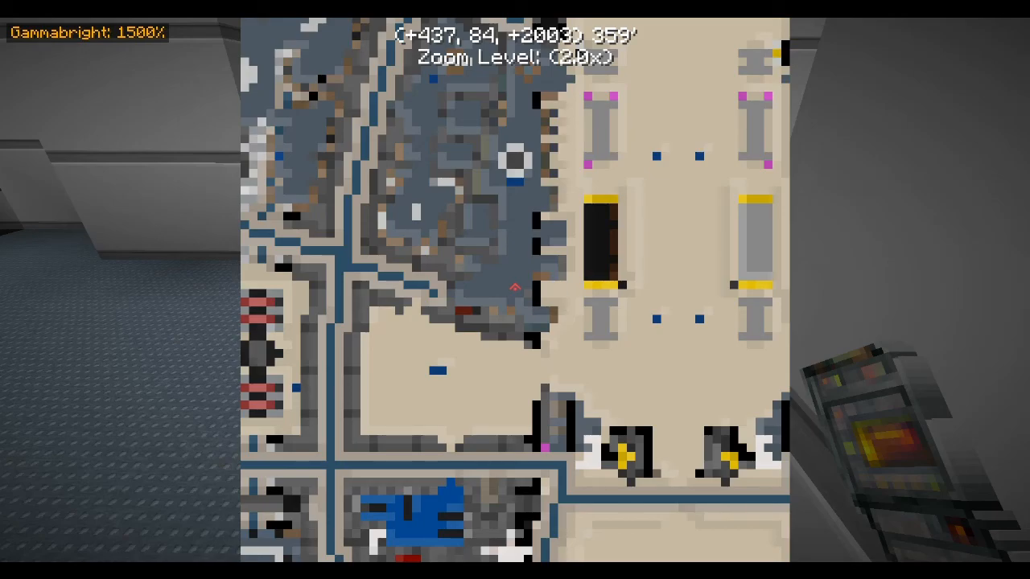
Step: Close the full-screen ship map and return to the carpeted console room
key(M)
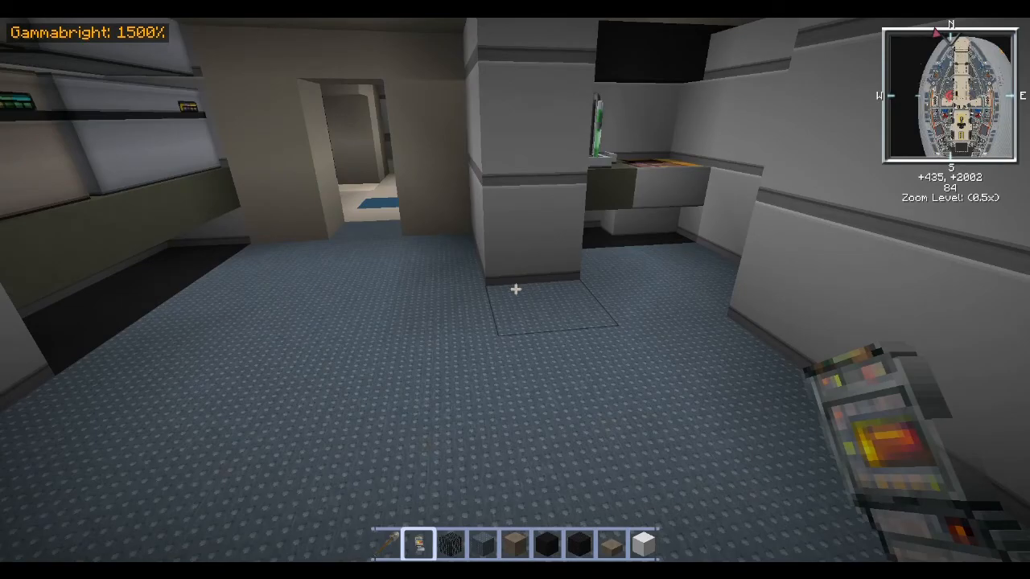
mouse_move(515, 290)
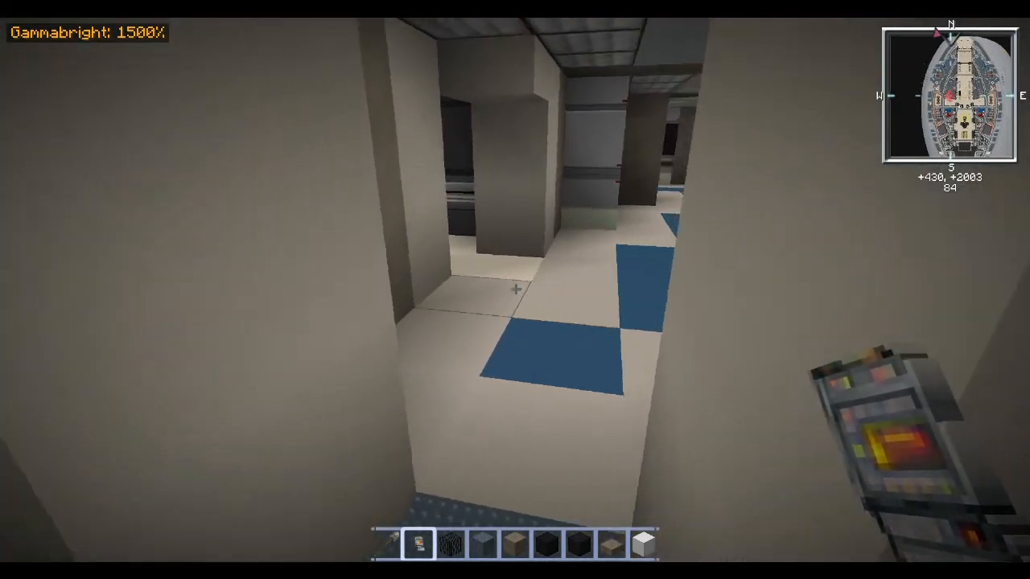
mouse_move(515, 290)
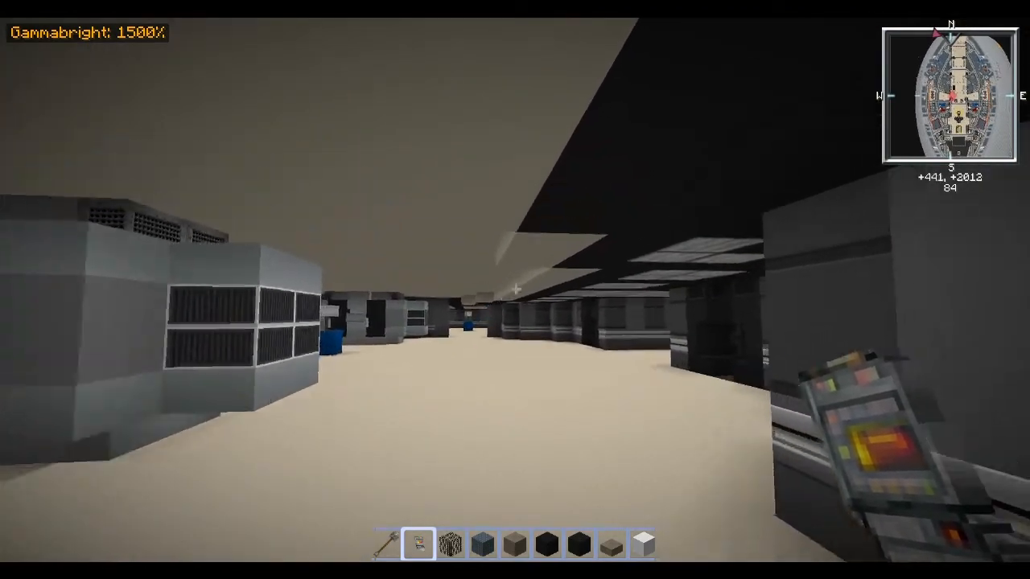
mouse_move(515, 290)
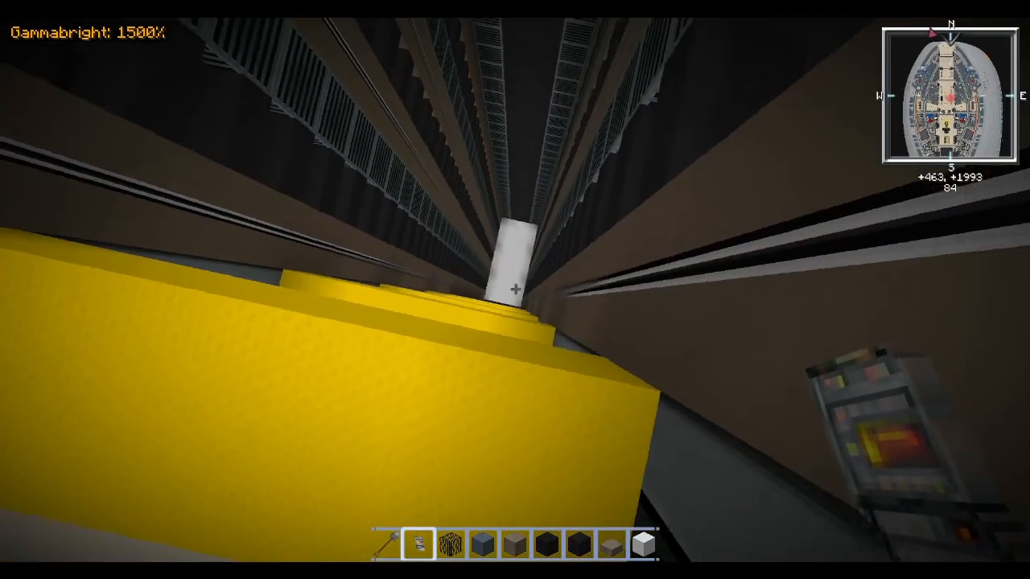
mouse_move(515, 290)
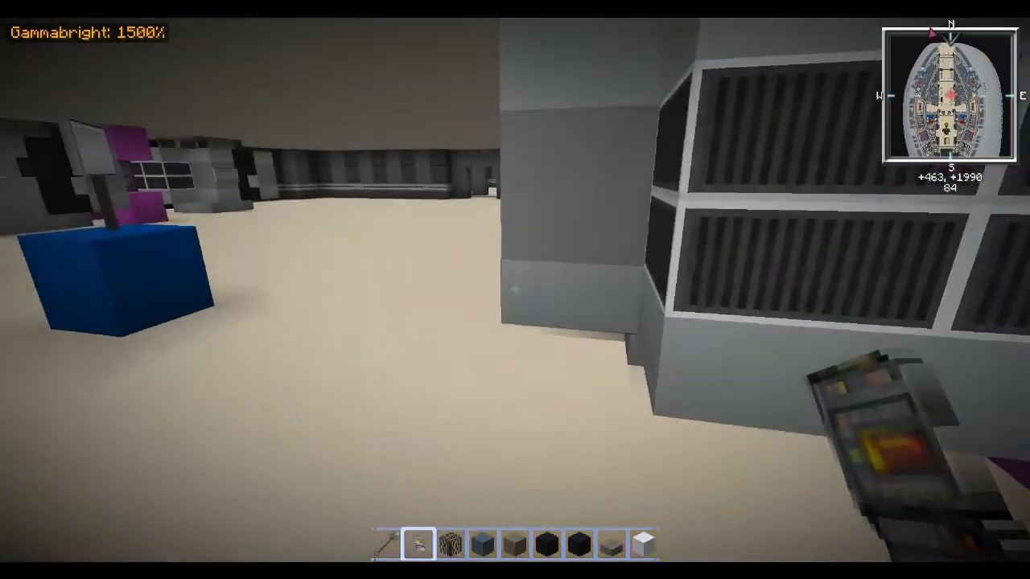
mouse_move(514, 290)
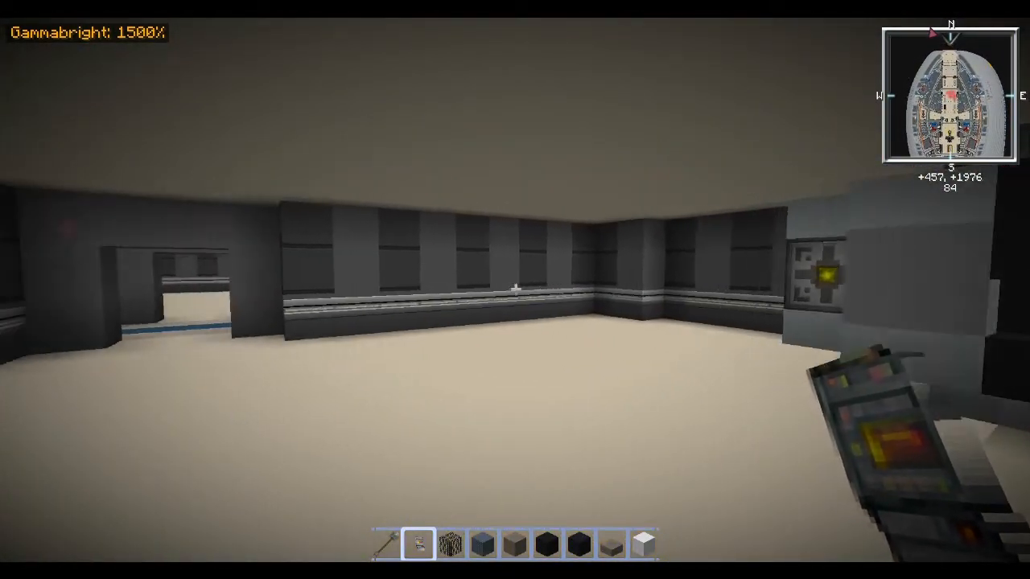
mouse_move(515, 289)
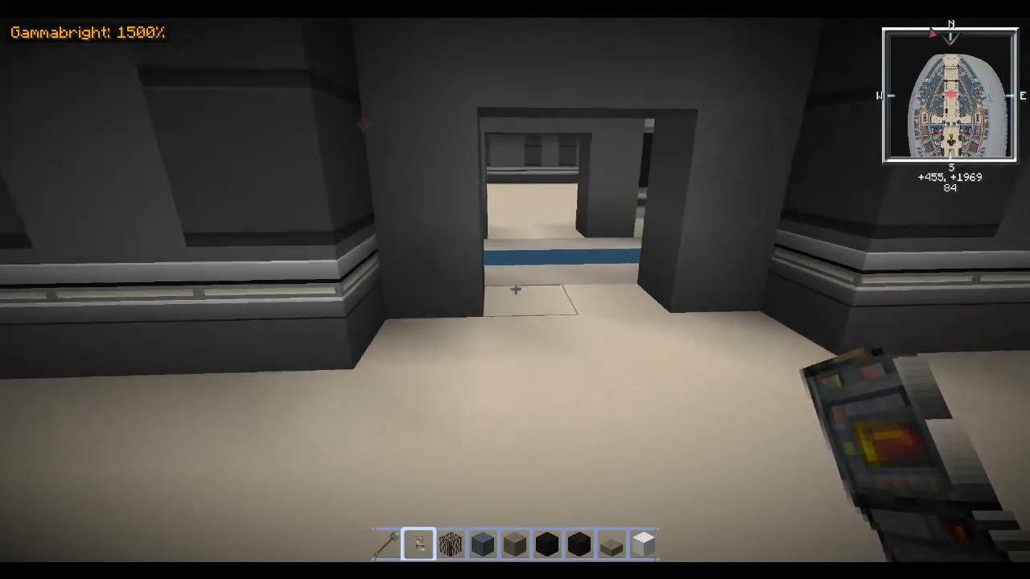
mouse_move(515, 289)
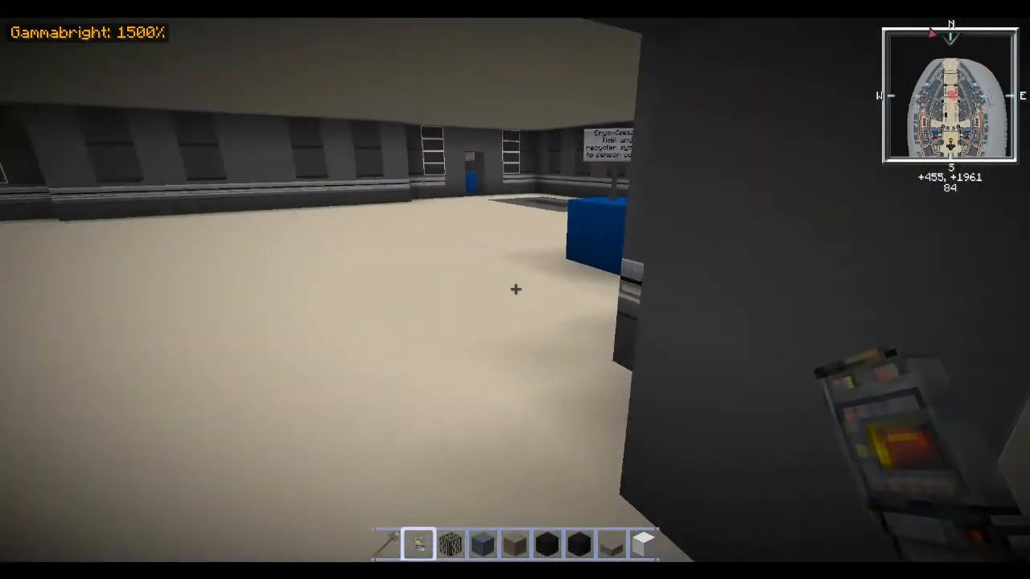
mouse_move(515, 290)
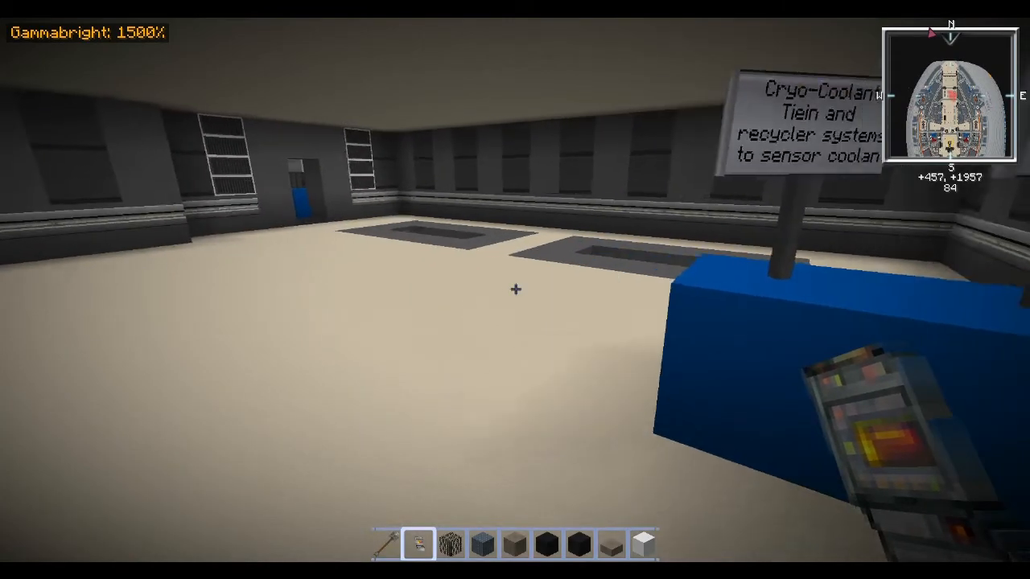
mouse_move(515, 290)
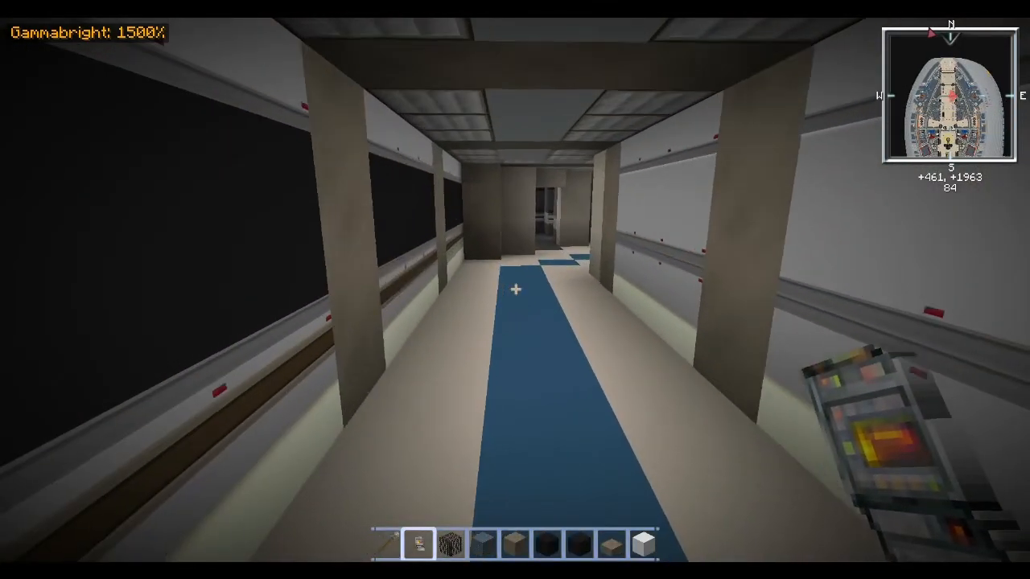
mouse_move(515, 290)
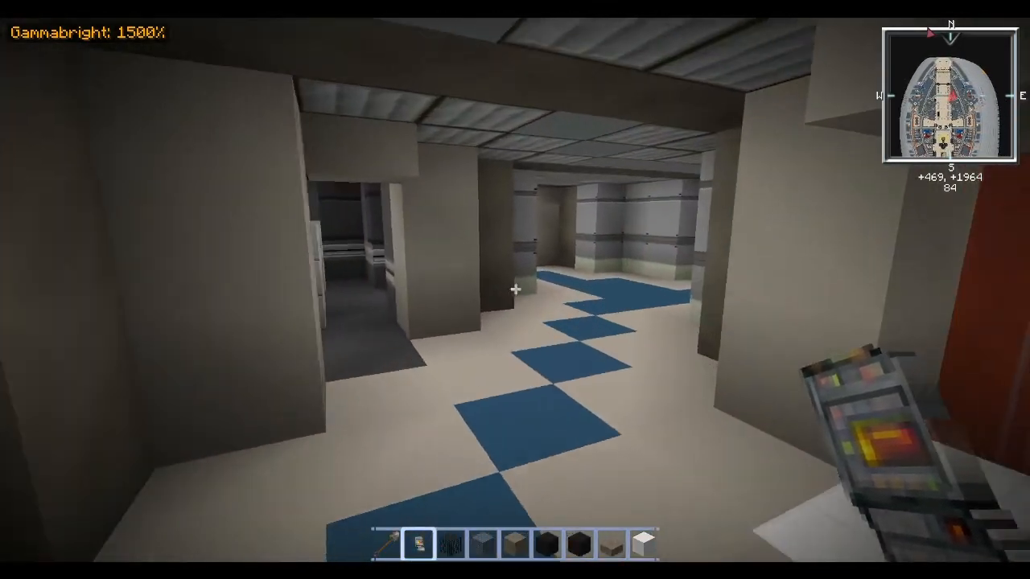
mouse_move(515, 290)
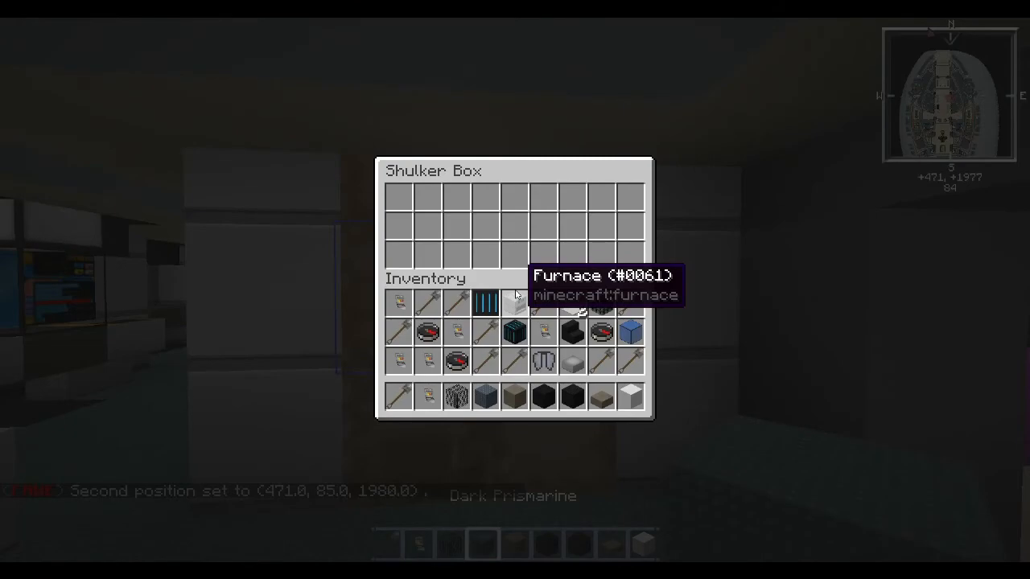
Step: Close the shulker box after checking its contents for a building block
key(Escape)
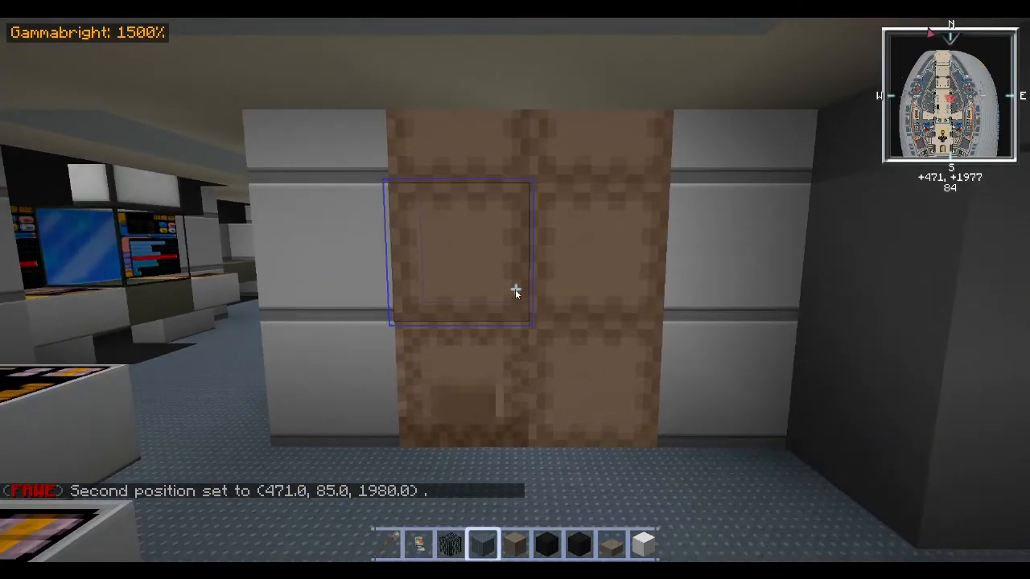
mouse_move(515, 290)
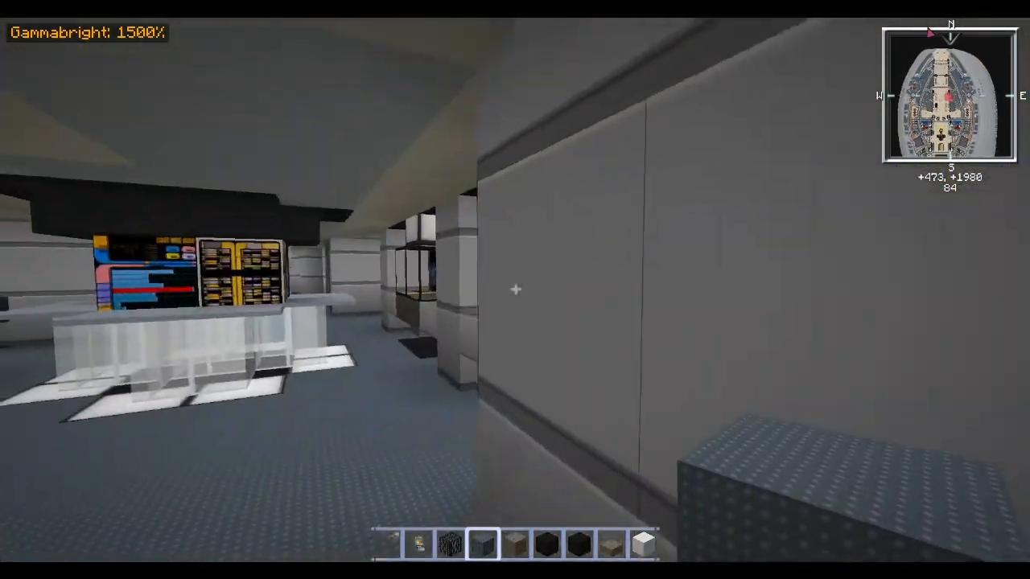
mouse_move(515, 290)
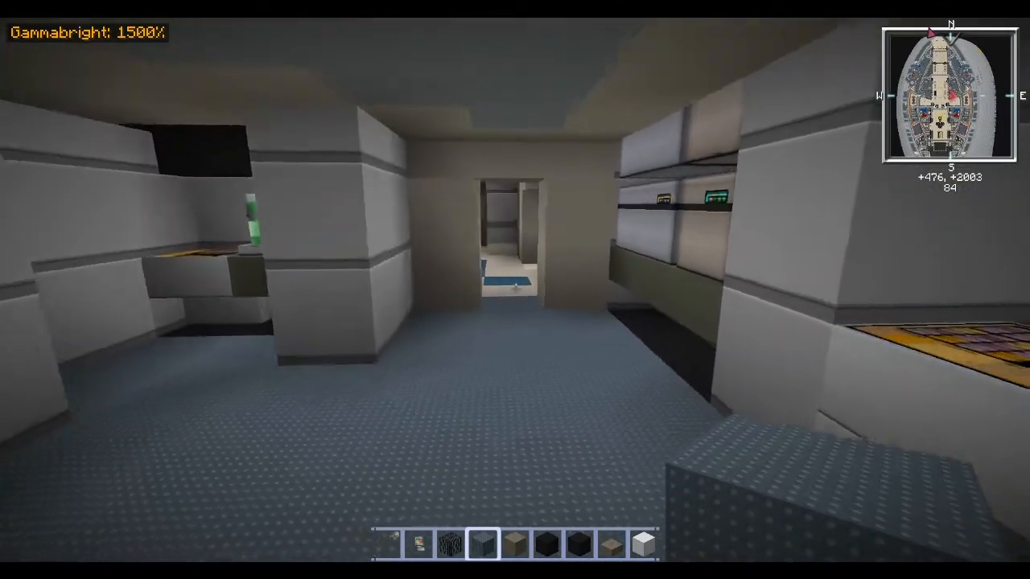
mouse_move(515, 290)
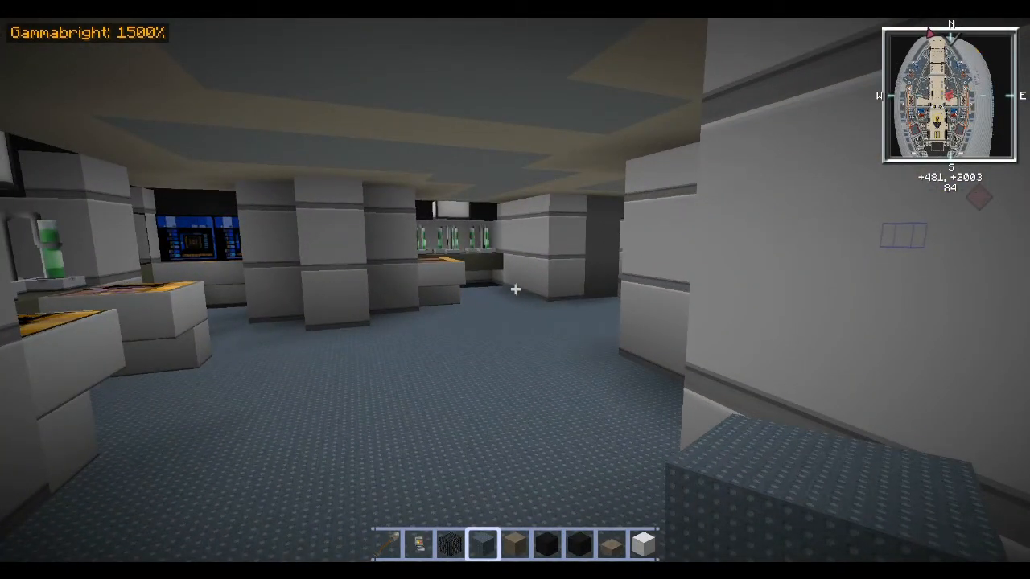
mouse_move(514, 289)
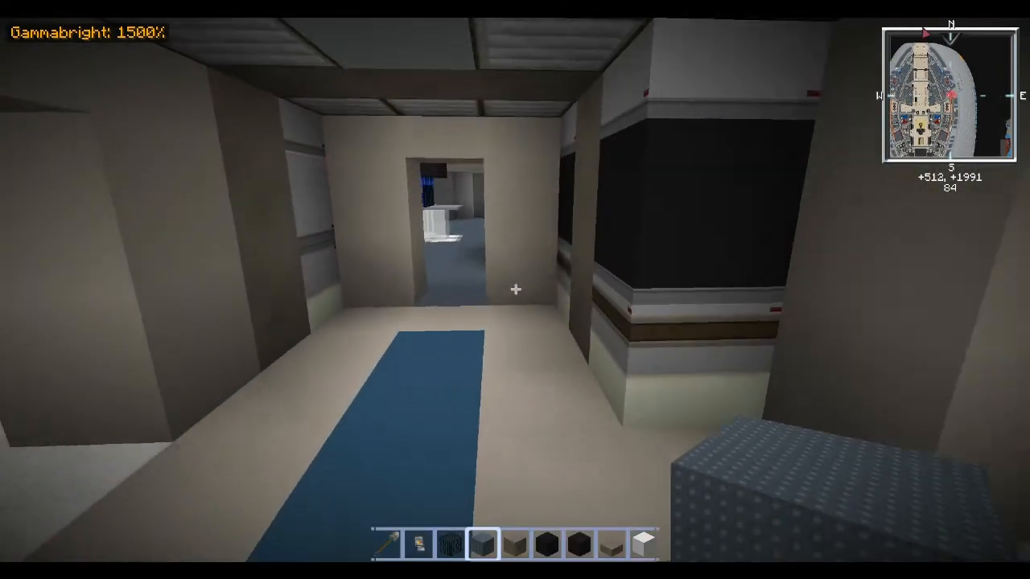
mouse_move(515, 290)
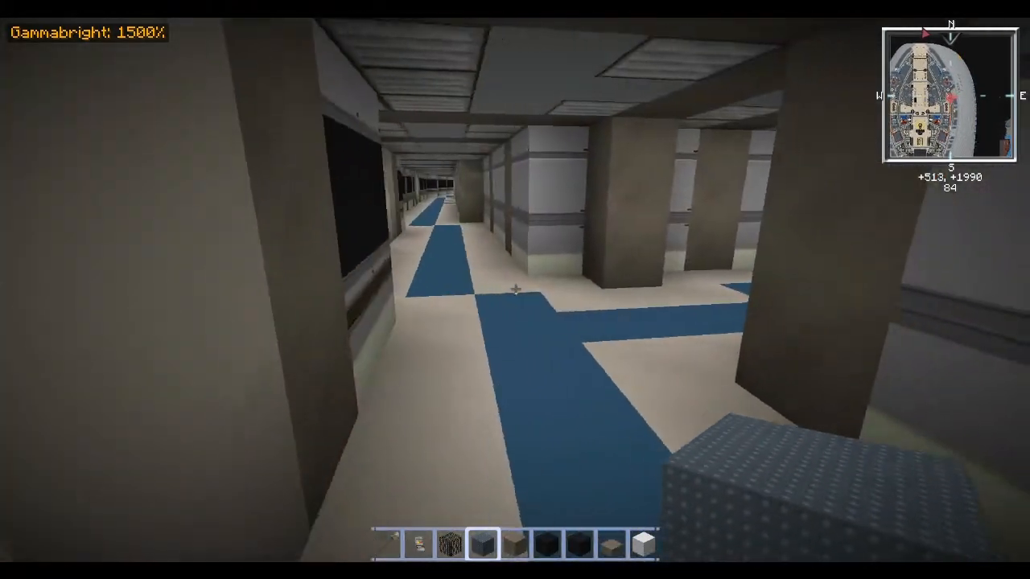
Step: Walk forward along the blue-striped corridor past the side doorways
key(w)
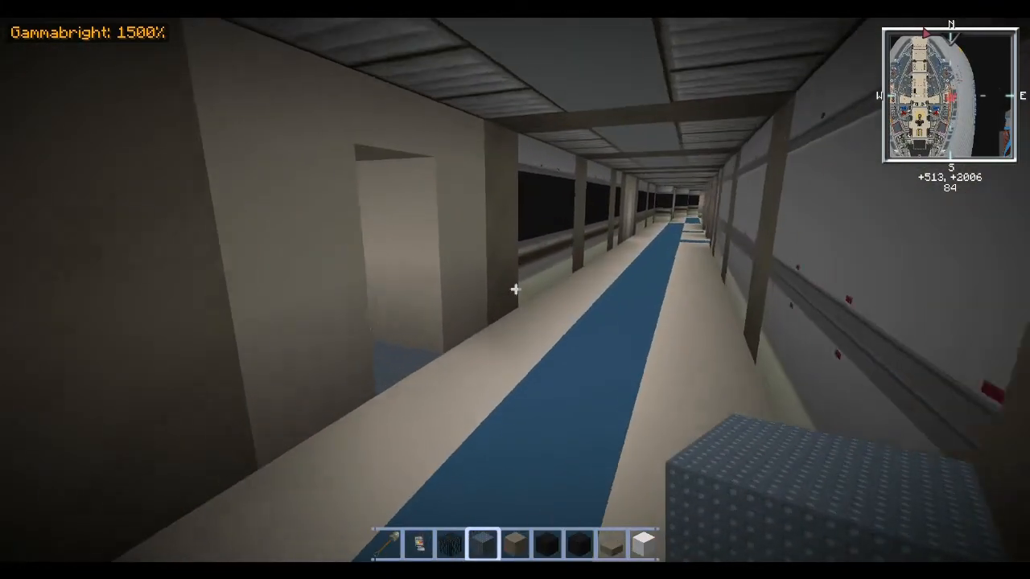
key(w)
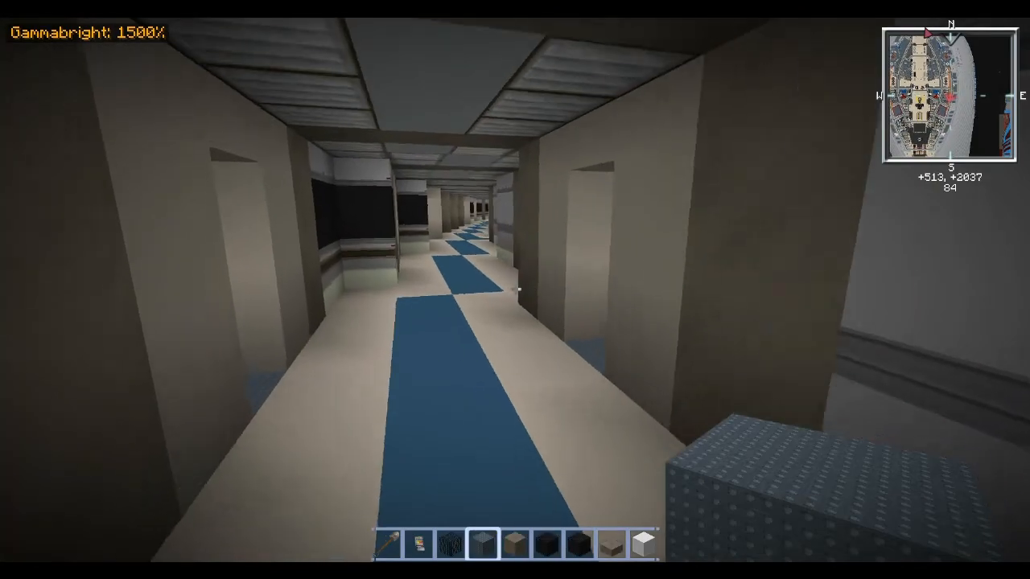
mouse_move(515, 290)
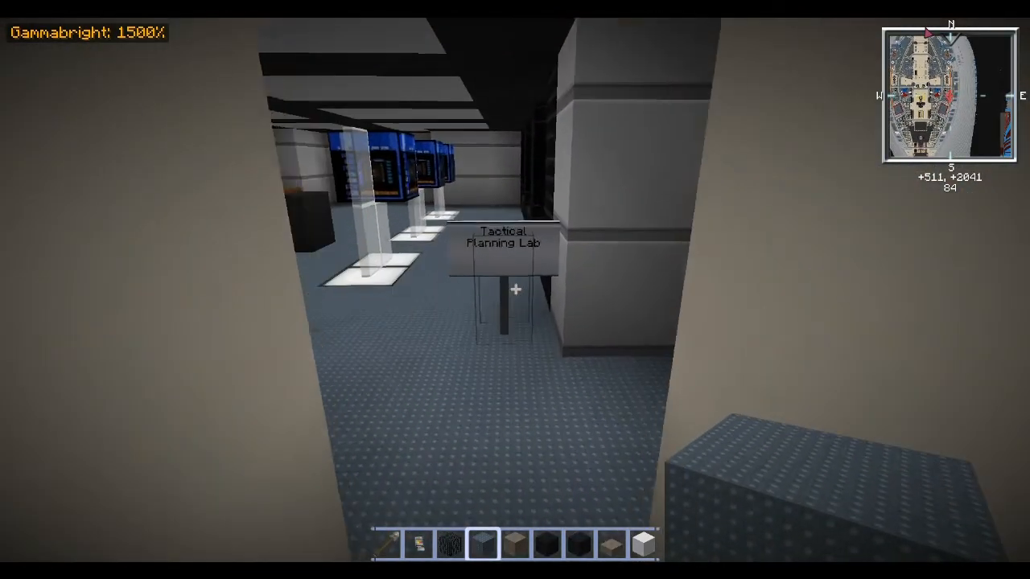
mouse_move(515, 290)
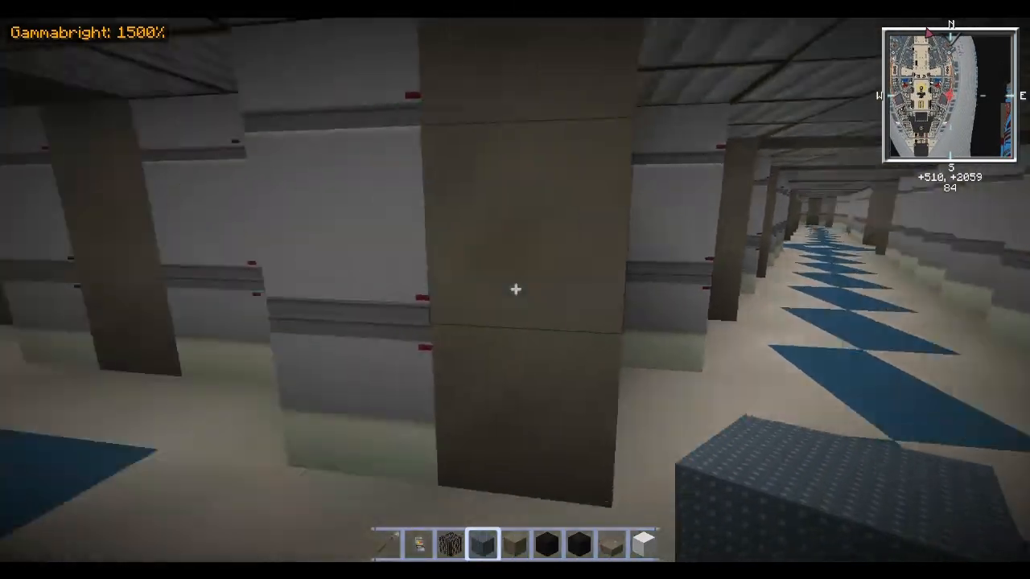
mouse_move(515, 289)
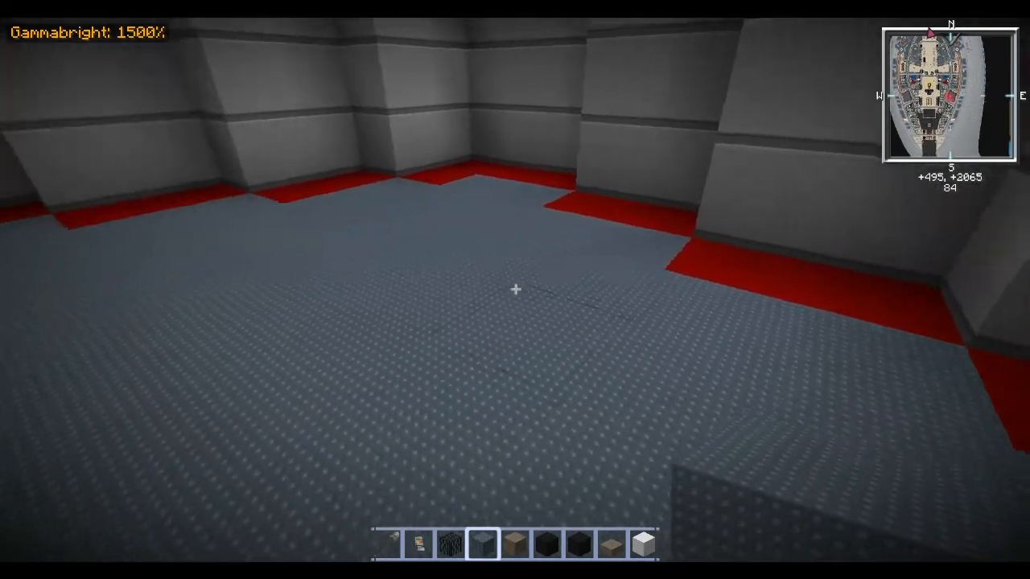
mouse_move(515, 290)
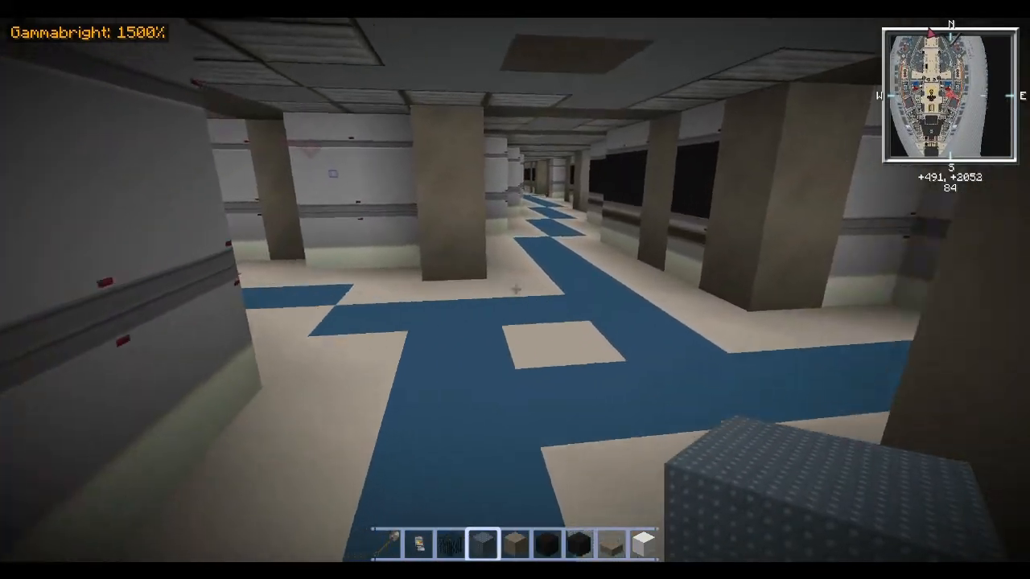
mouse_move(515, 289)
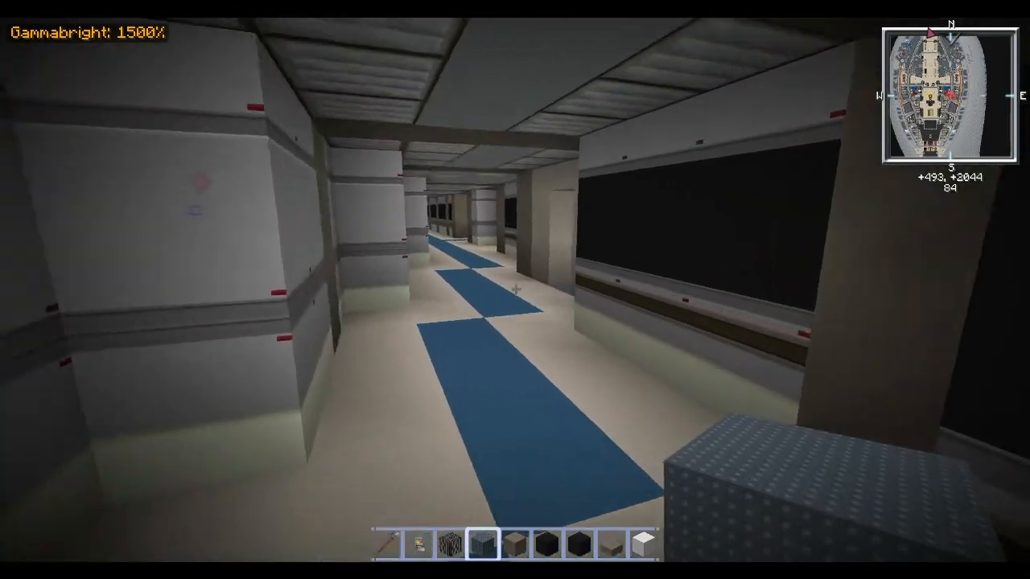
mouse_move(515, 290)
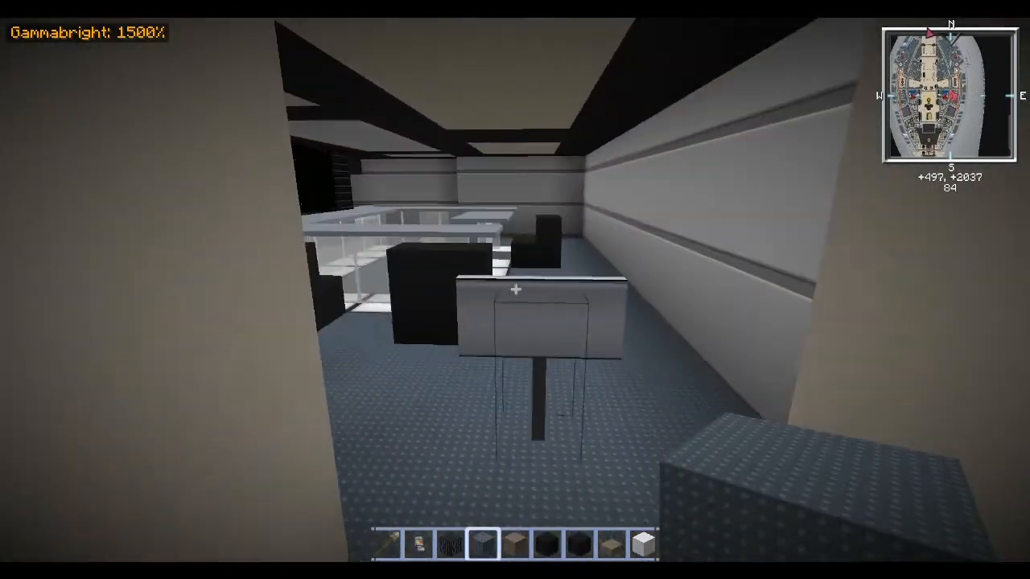
mouse_move(515, 289)
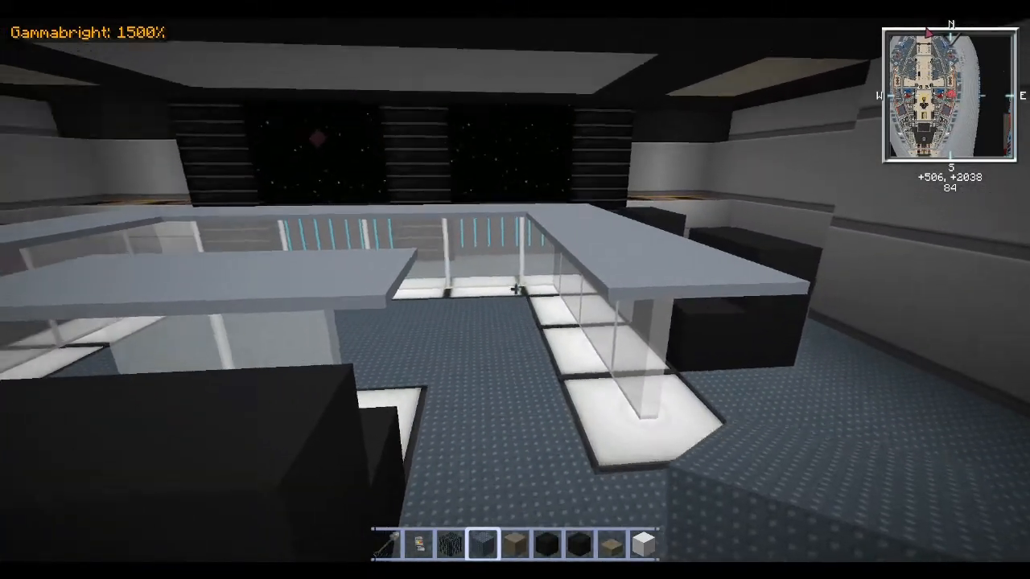
mouse_move(515, 290)
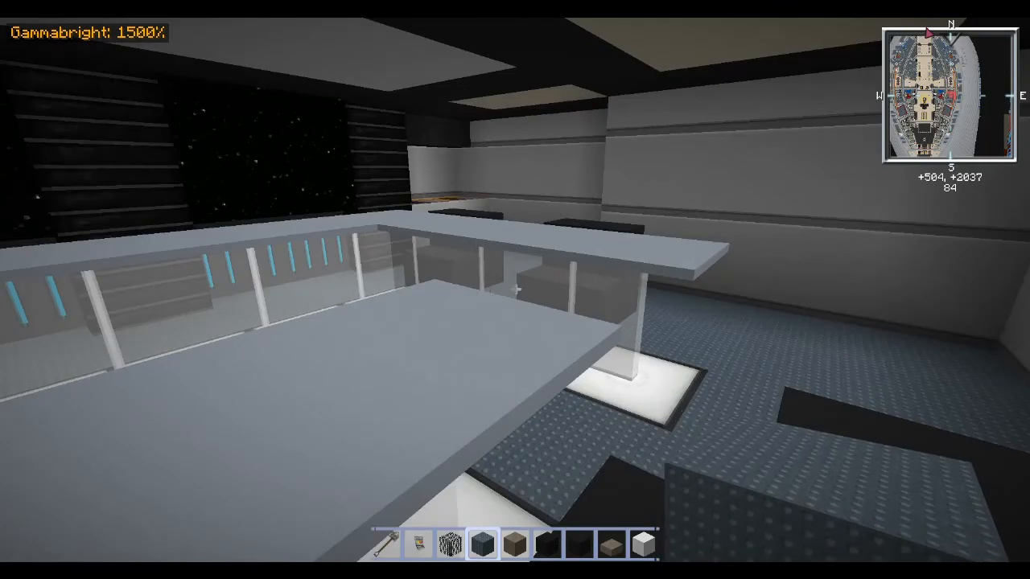
mouse_move(515, 290)
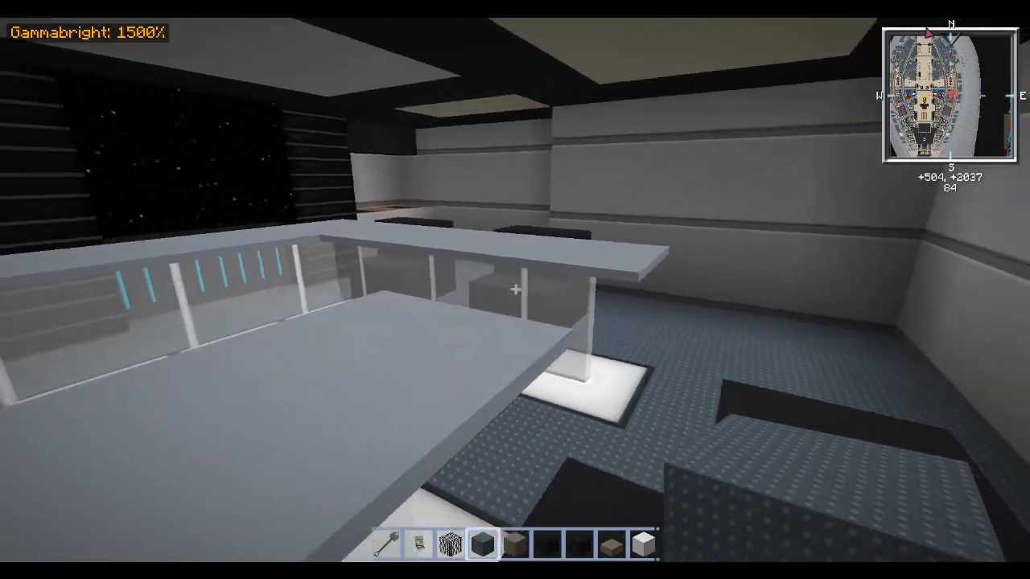
mouse_move(515, 290)
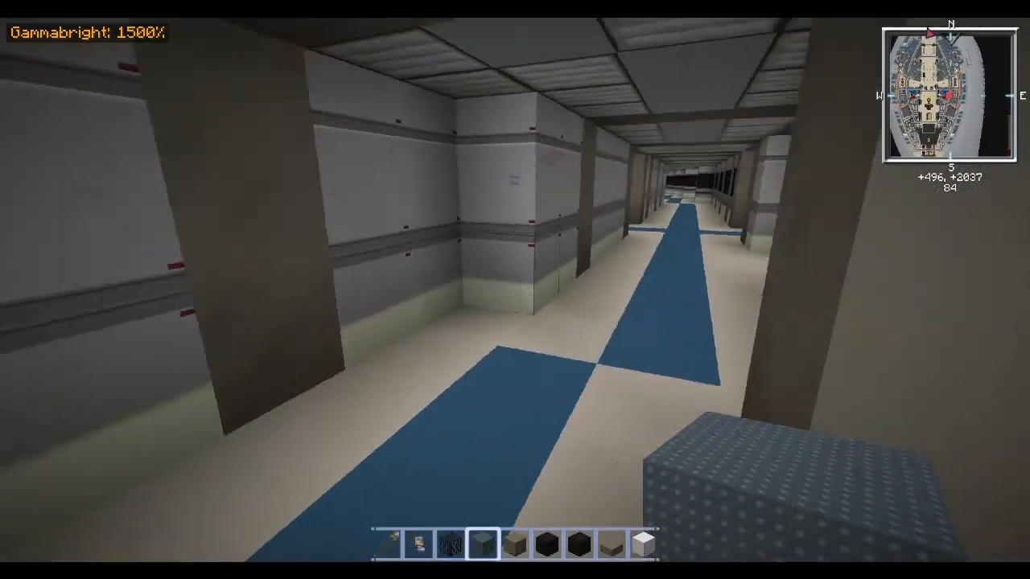
Step: Walk down the corridor past the side rooms toward the dark machinery area
key(w)
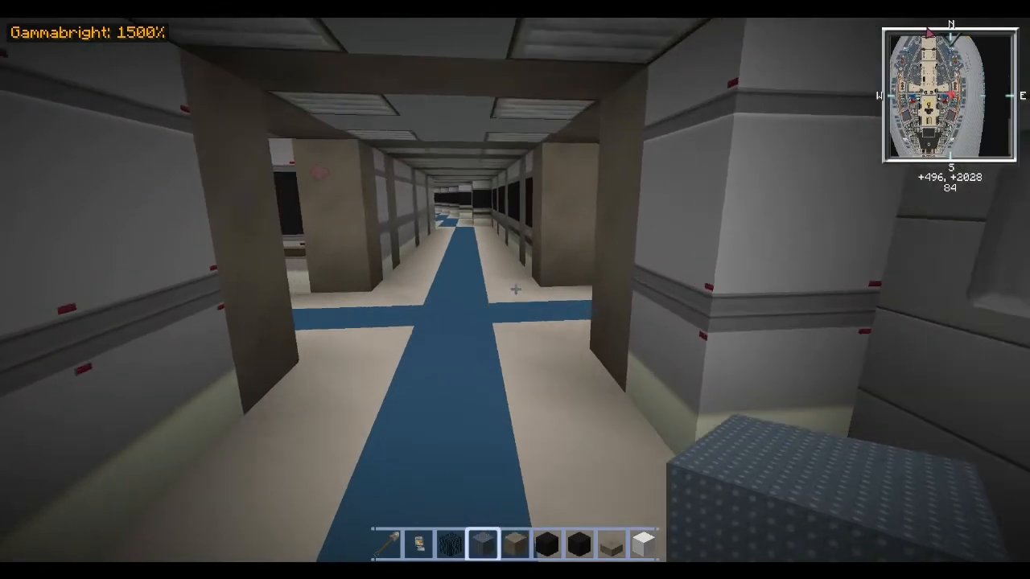
mouse_move(515, 290)
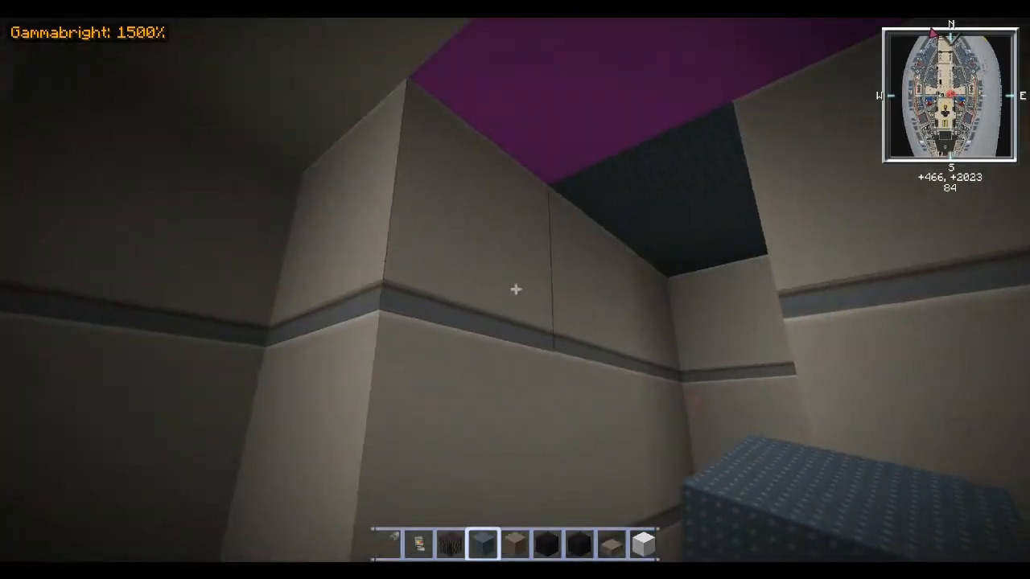
mouse_move(515, 290)
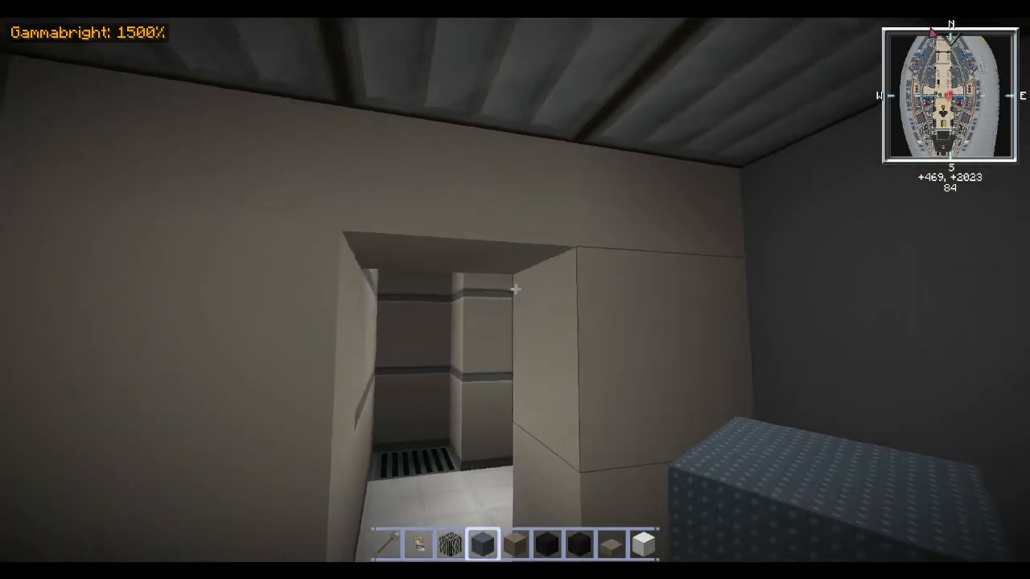
mouse_move(515, 290)
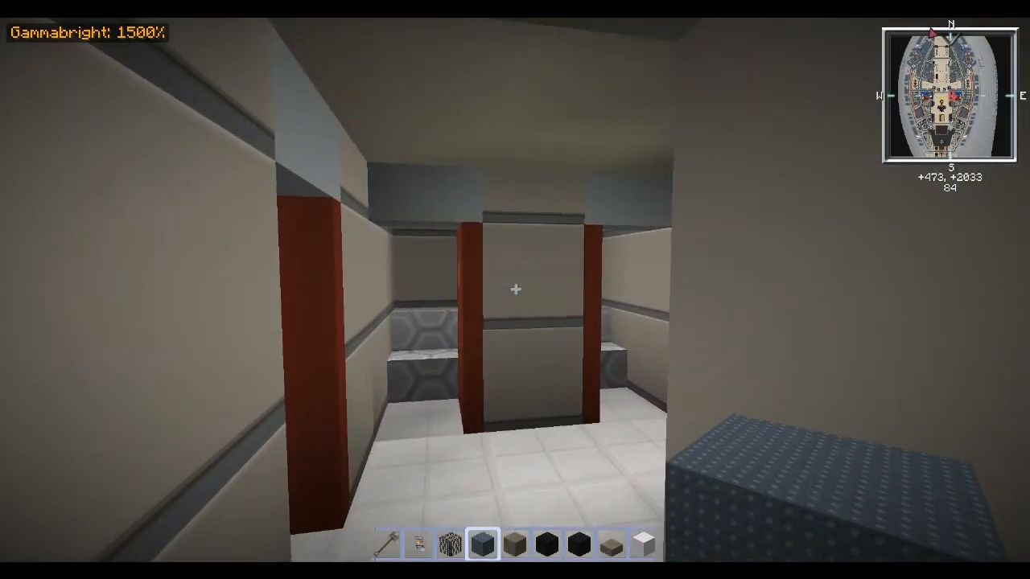
key(w)
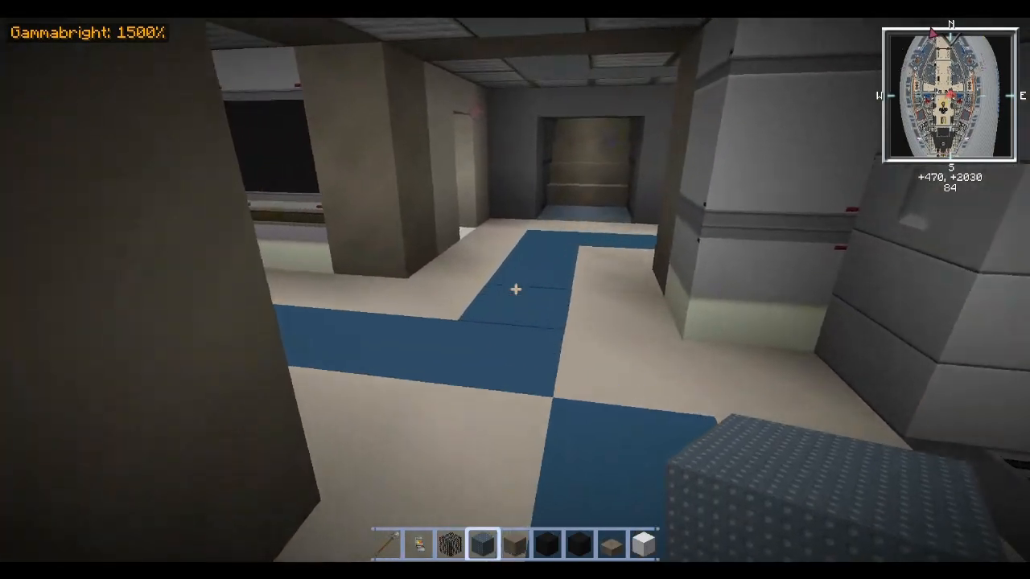
mouse_move(515, 289)
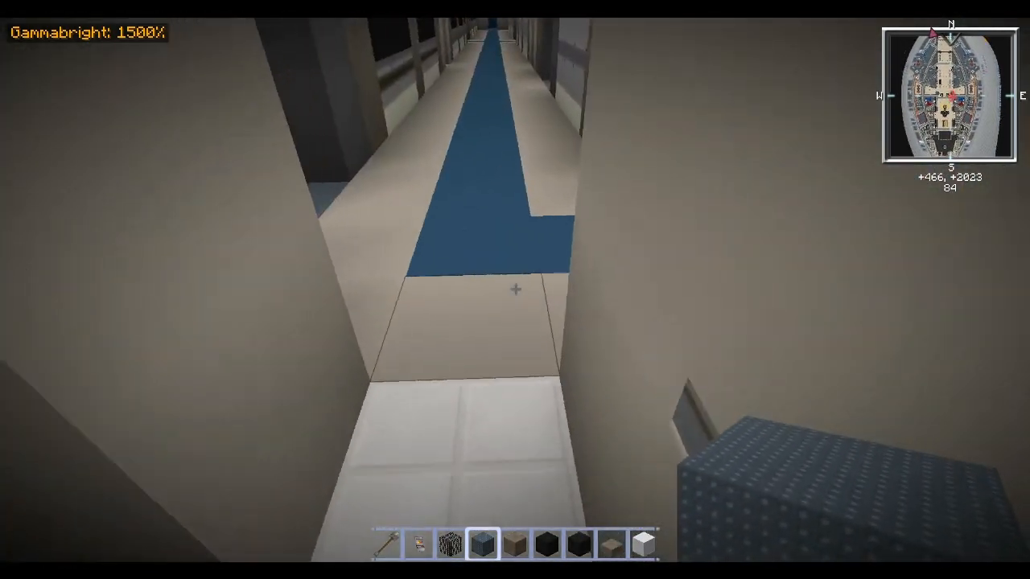
mouse_move(515, 290)
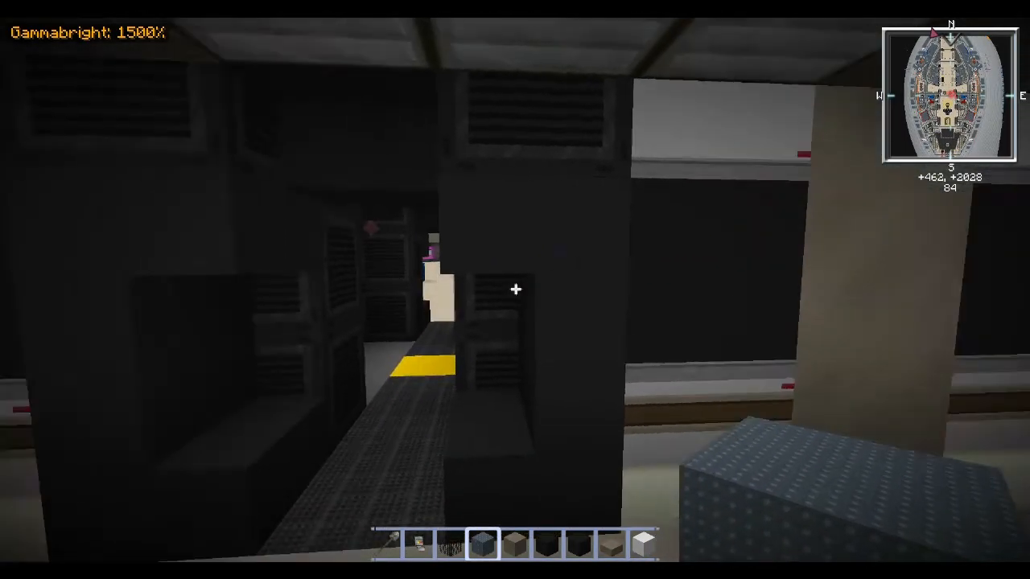
mouse_move(515, 290)
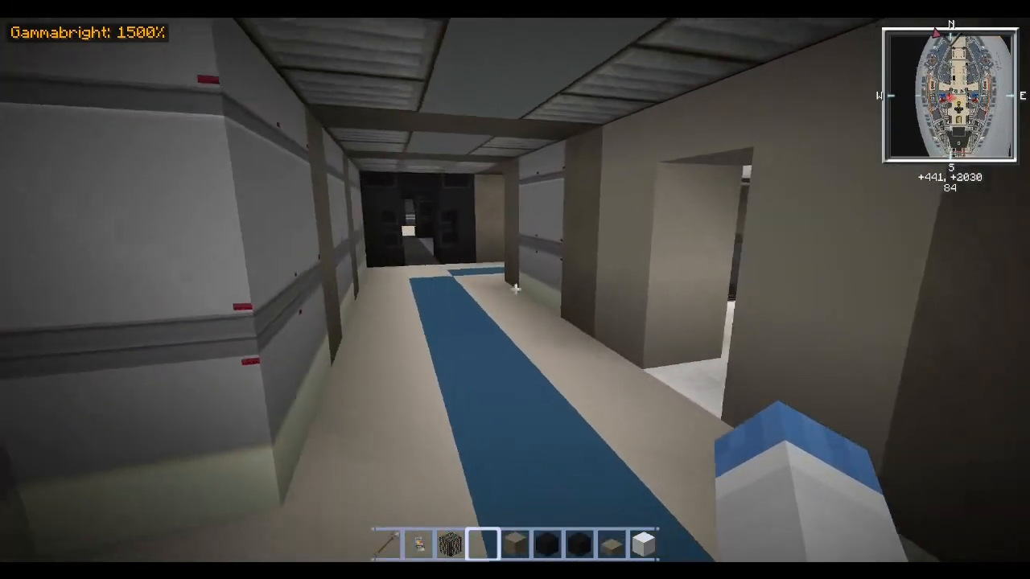
mouse_move(515, 290)
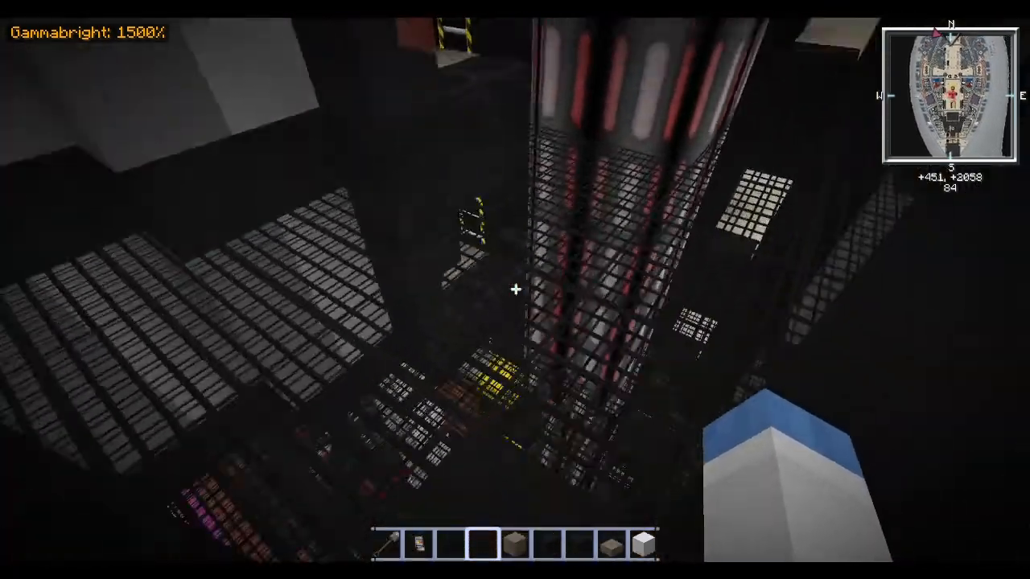
mouse_move(515, 289)
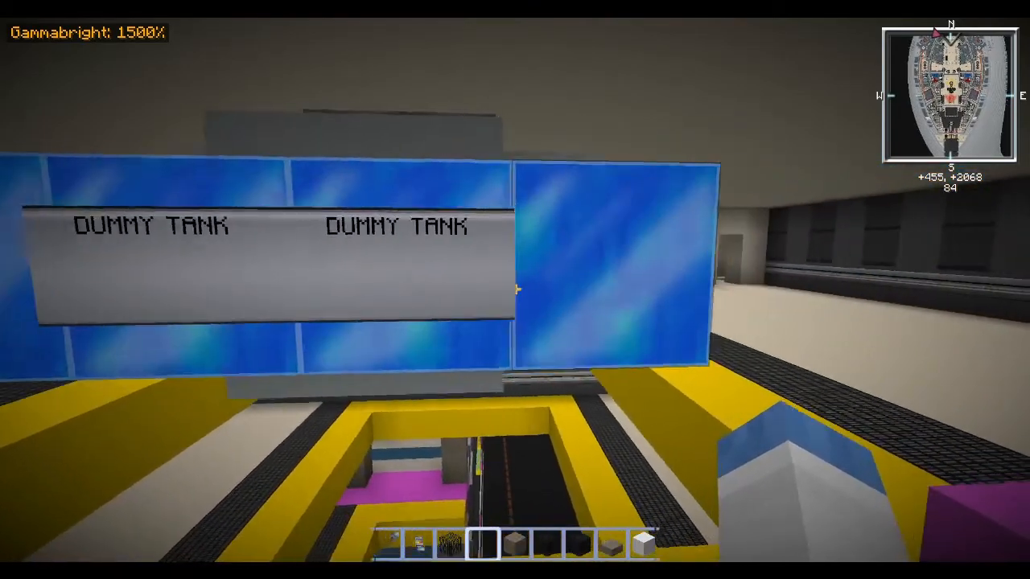
mouse_move(515, 290)
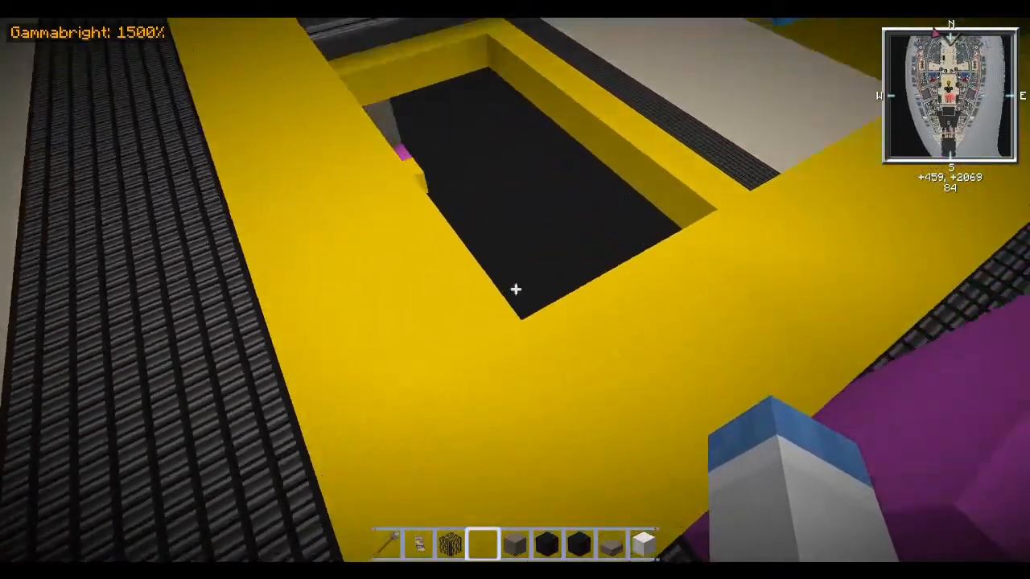
mouse_move(515, 289)
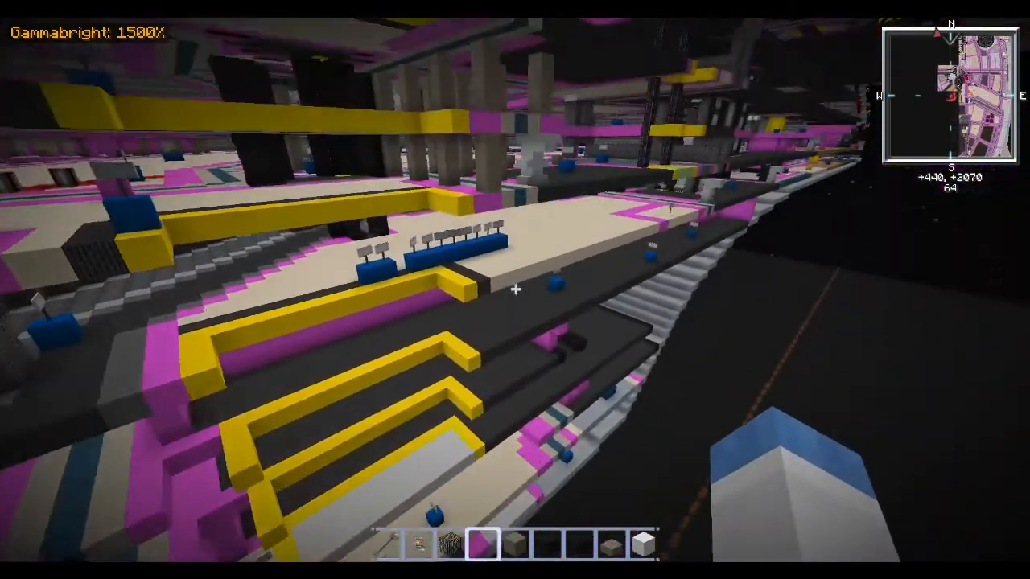
mouse_move(515, 289)
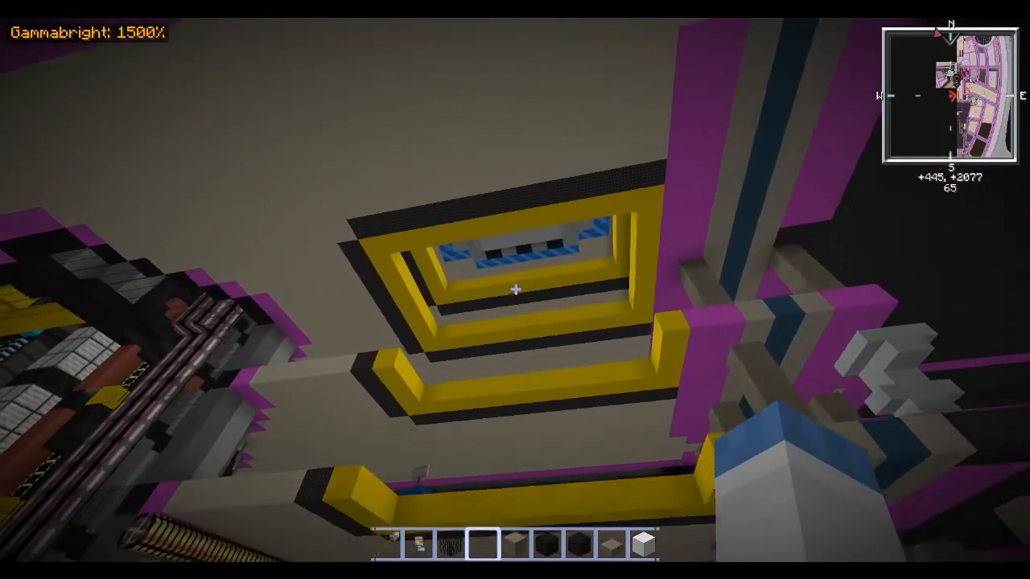
mouse_move(515, 290)
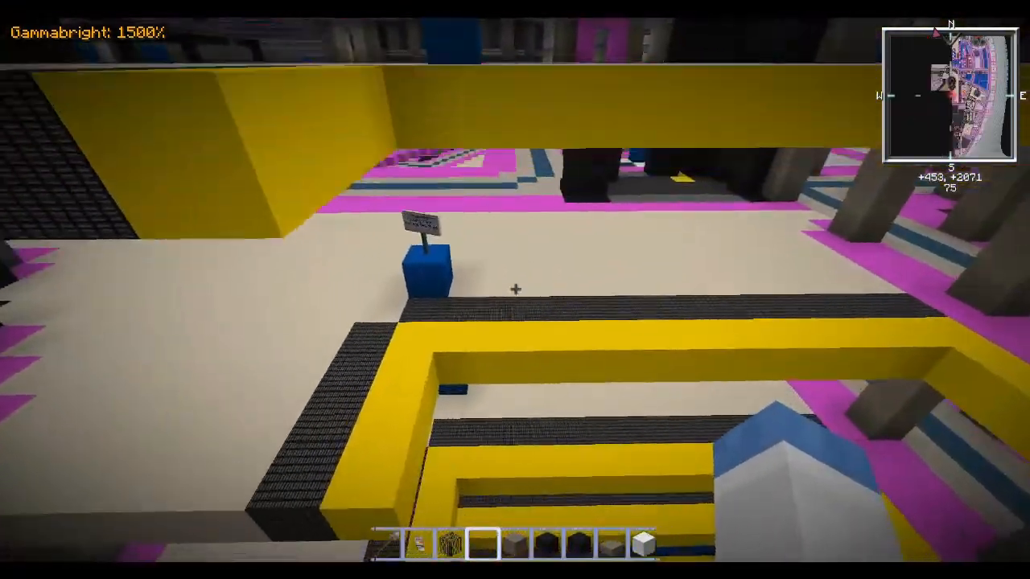
mouse_move(515, 290)
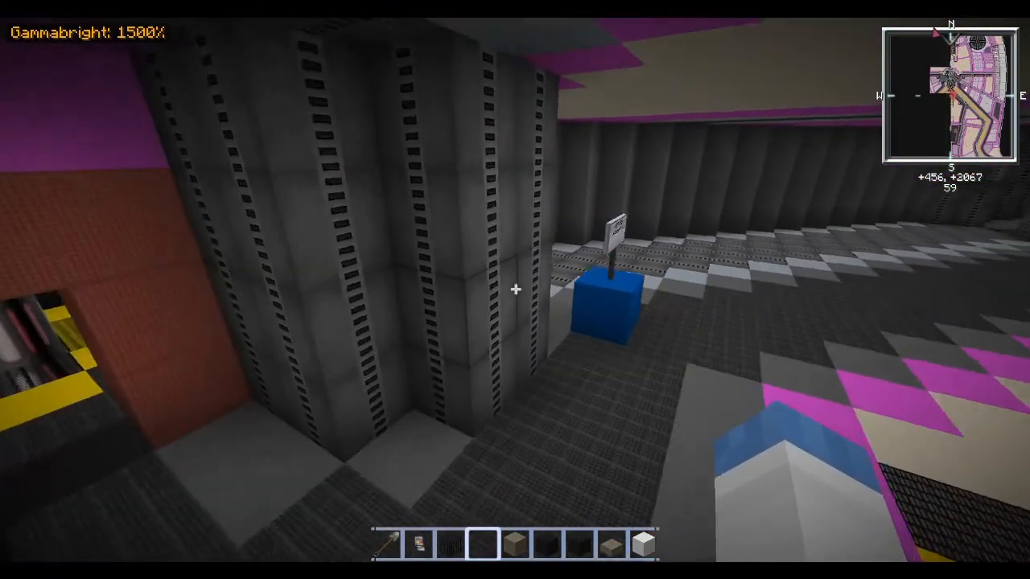
mouse_move(515, 289)
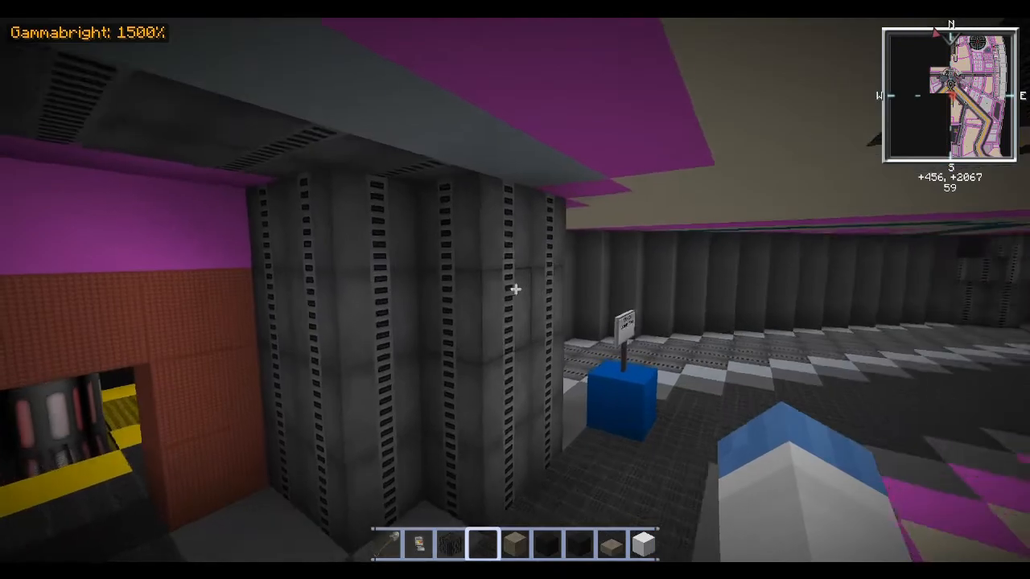
mouse_move(515, 289)
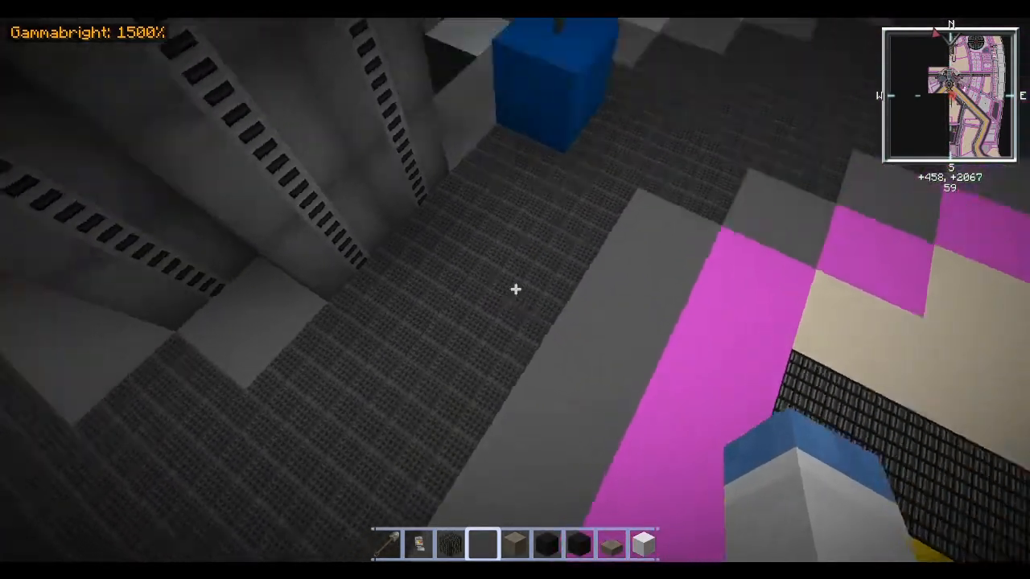
mouse_move(515, 290)
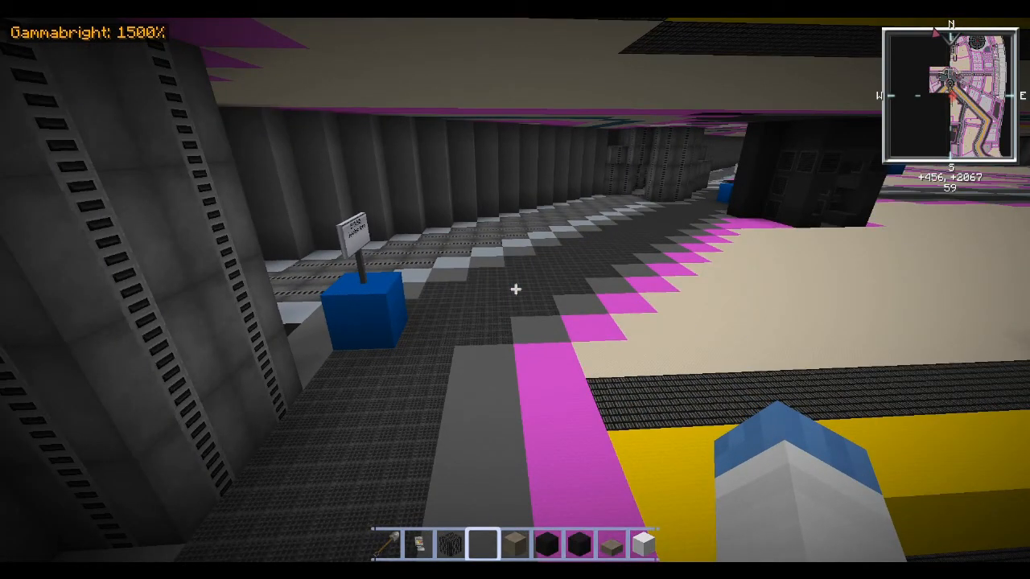
mouse_move(515, 290)
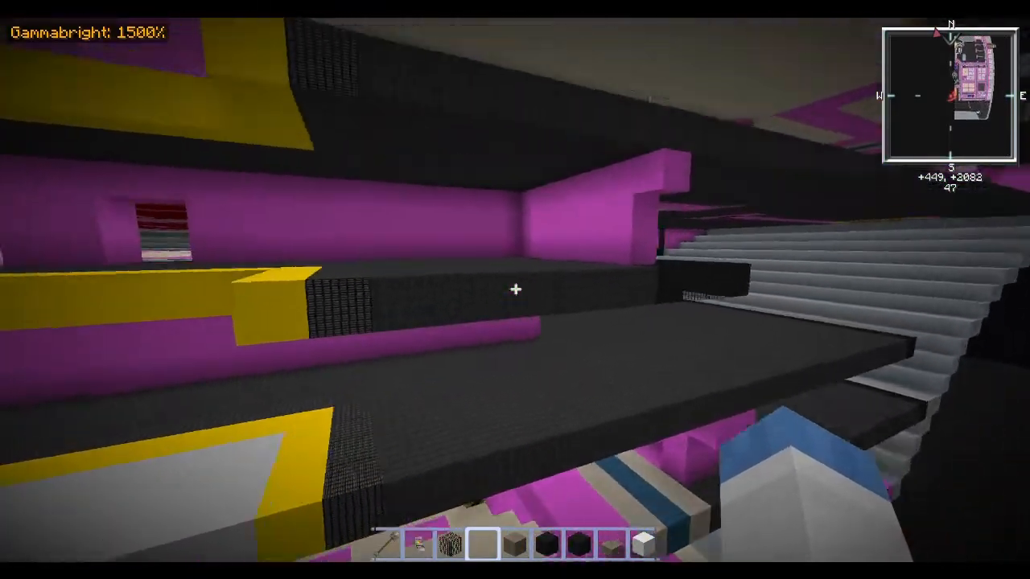
mouse_move(515, 290)
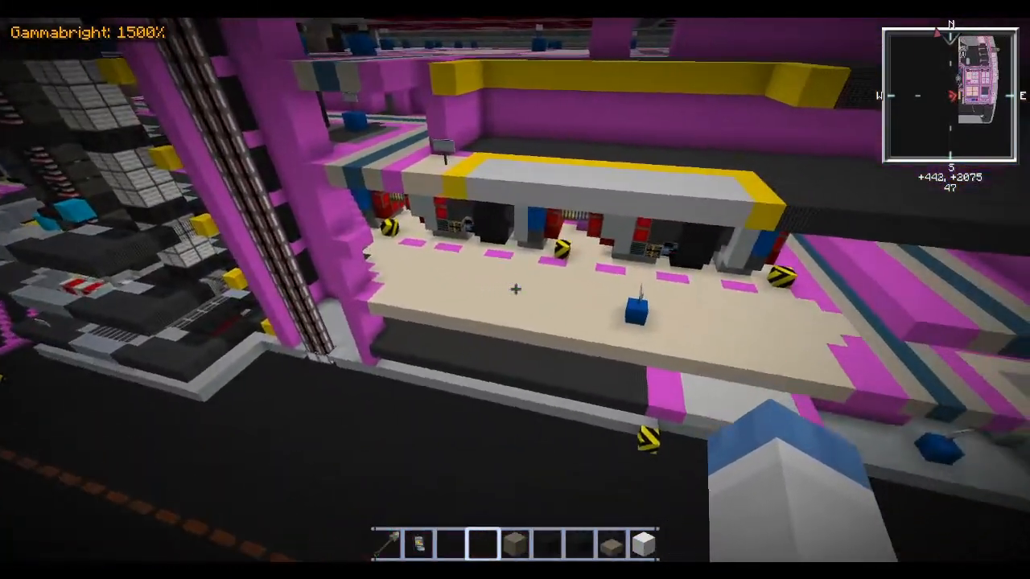
mouse_move(515, 290)
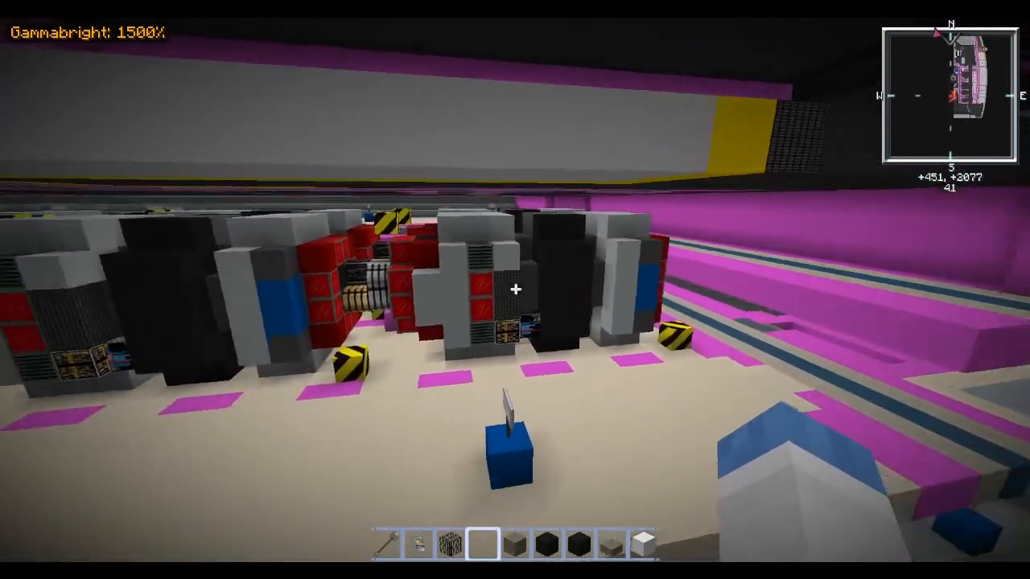
mouse_move(515, 290)
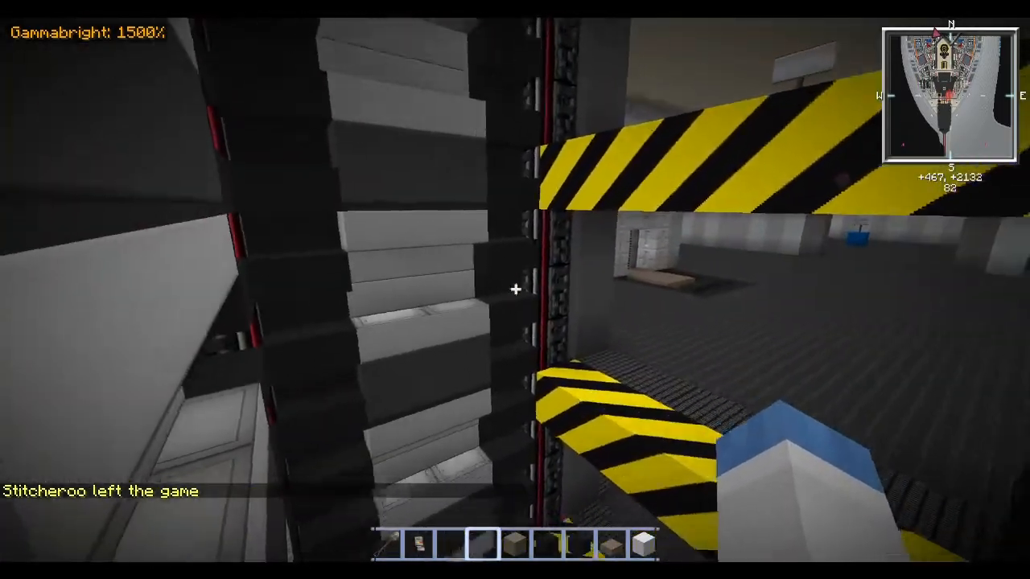
mouse_move(515, 290)
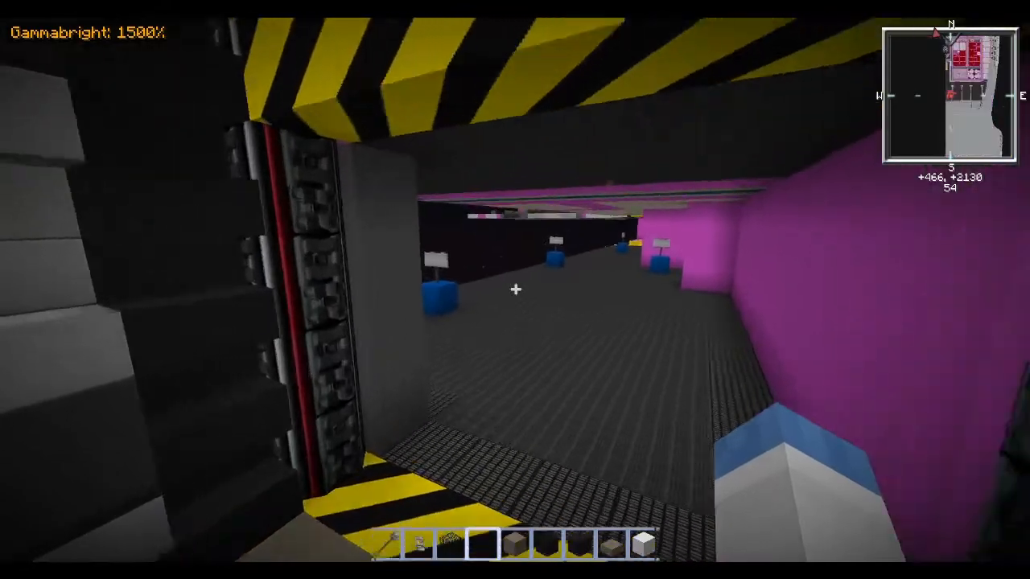
mouse_move(515, 290)
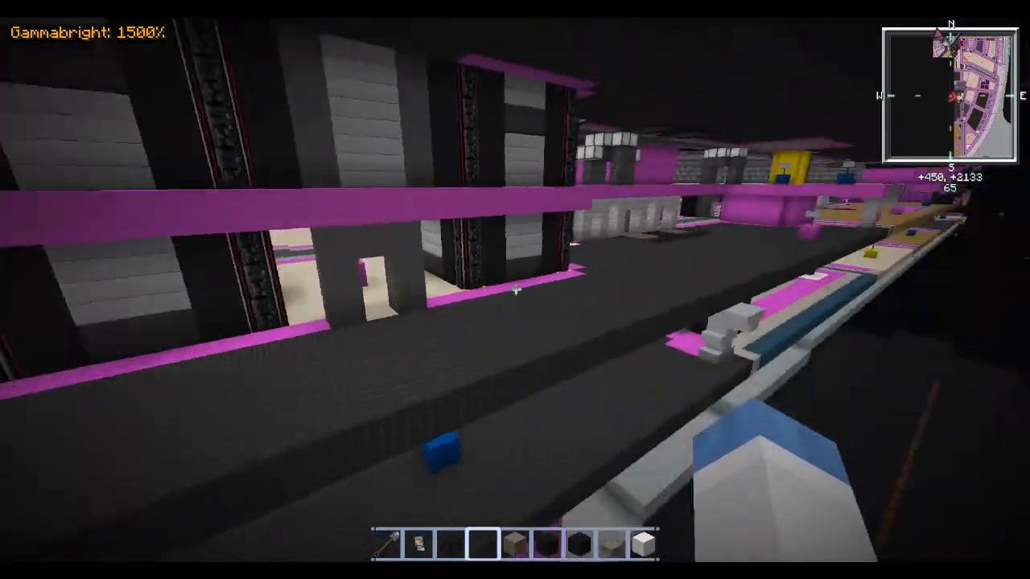
mouse_move(515, 289)
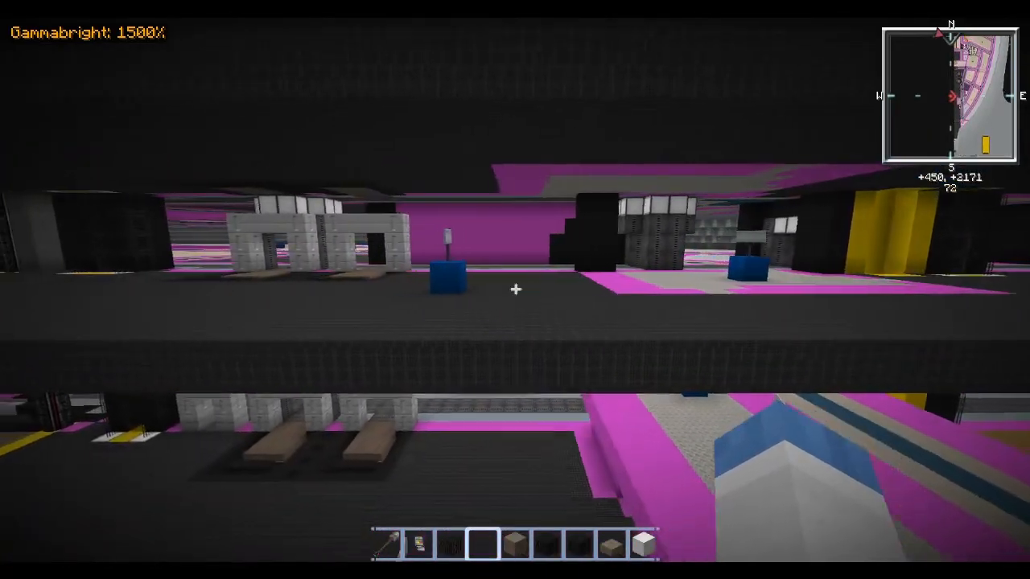
mouse_move(515, 290)
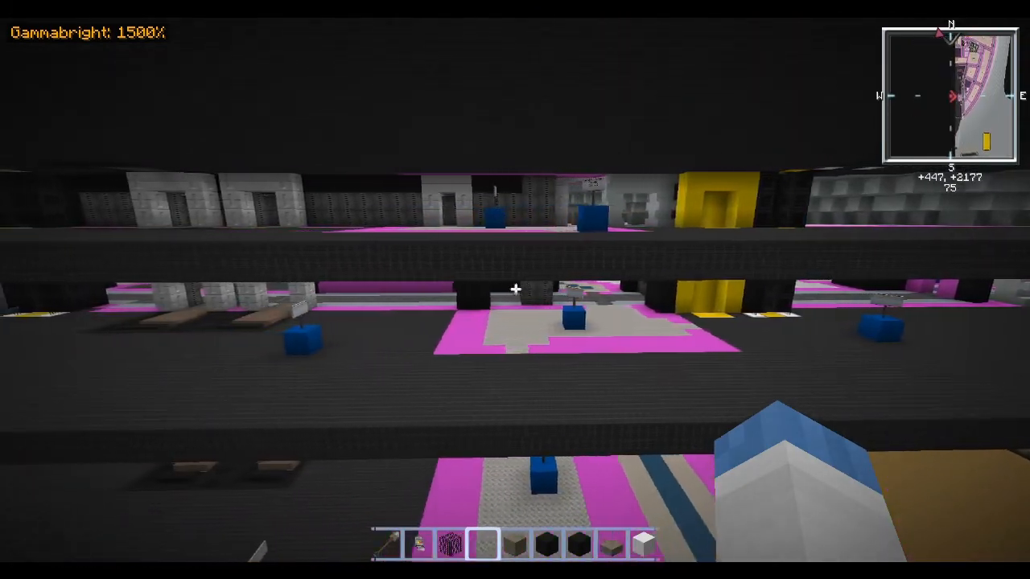
mouse_move(514, 290)
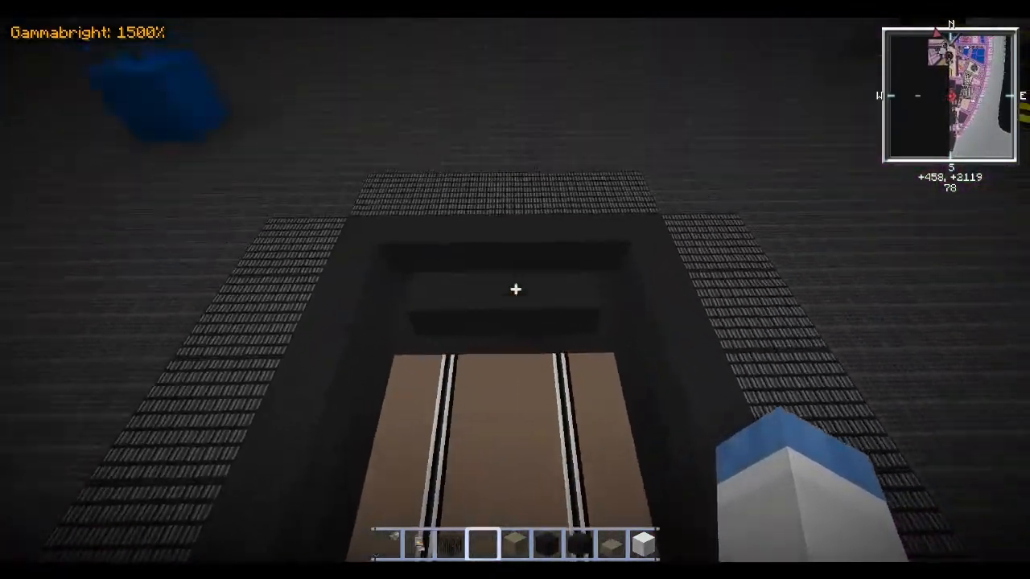
mouse_move(515, 290)
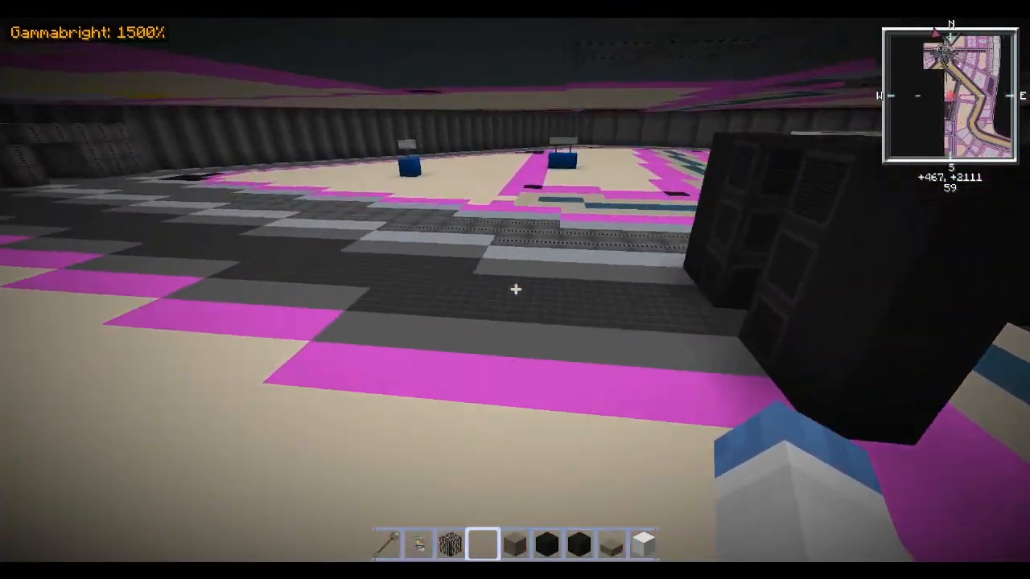
mouse_move(515, 290)
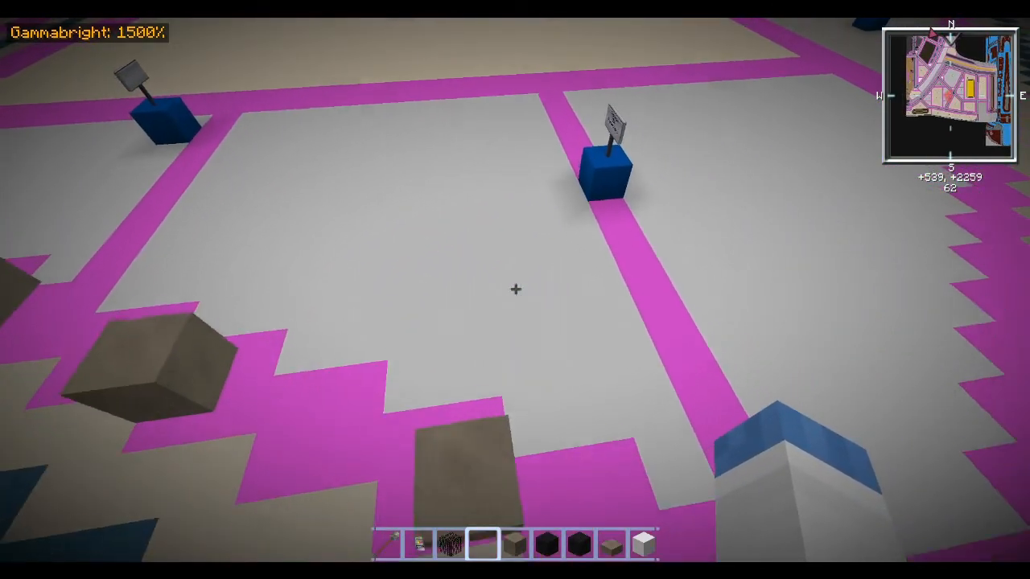
mouse_move(515, 289)
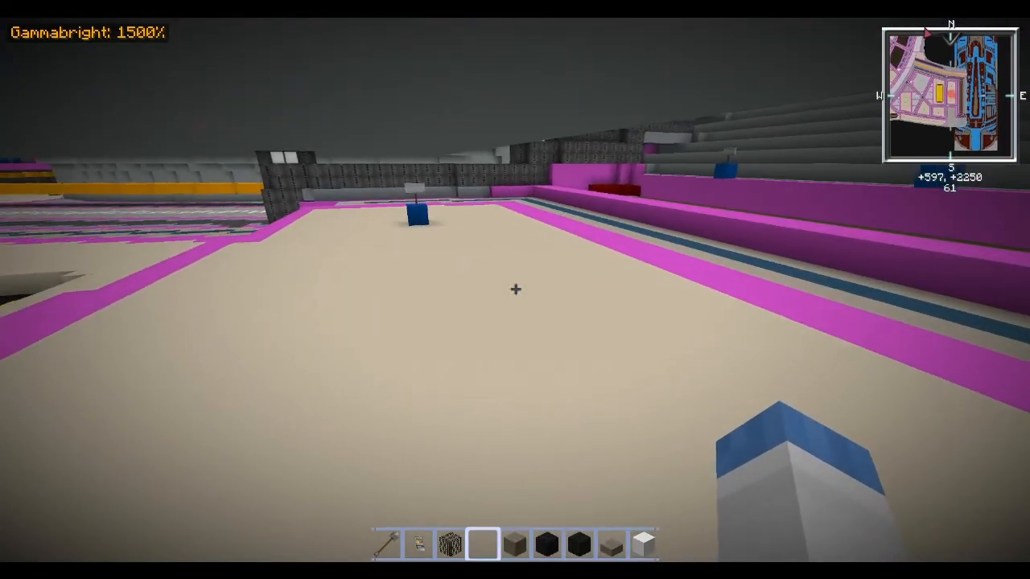
mouse_move(515, 290)
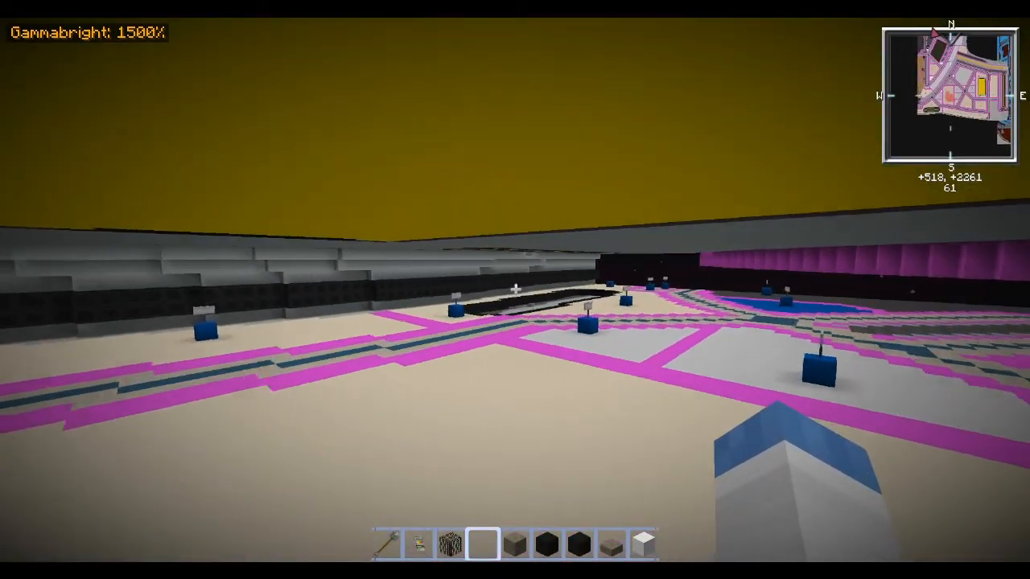
mouse_move(515, 289)
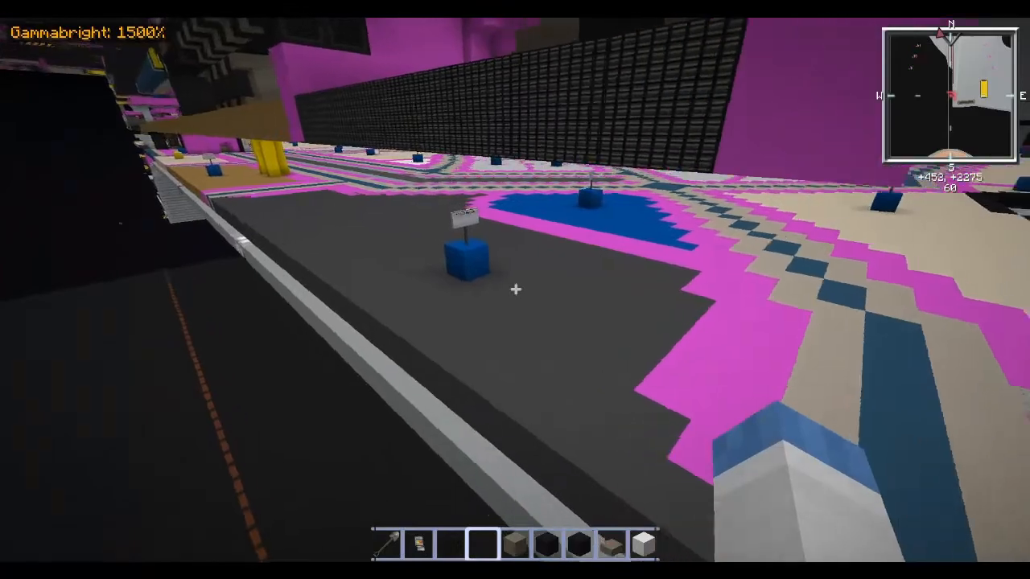
mouse_move(515, 290)
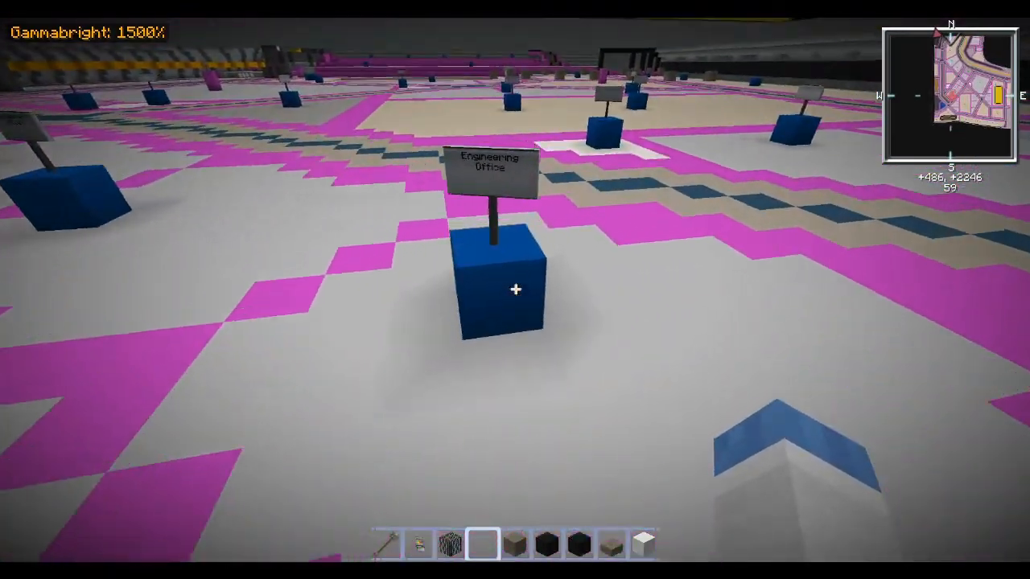
mouse_move(515, 290)
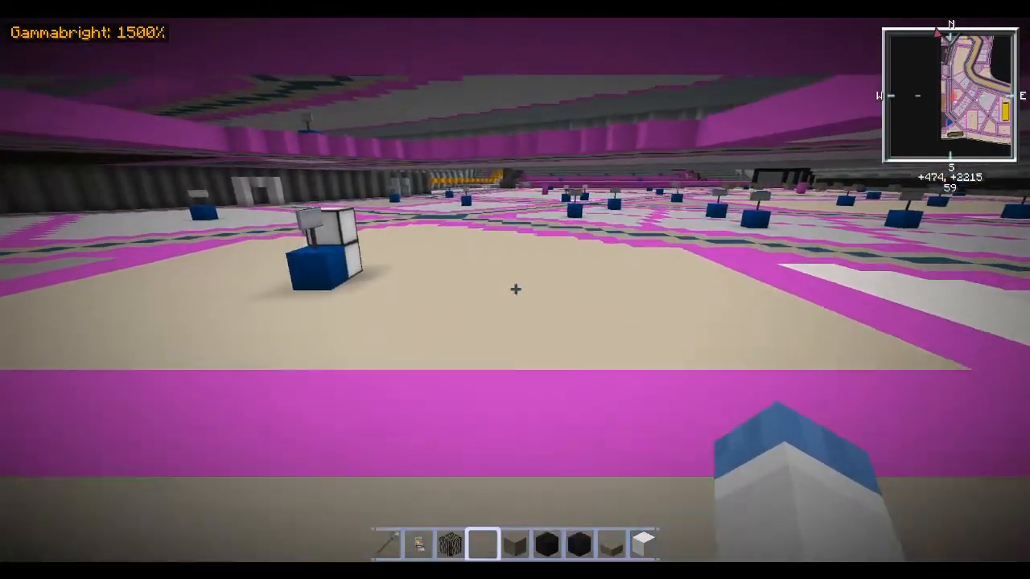
mouse_move(515, 290)
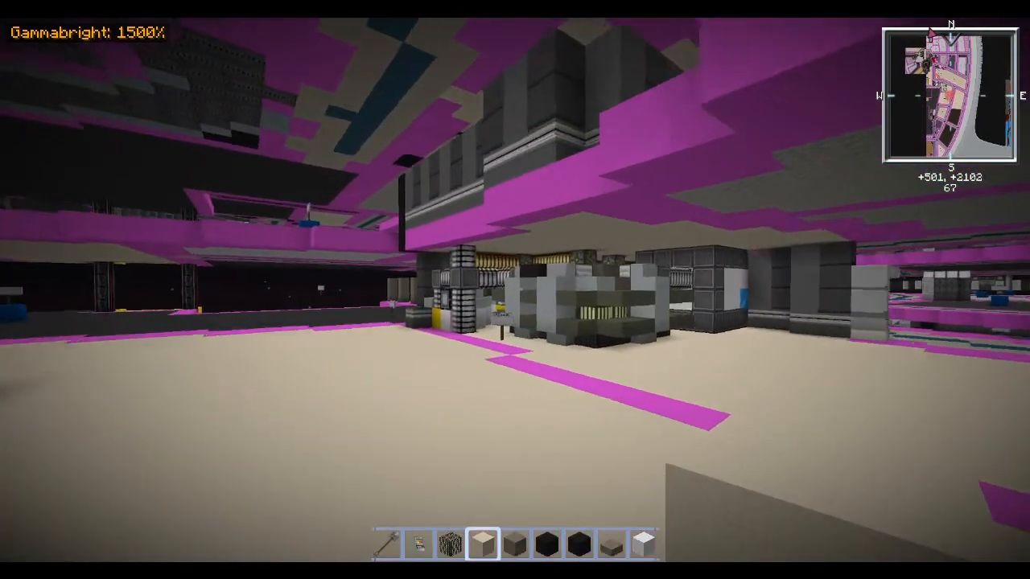
mouse_move(515, 290)
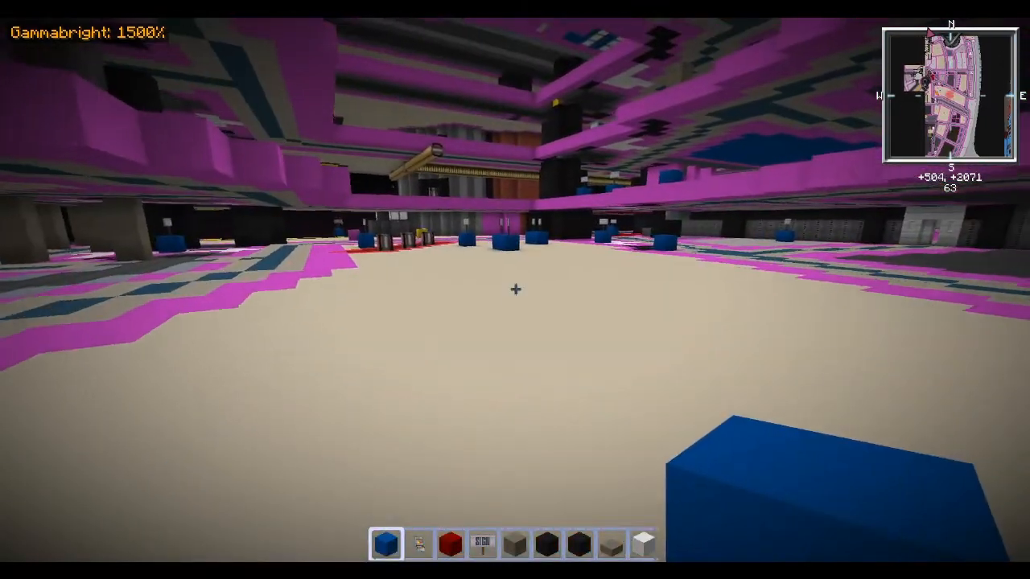
mouse_move(515, 289)
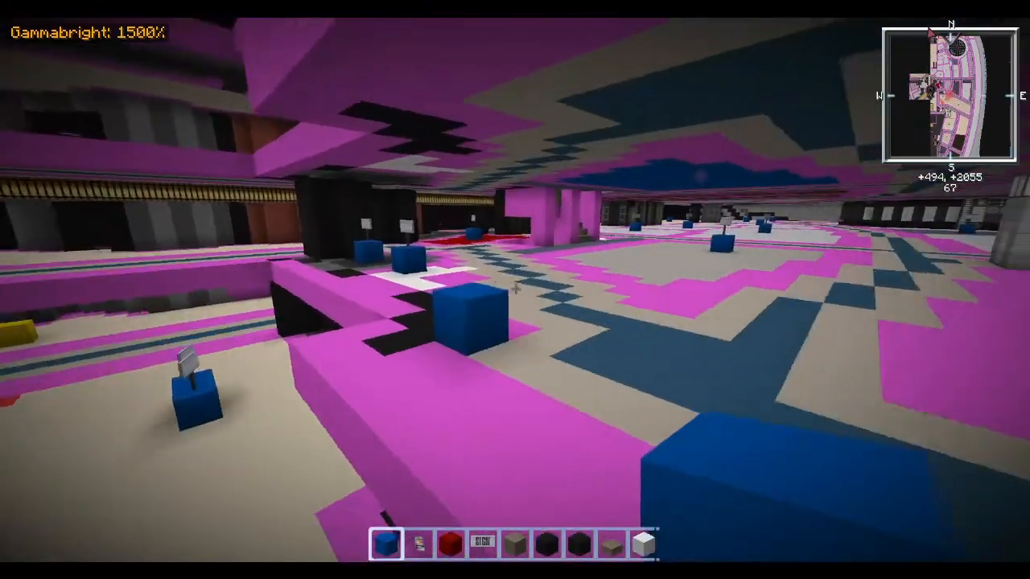
mouse_move(515, 290)
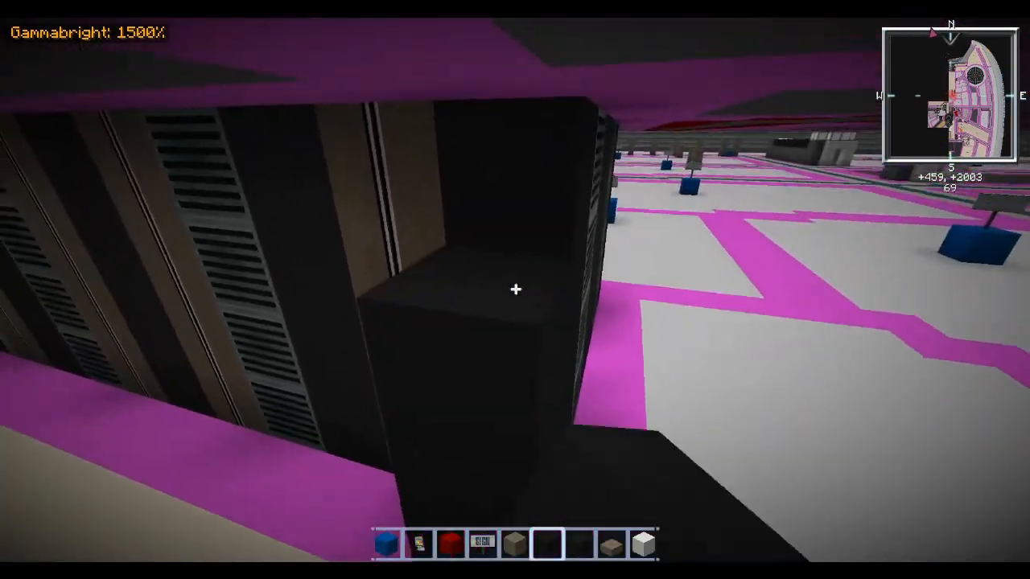
mouse_move(515, 289)
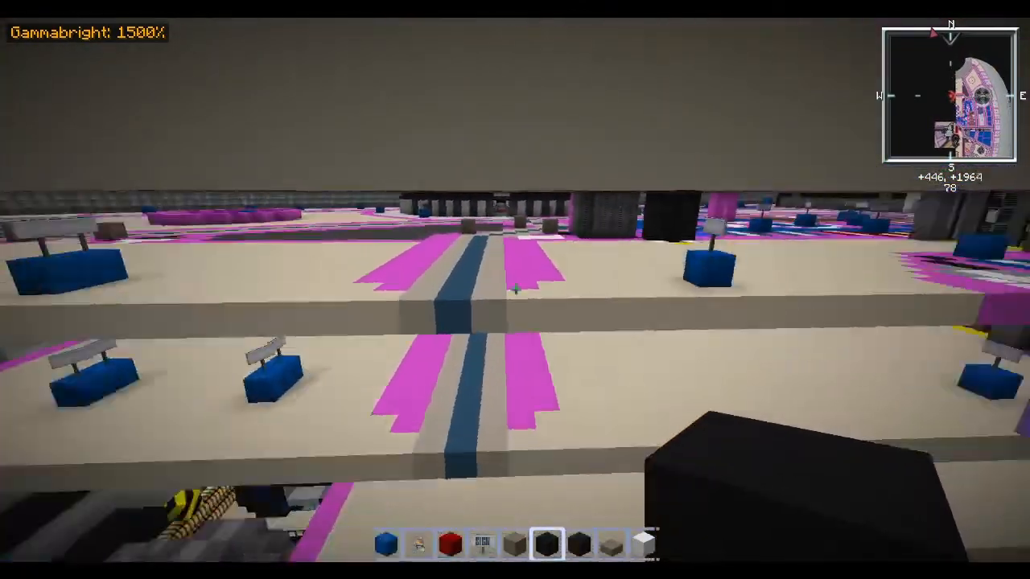
mouse_move(515, 290)
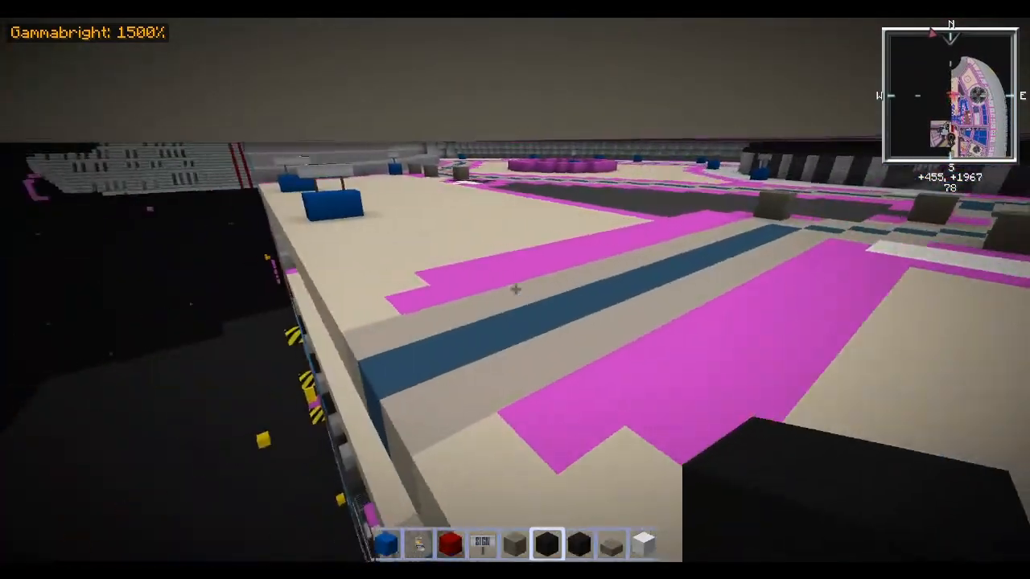
mouse_move(515, 290)
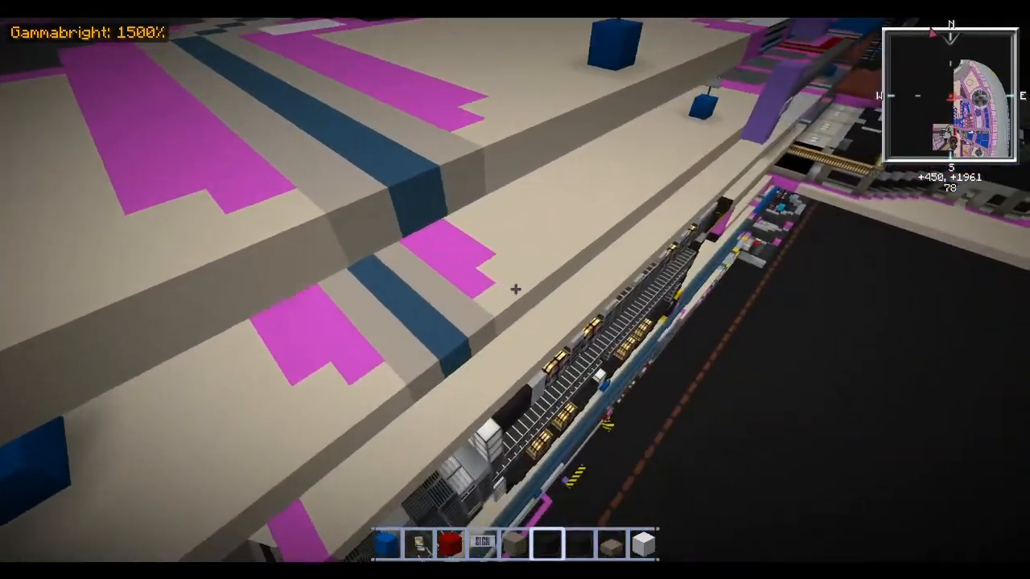
mouse_move(515, 289)
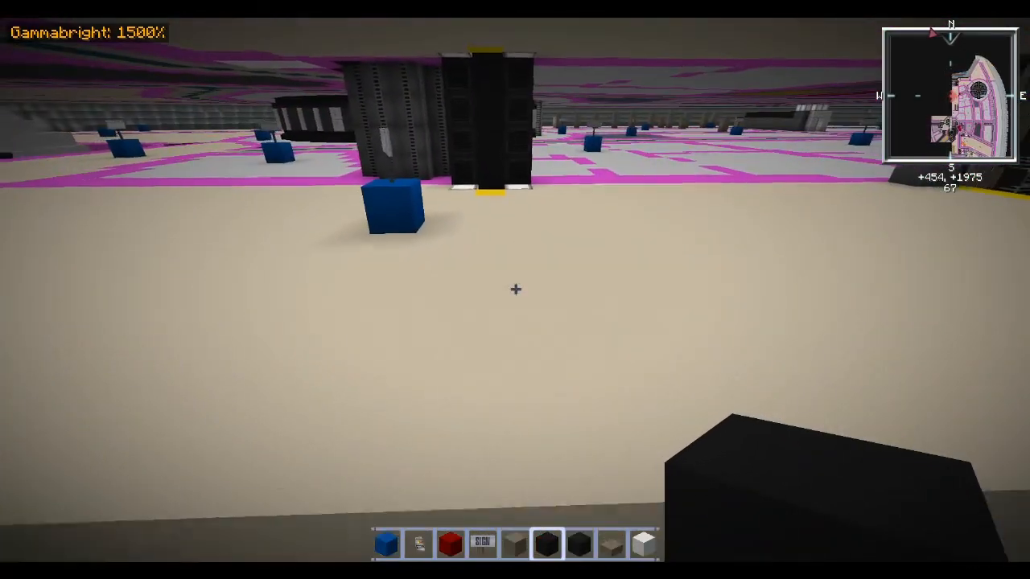
mouse_move(515, 290)
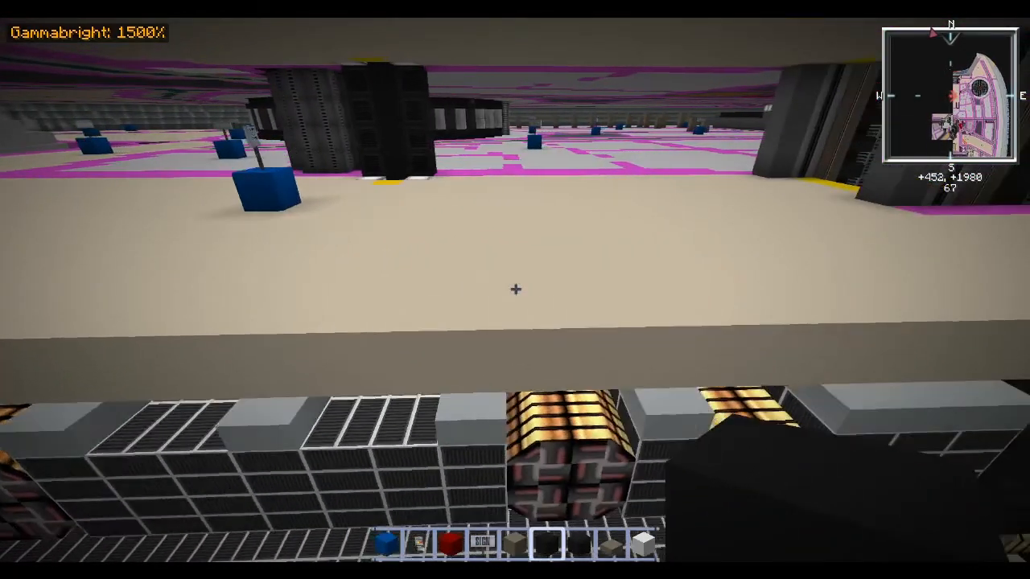
mouse_move(515, 289)
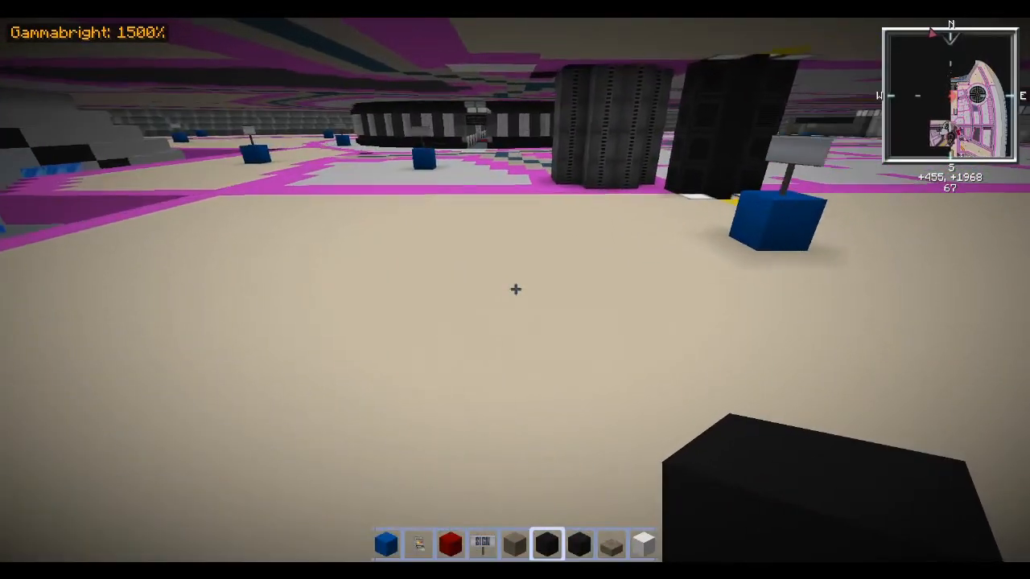
mouse_move(515, 289)
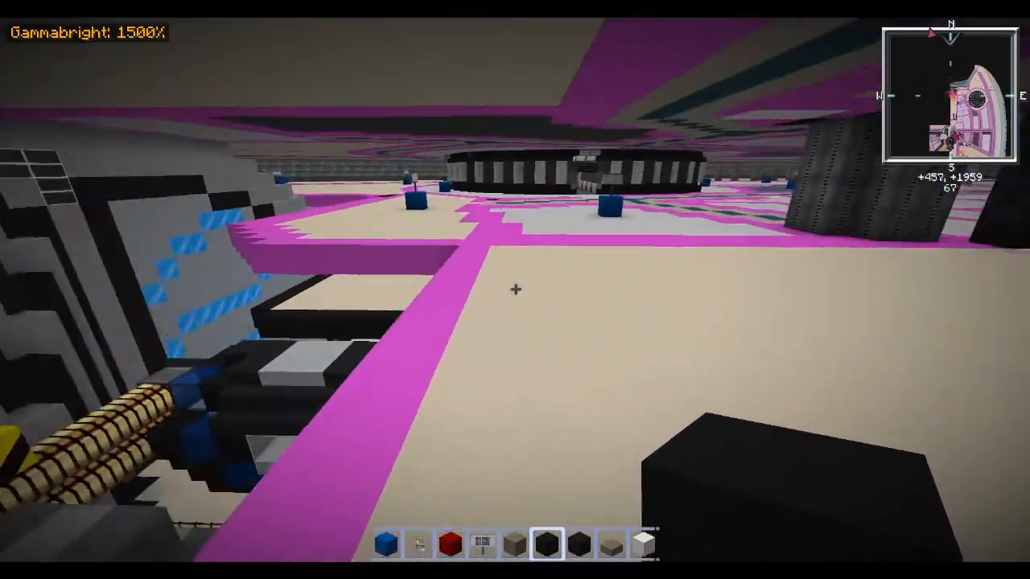
mouse_move(515, 290)
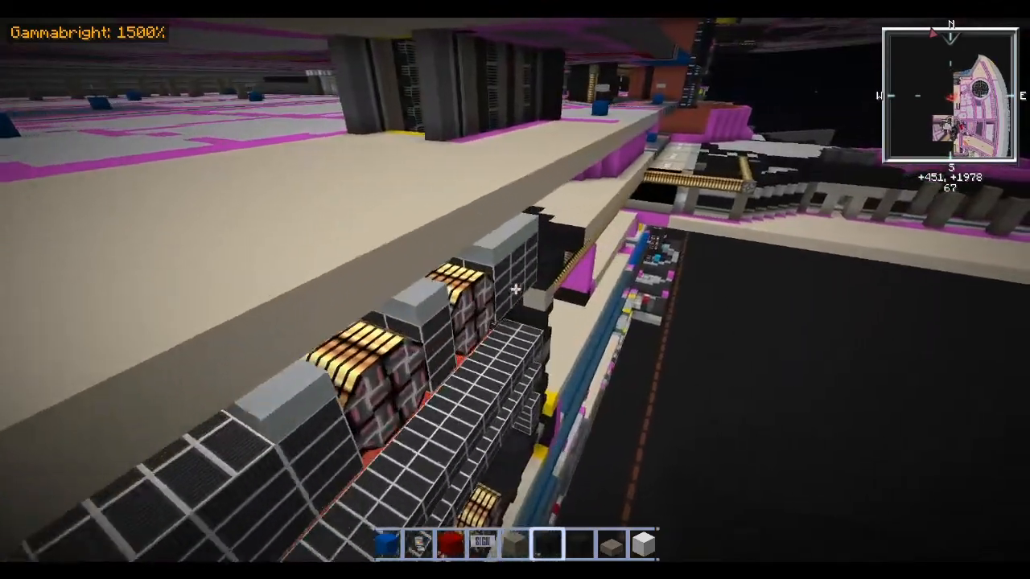
mouse_move(515, 289)
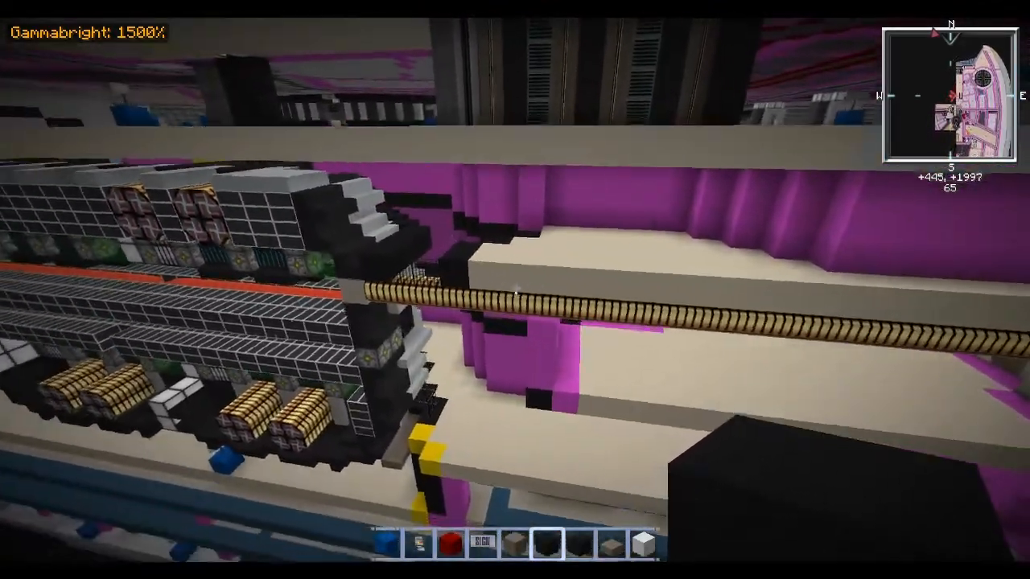
mouse_move(515, 290)
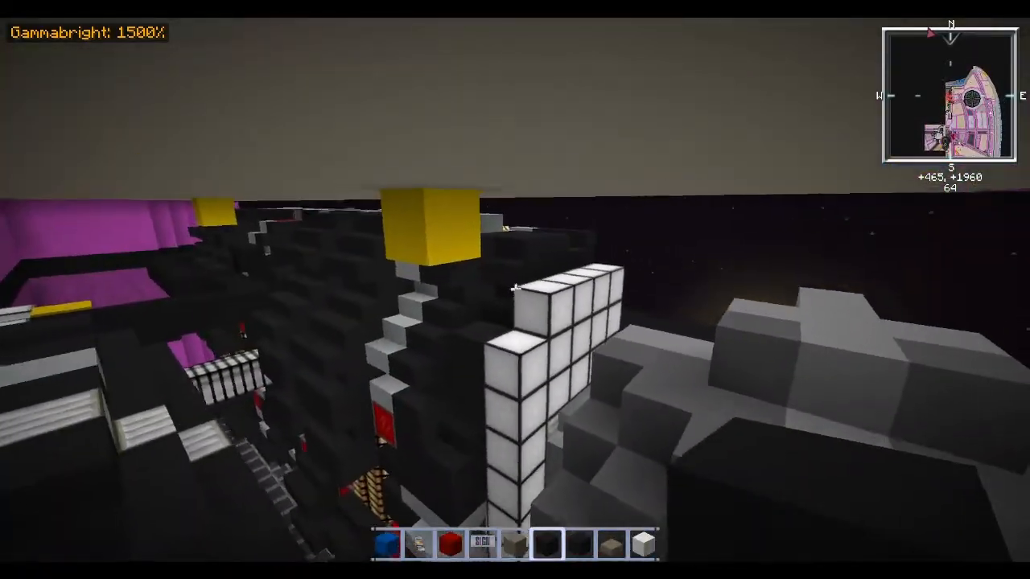
mouse_move(515, 290)
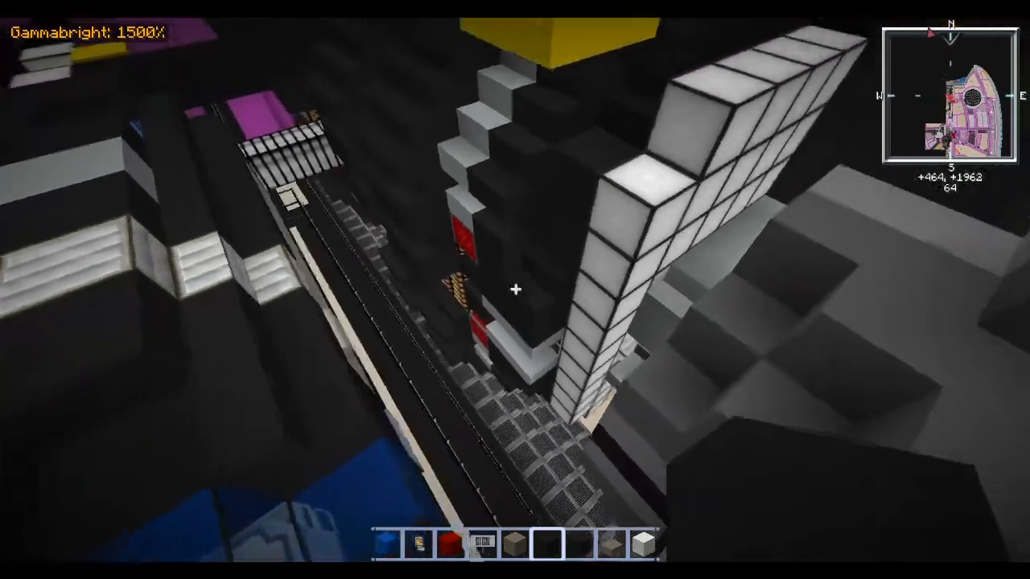
mouse_move(515, 290)
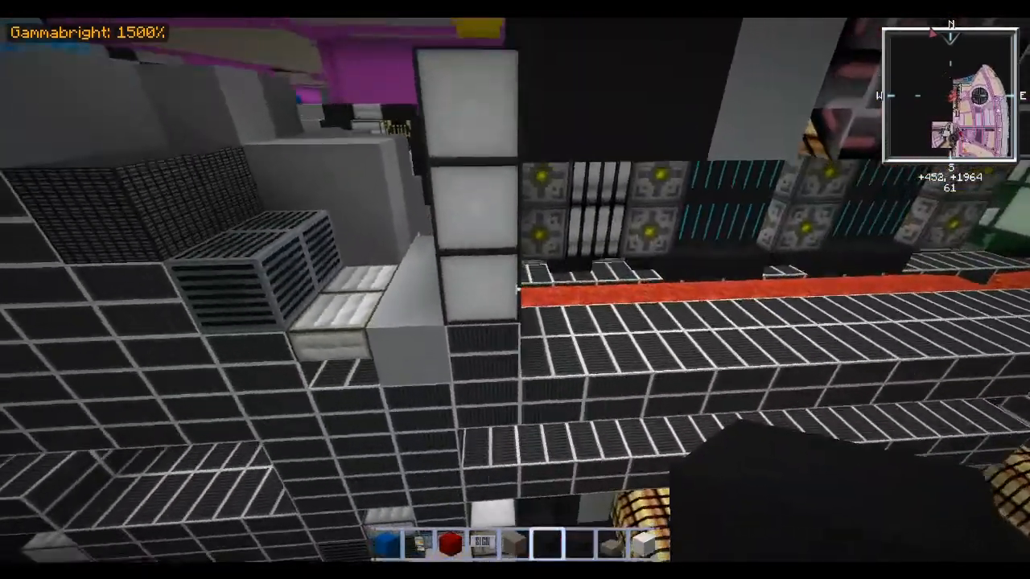
mouse_move(515, 290)
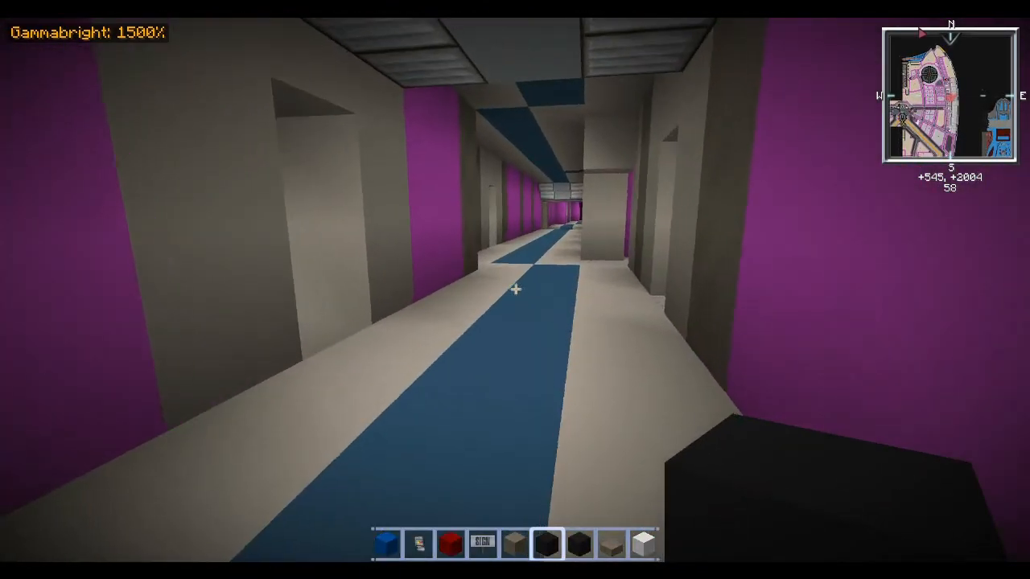
Step: Fly forward into the pink-walled corridor with the blue floor stripe
key(w)
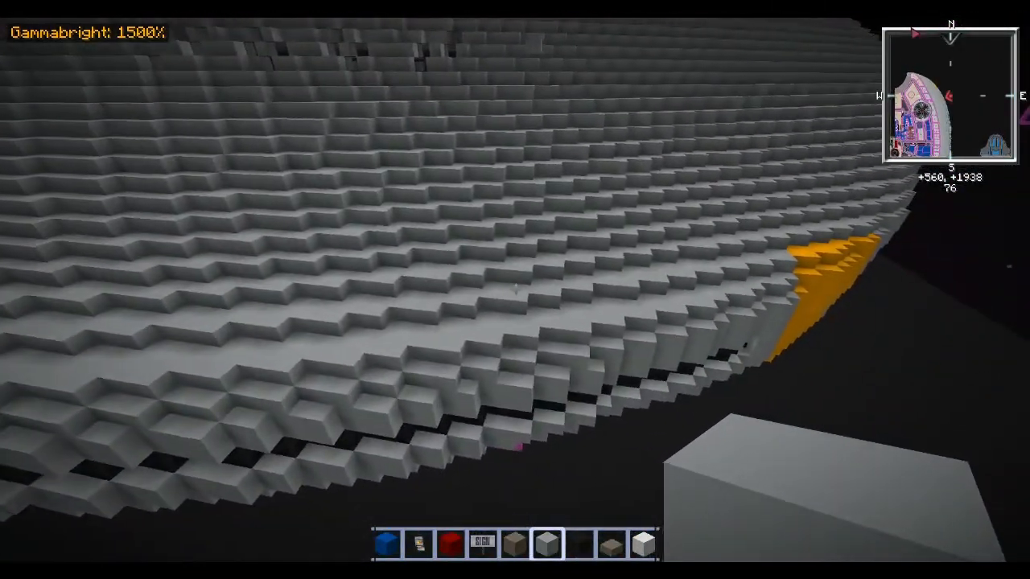
mouse_move(515, 290)
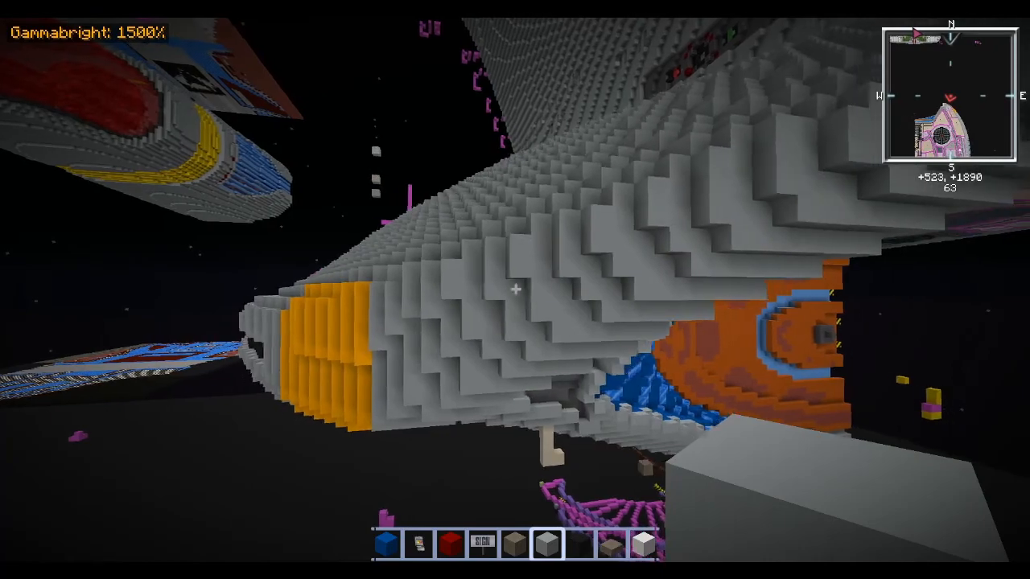
mouse_move(515, 290)
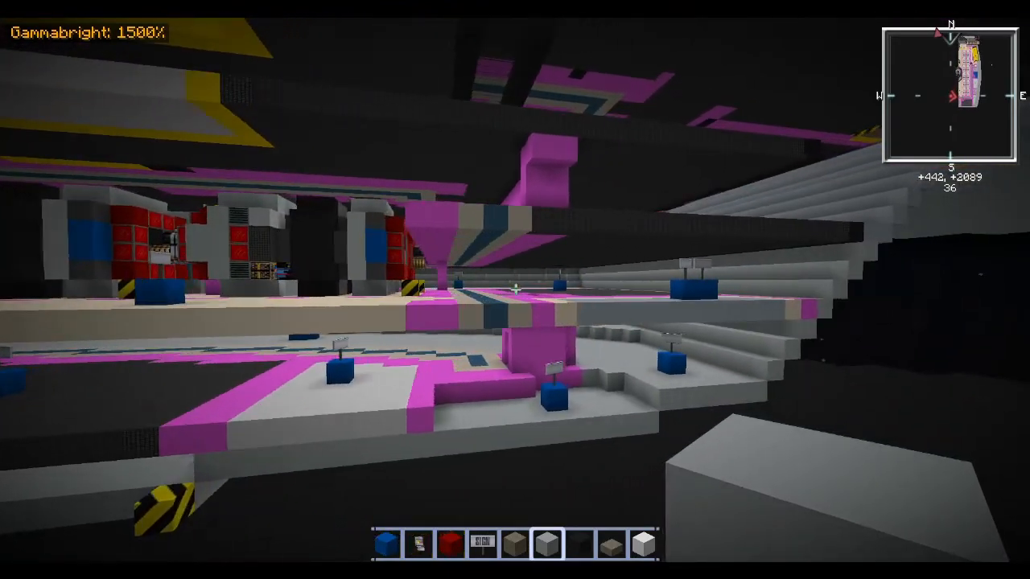
mouse_move(515, 289)
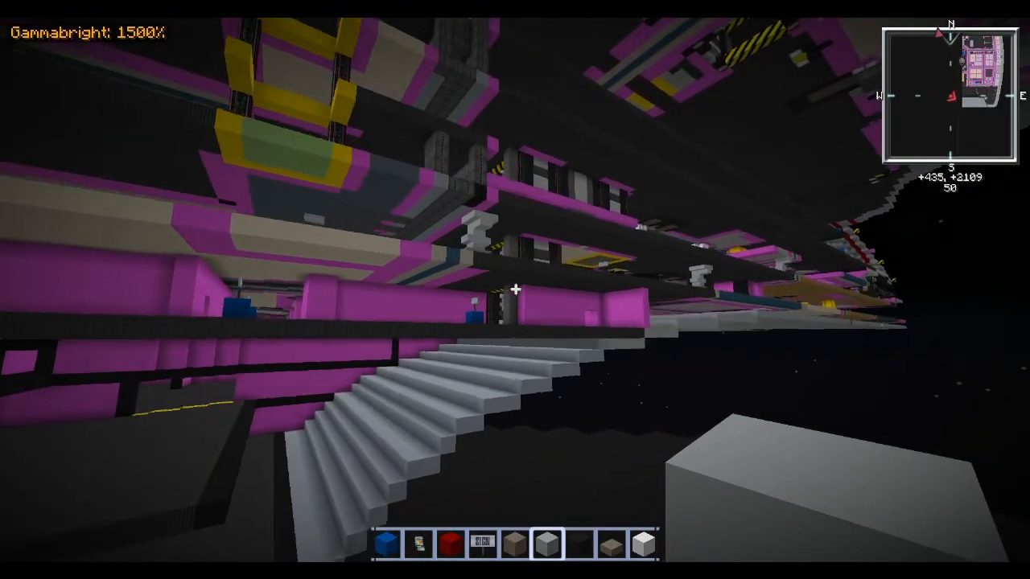
mouse_move(515, 290)
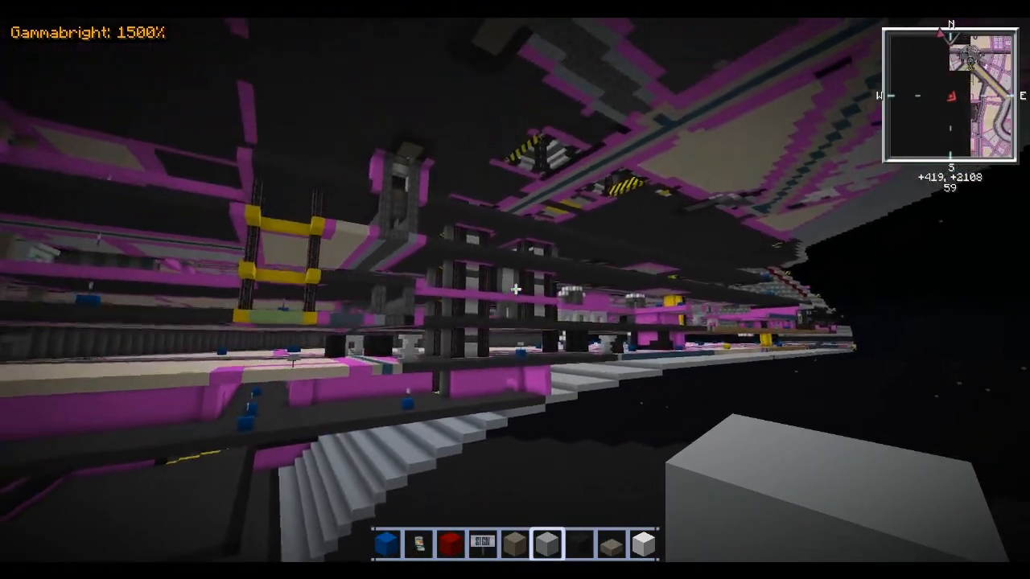
mouse_move(515, 289)
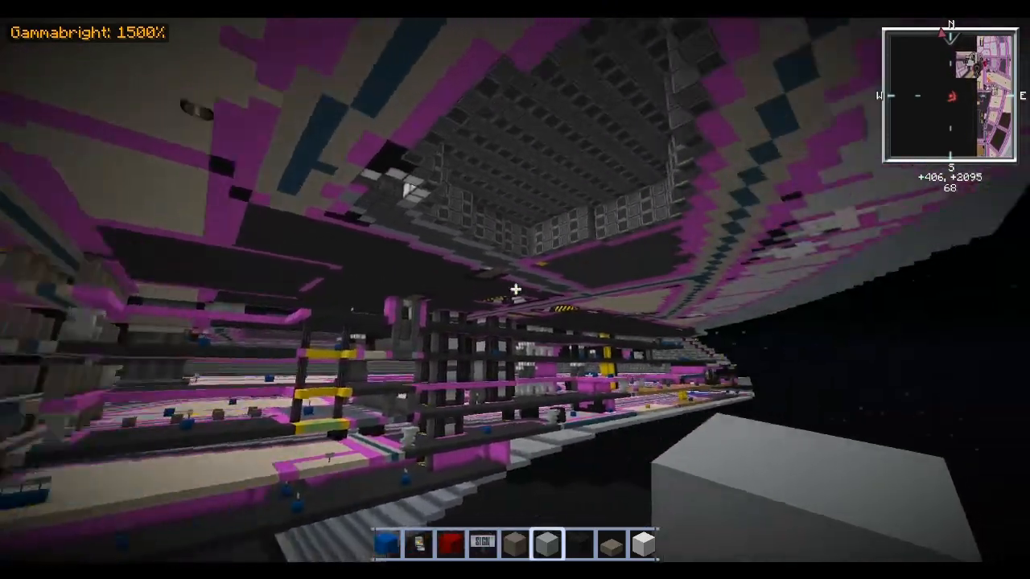
mouse_move(515, 290)
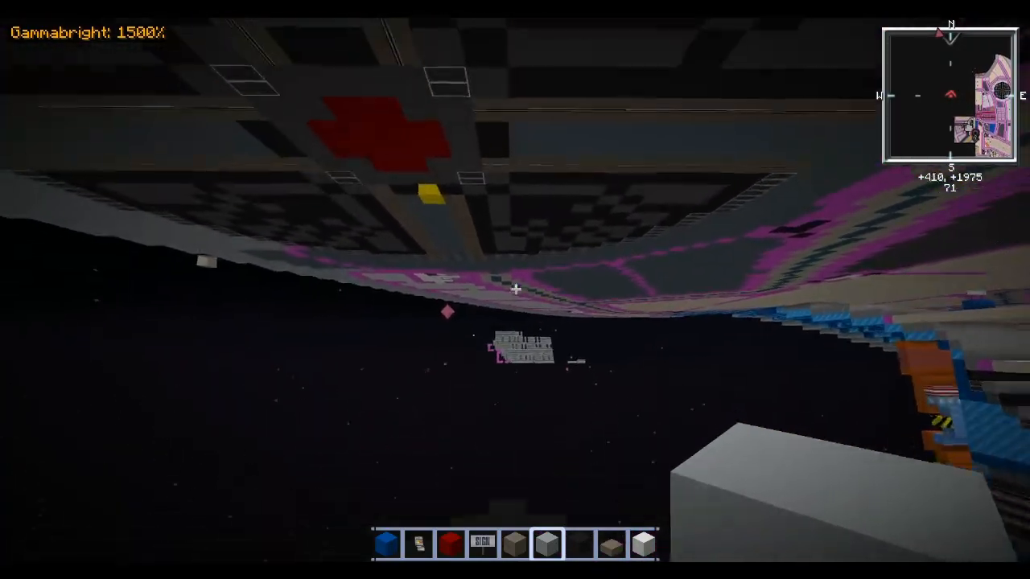
mouse_move(515, 290)
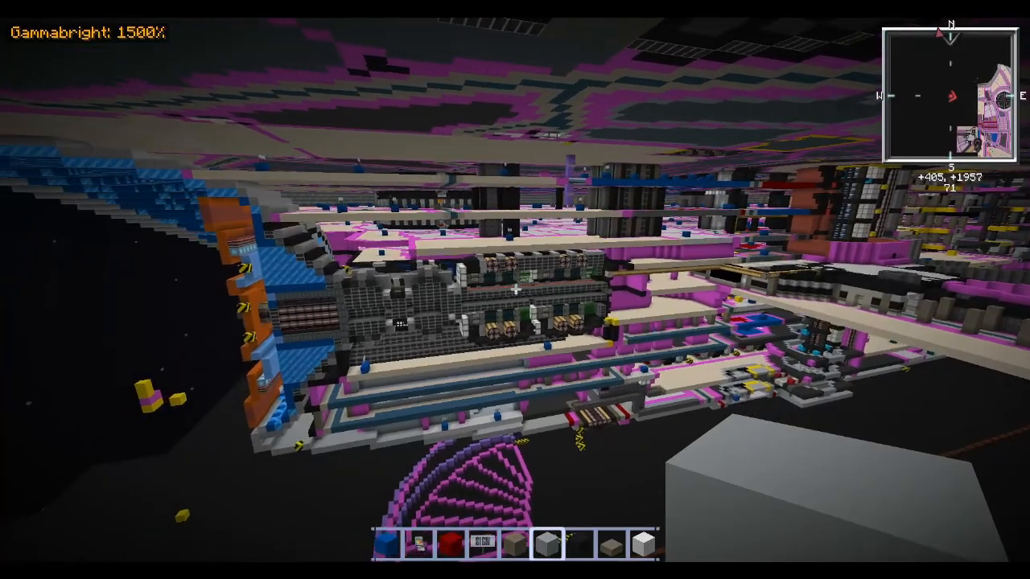